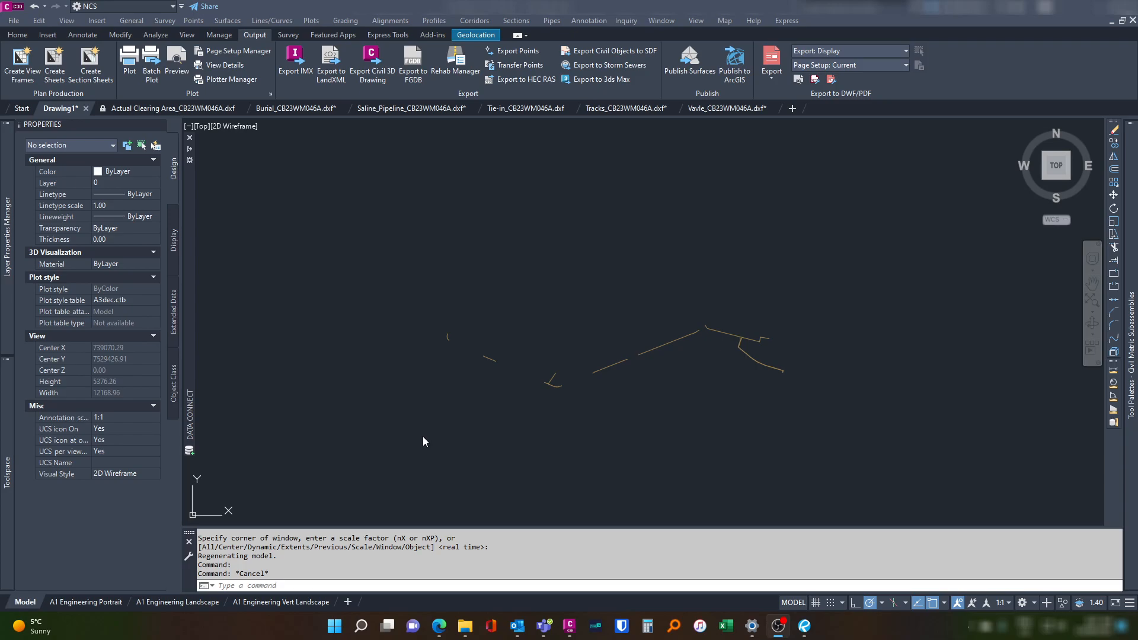
pyautogui.moveTo(455, 408)
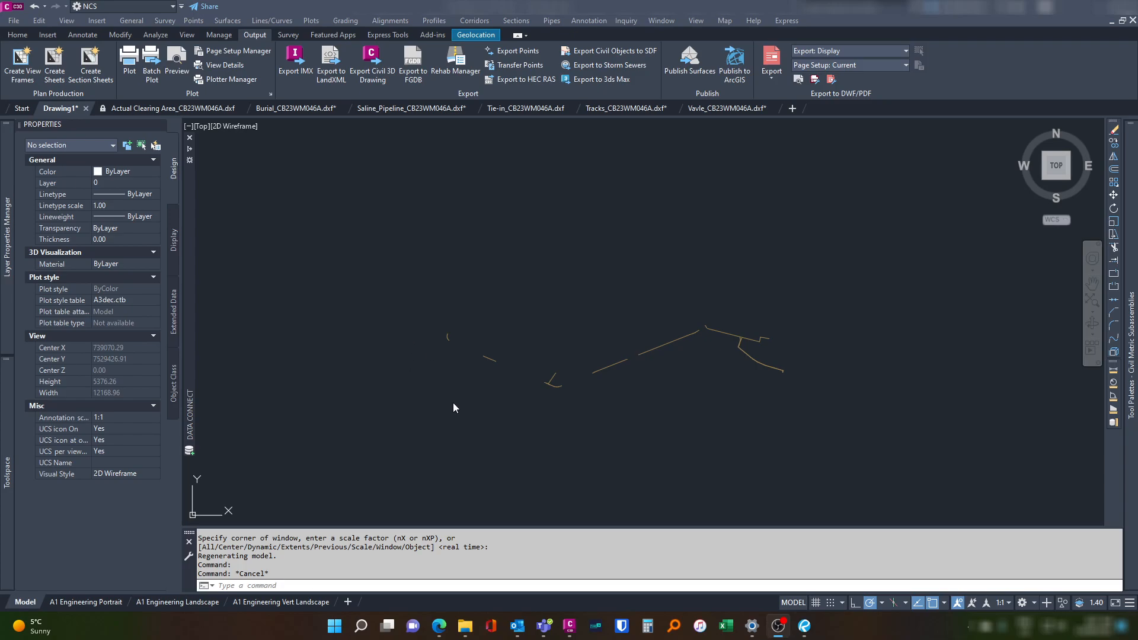
pyautogui.moveTo(483, 434)
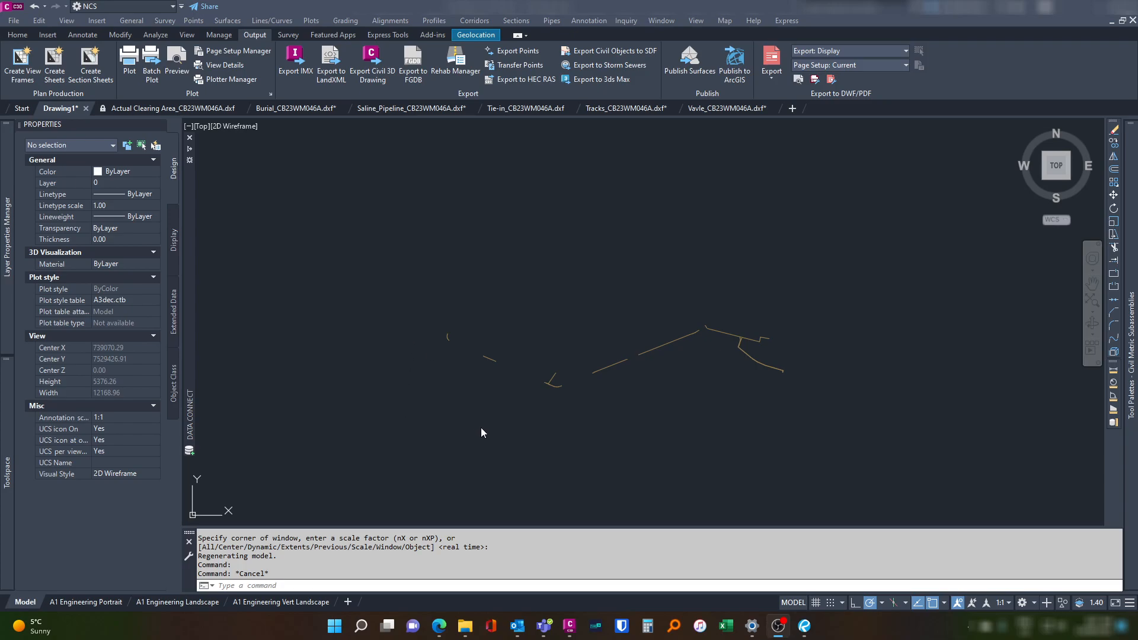
pyautogui.moveTo(404, 420)
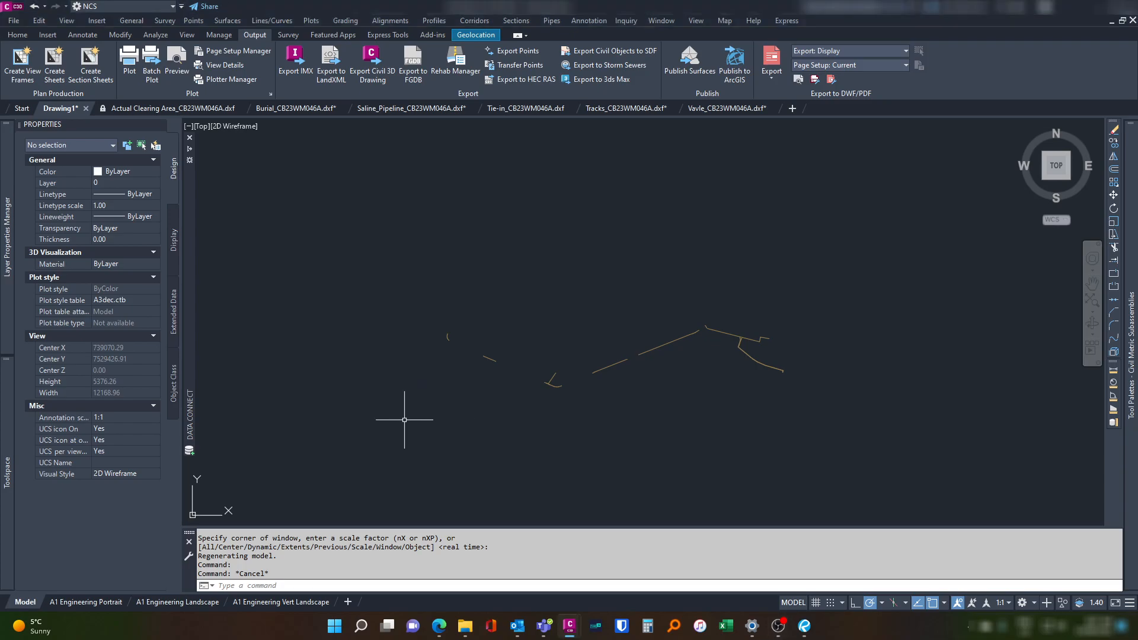
pyautogui.moveTo(462, 326)
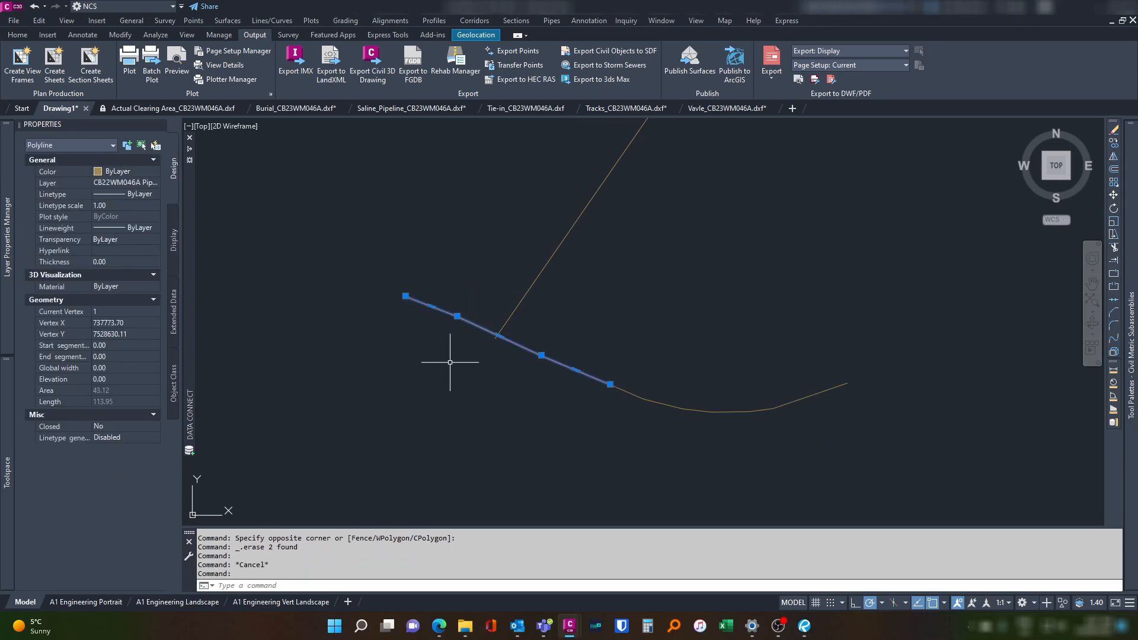
# Remove the stray segment and stretch the pipeline polyline's end grip into place.
pyautogui.rightClick(451, 363)
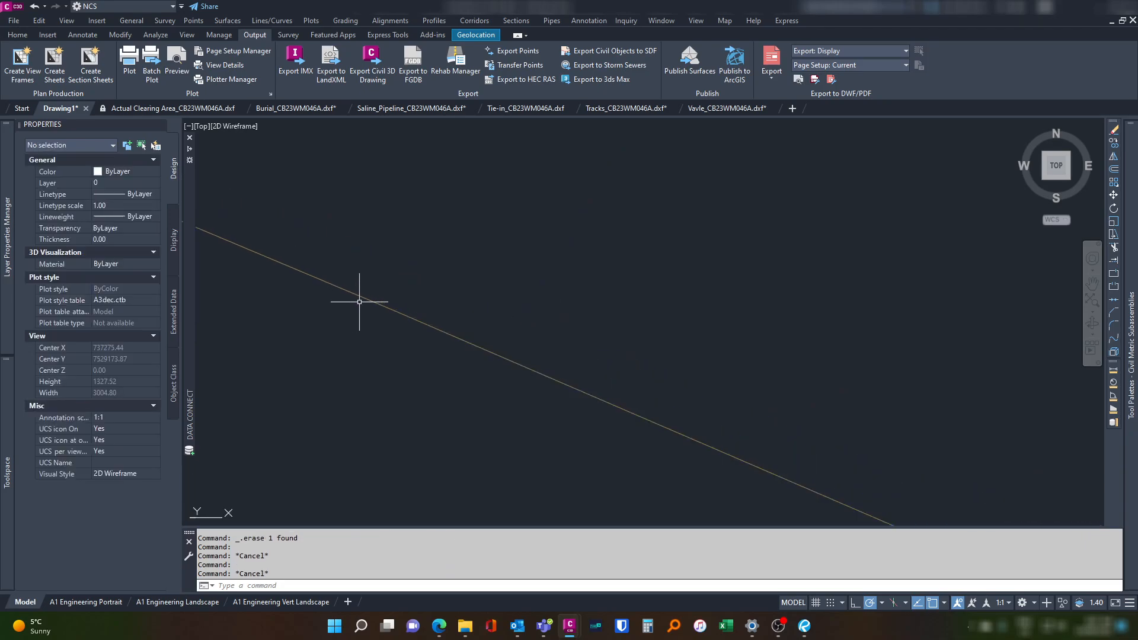
pyautogui.click(484, 320)
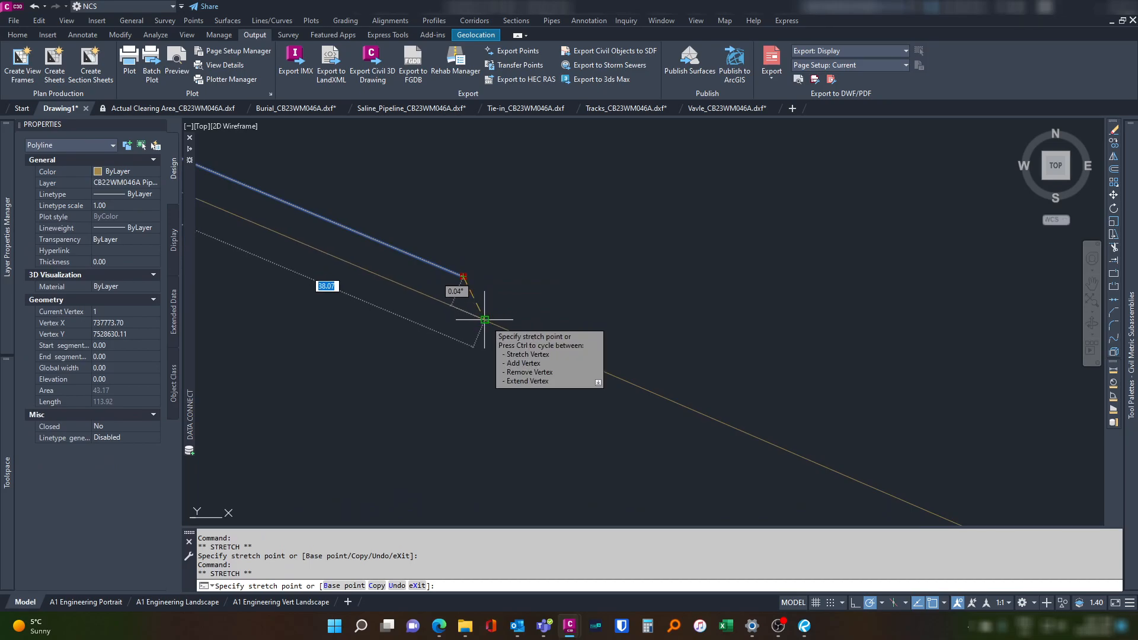
pyautogui.press('Escape')
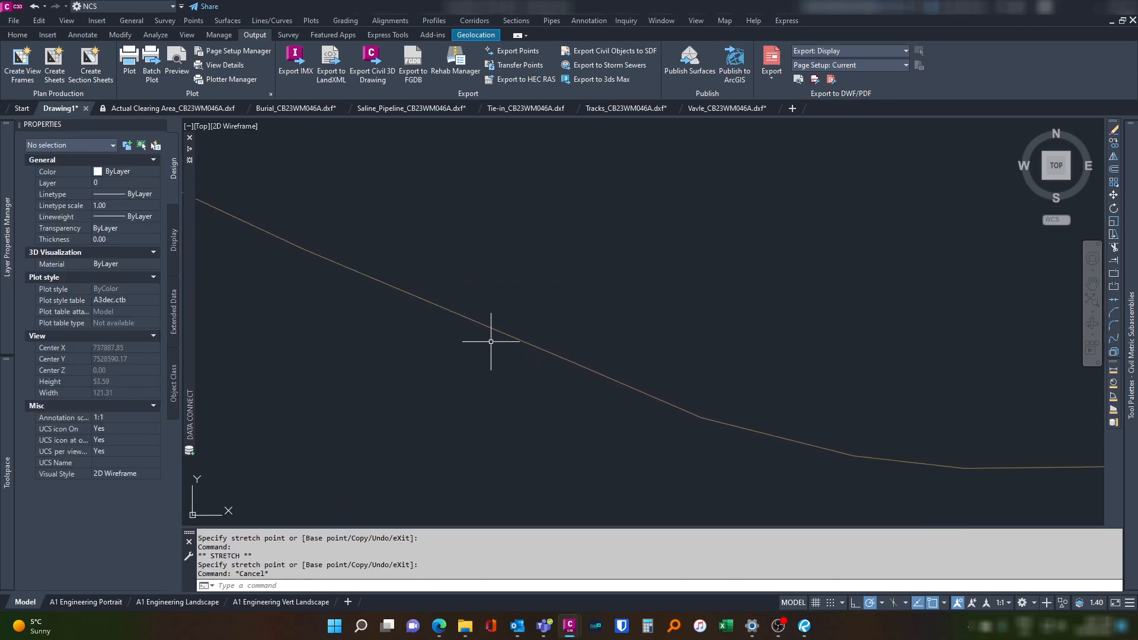
pyautogui.click(617, 348)
pyautogui.write('PEDIT')
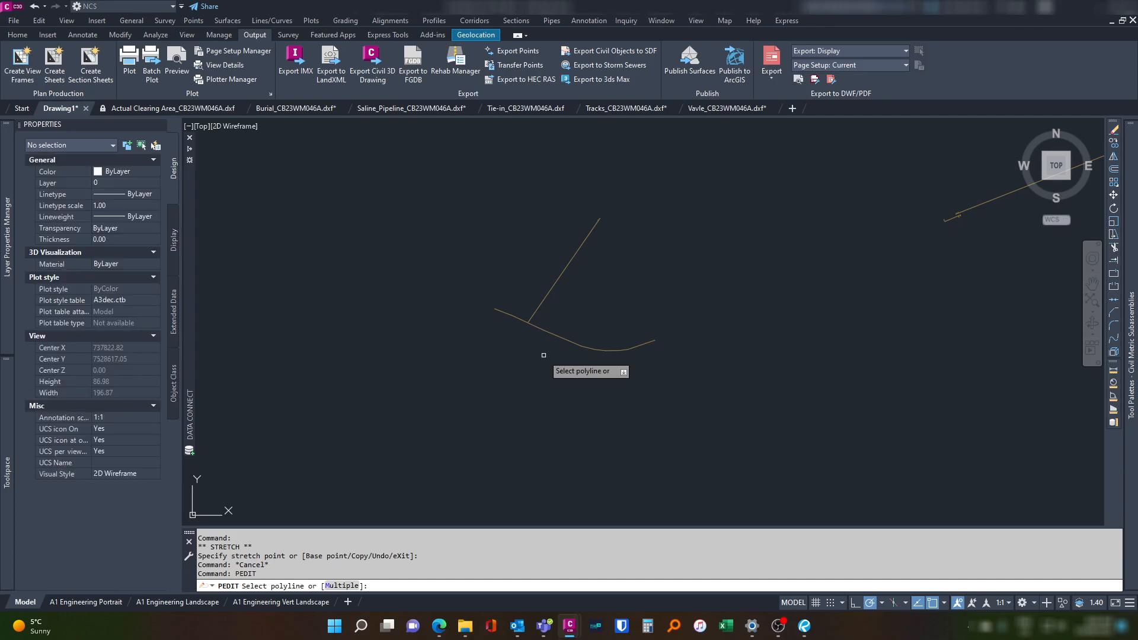
# Join six neighbouring pipeline pieces into one polyline via PEDIT Multiple.
pyautogui.write('m')
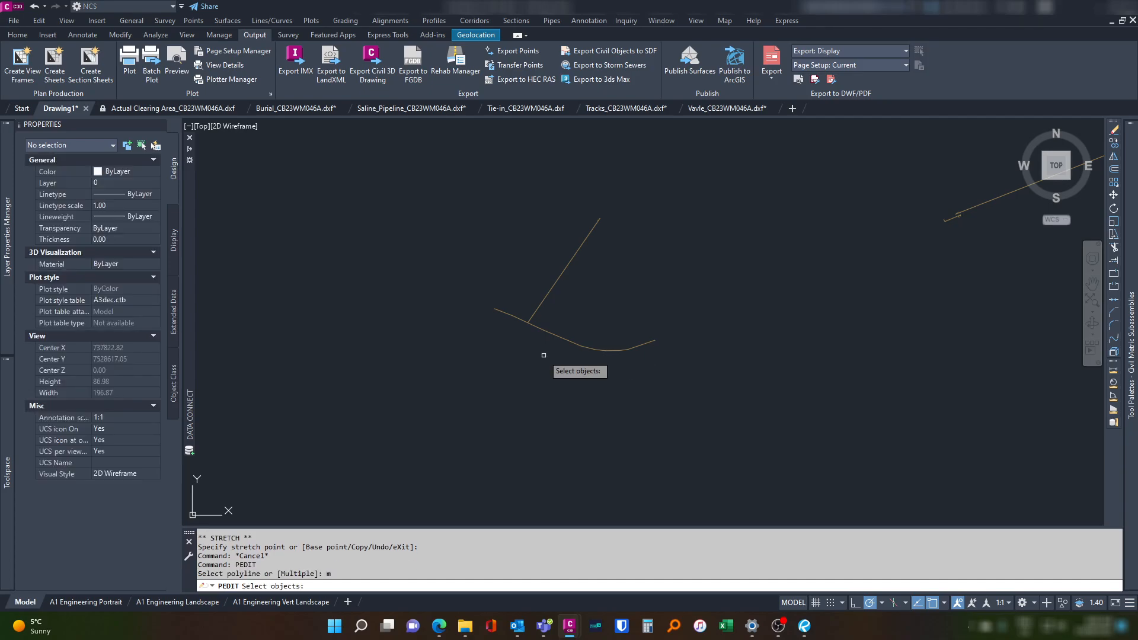
pyautogui.click(585, 334)
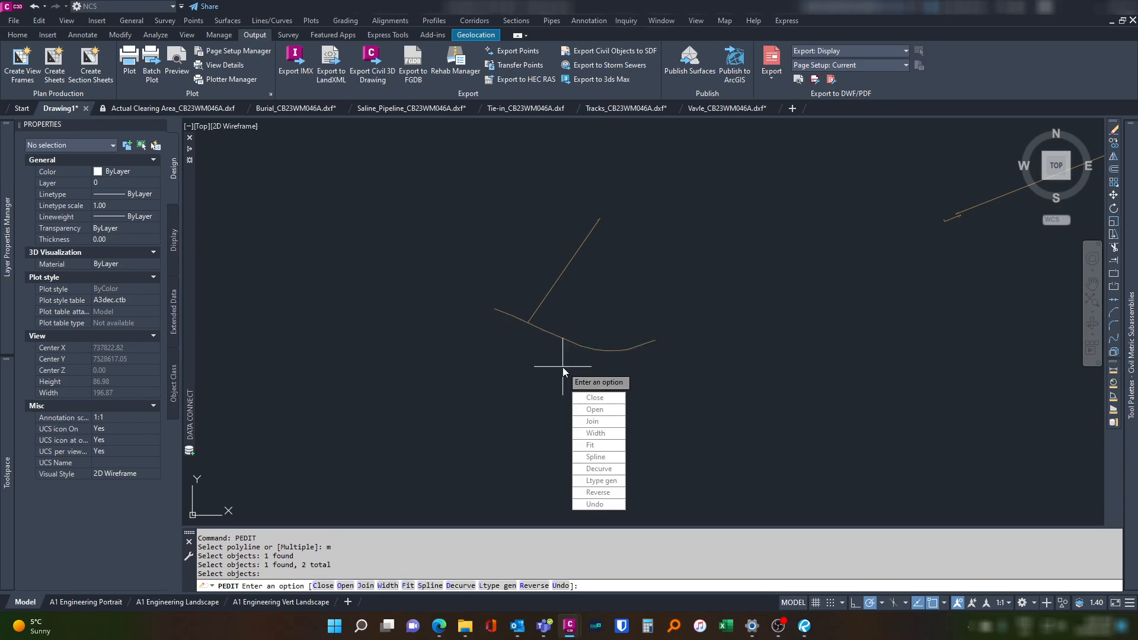
pyautogui.click(592, 422)
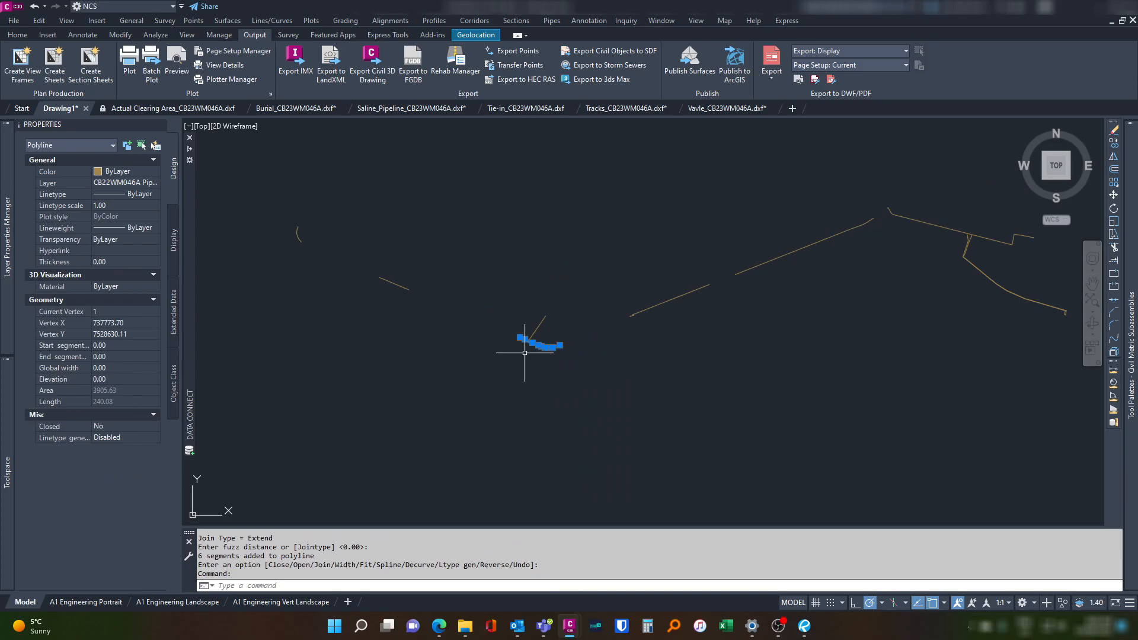
pyautogui.press('Escape')
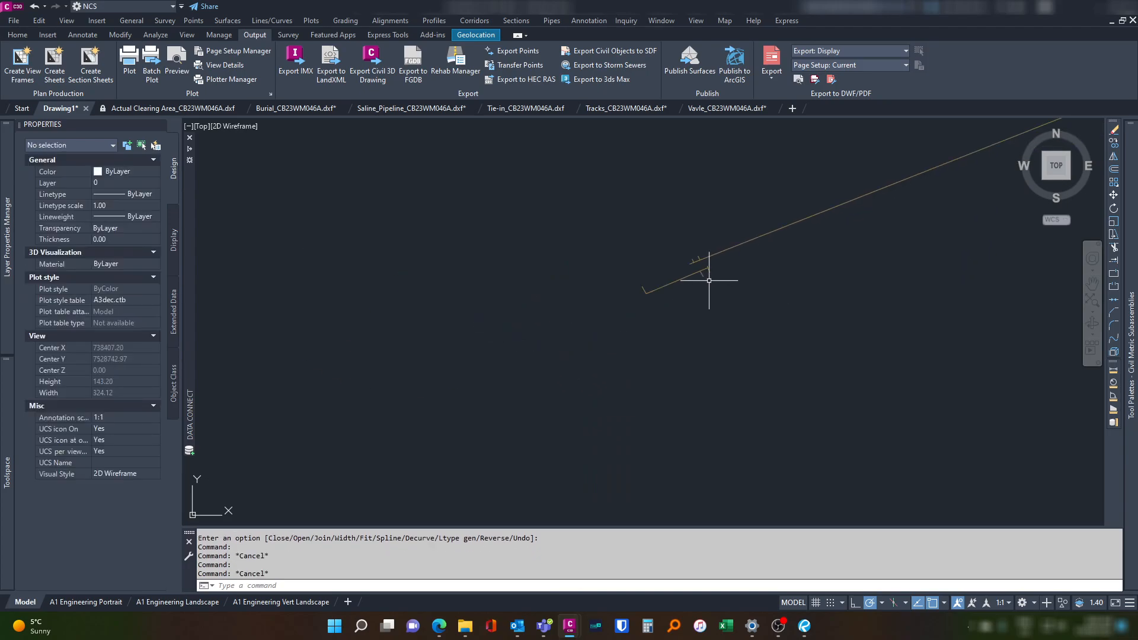
# Reposition the short kinked piece's vertex and join the converted straight line into the pipeline polyline.
pyautogui.click(691, 282)
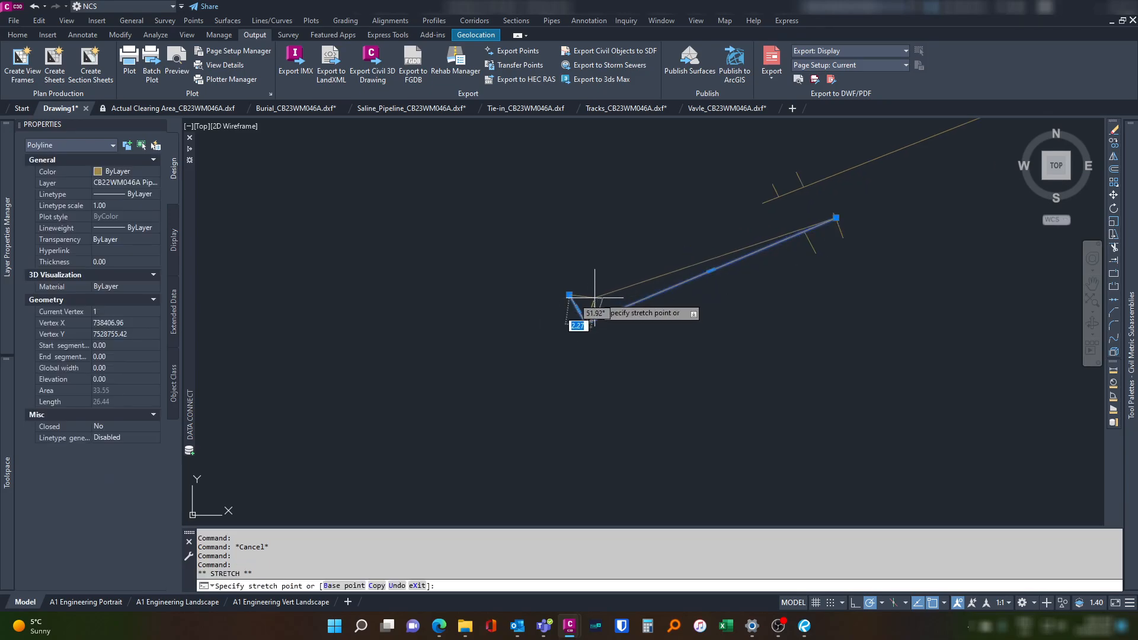
pyautogui.press('Escape')
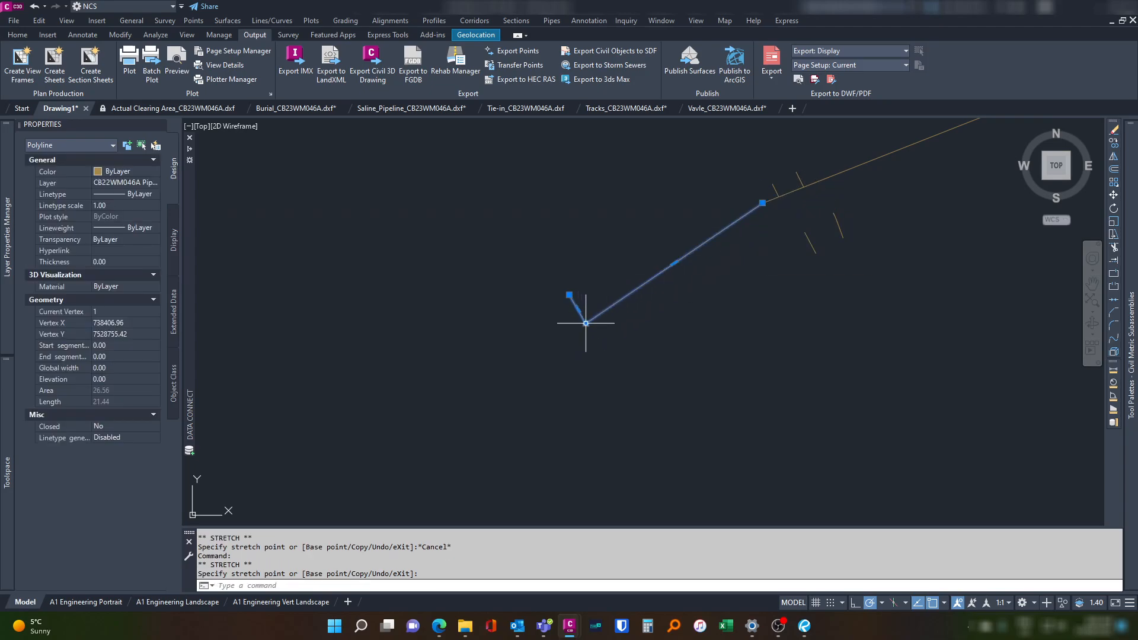
pyautogui.moveTo(744, 212)
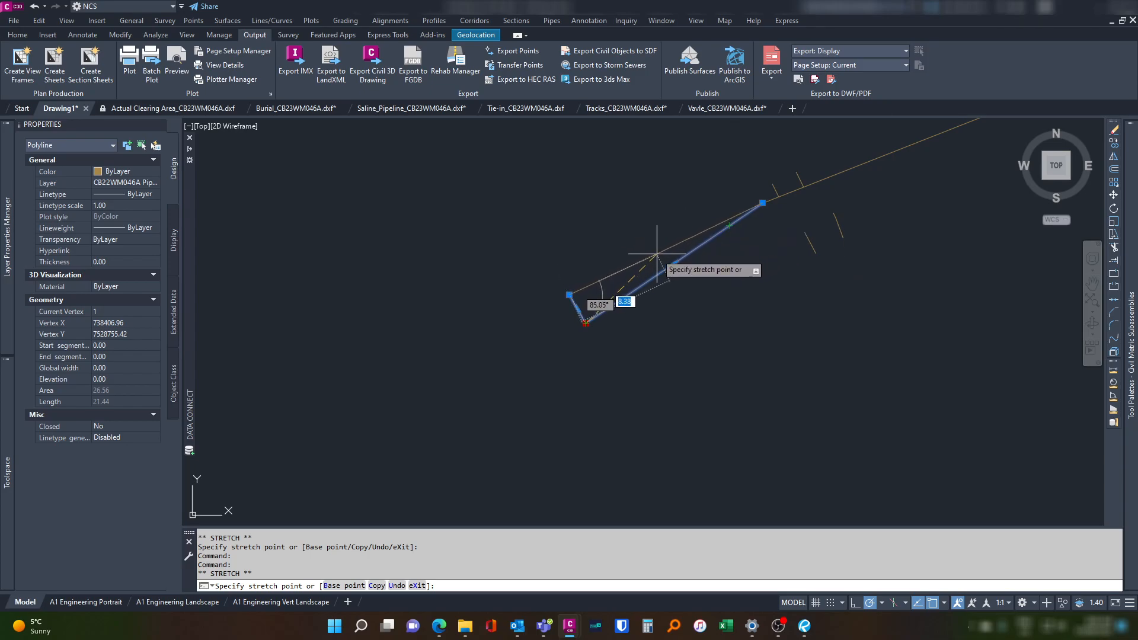
pyautogui.moveTo(645, 257)
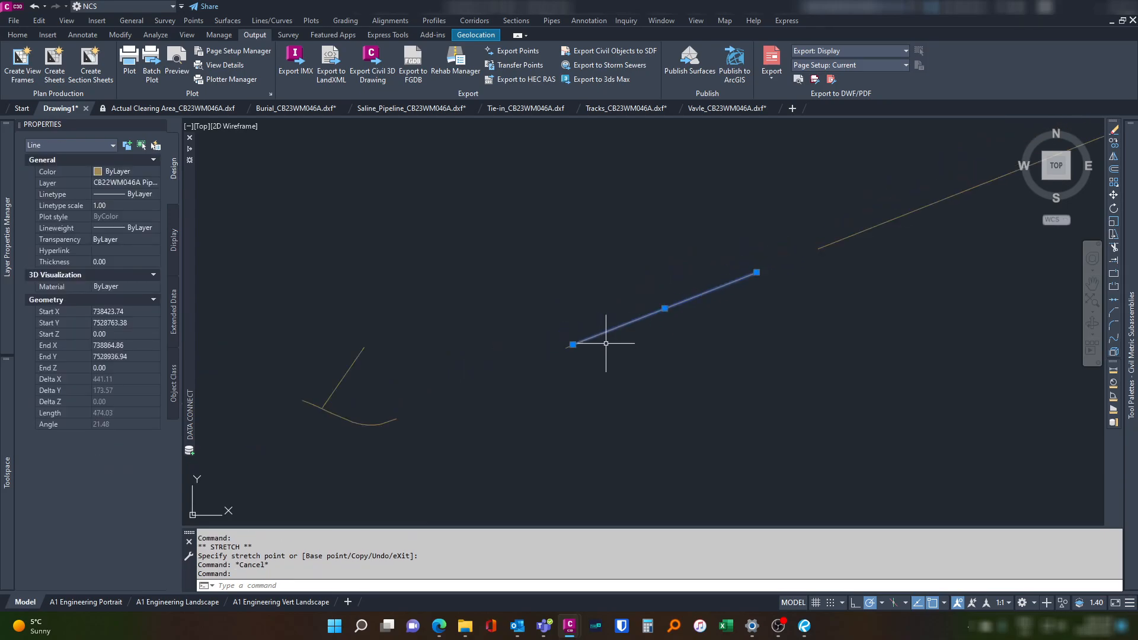
pyautogui.press('Escape')
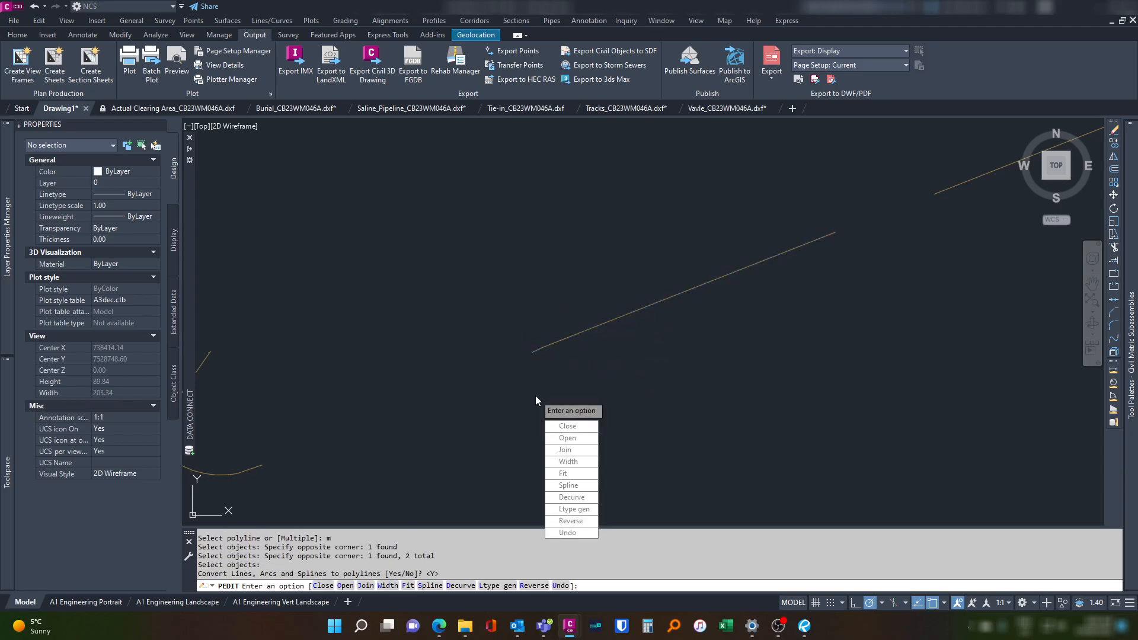
pyautogui.click(564, 450)
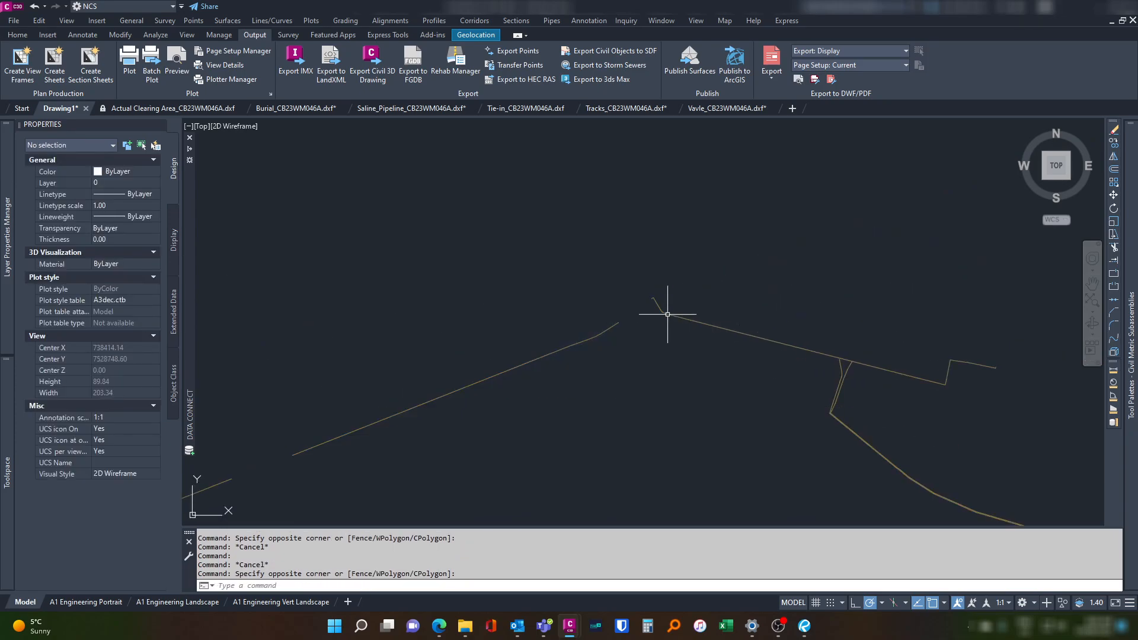
# Break the pipeline polyline at the junction point and erase the unwanted broken-off piece.
pyautogui.click(689, 348)
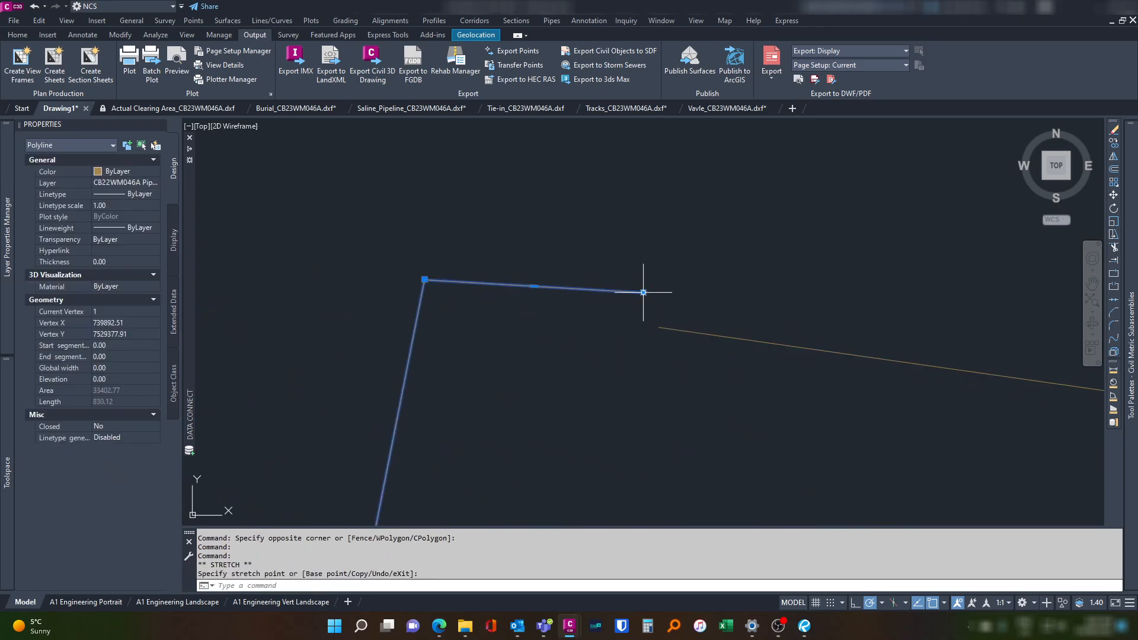
pyautogui.press('Escape')
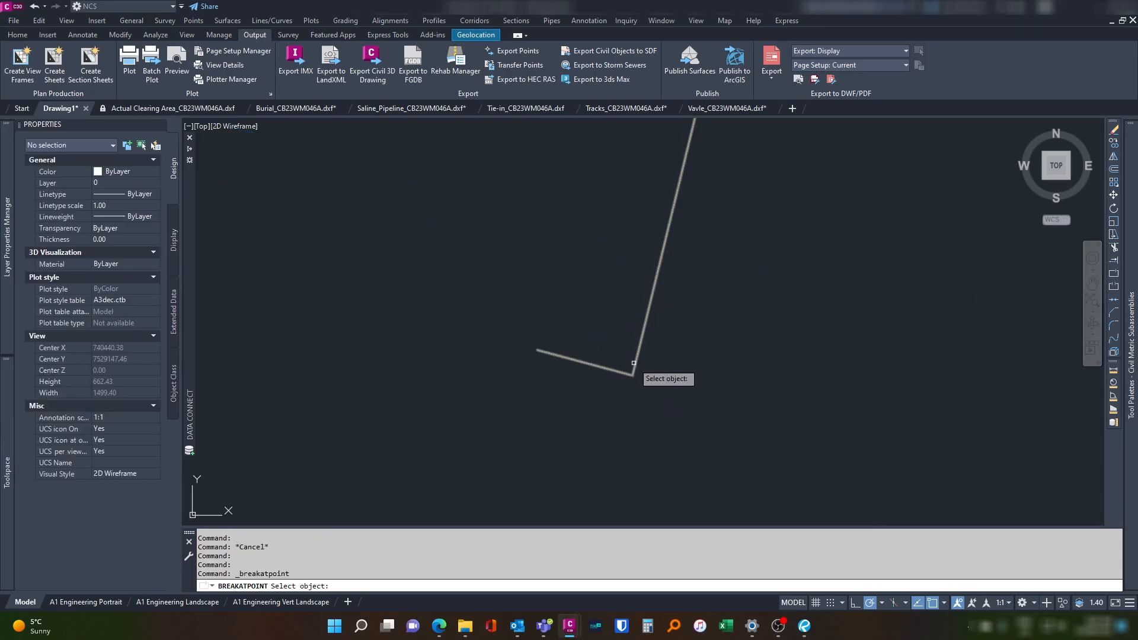
pyautogui.click(633, 363)
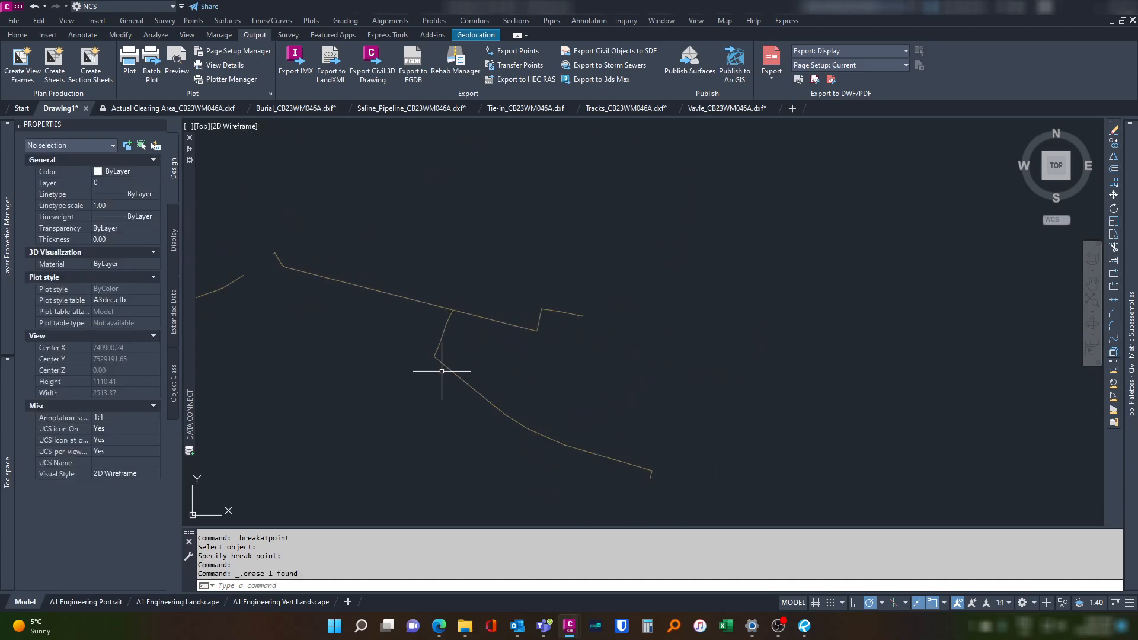
pyautogui.moveTo(508, 326)
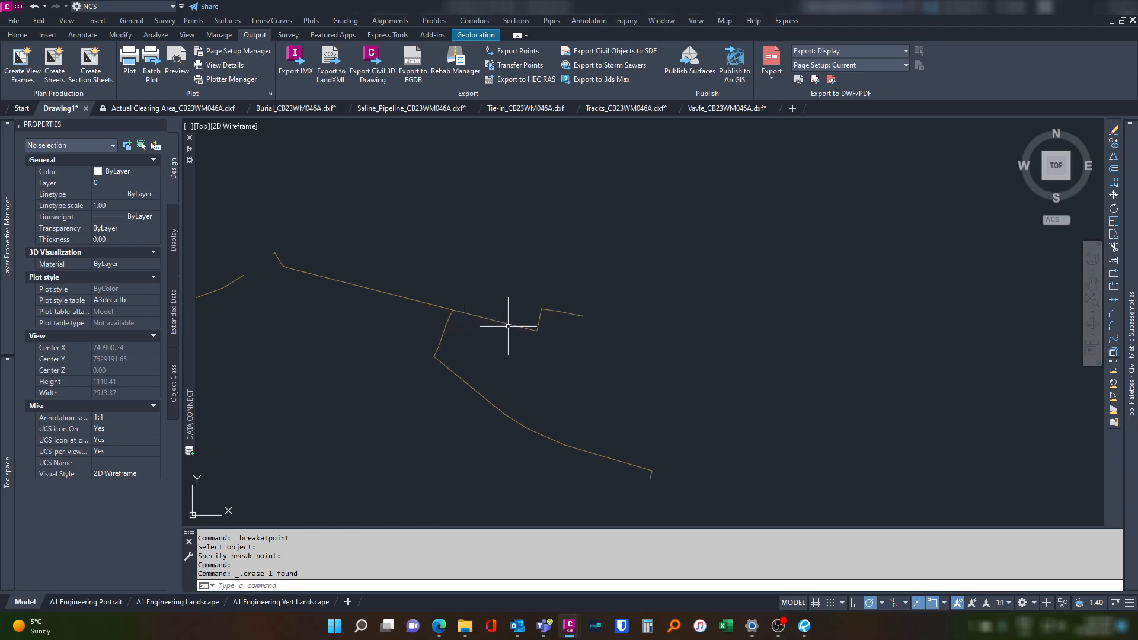
pyautogui.moveTo(484, 344)
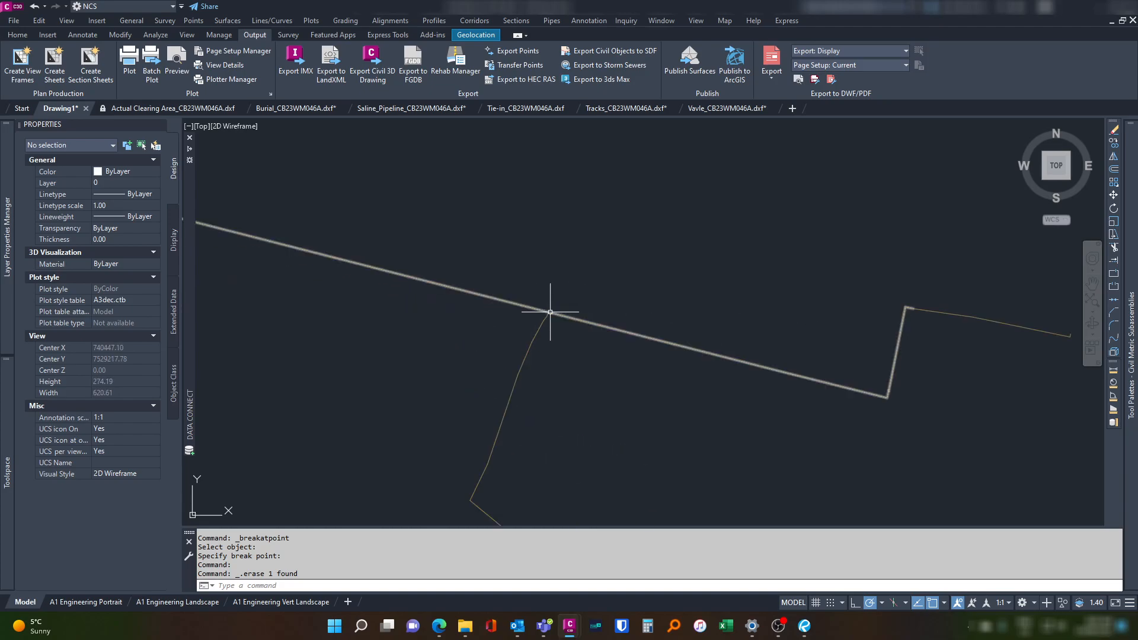
pyautogui.scroll(-3)
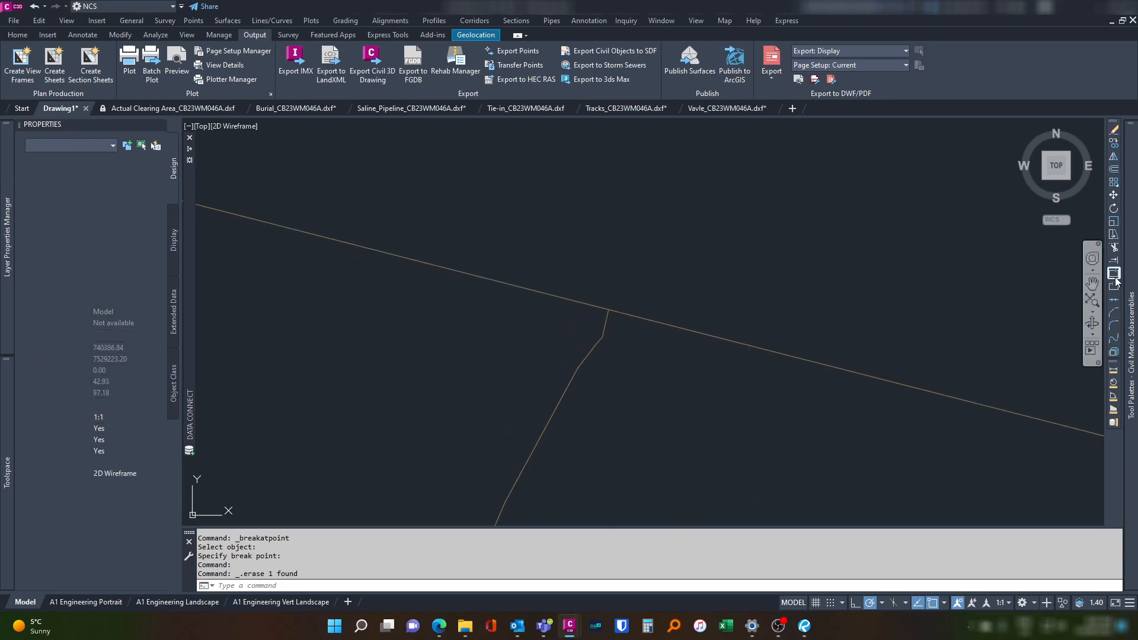
pyautogui.click(611, 312)
pyautogui.write('m')
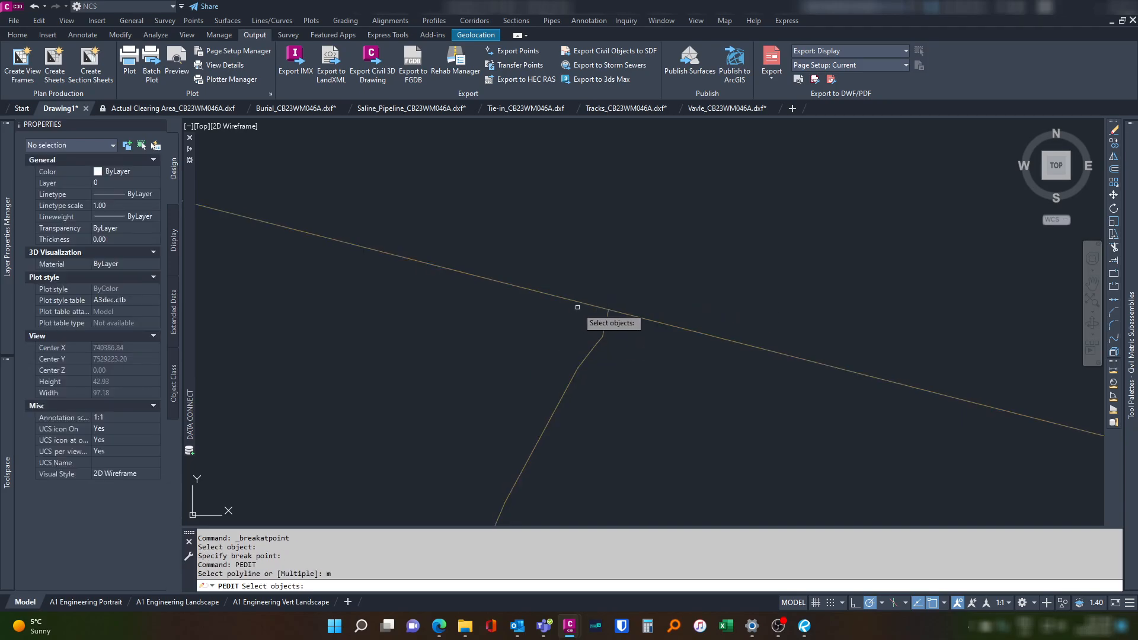
# Join two more pipeline pieces into the polyline and end the edit.
pyautogui.click(545, 339)
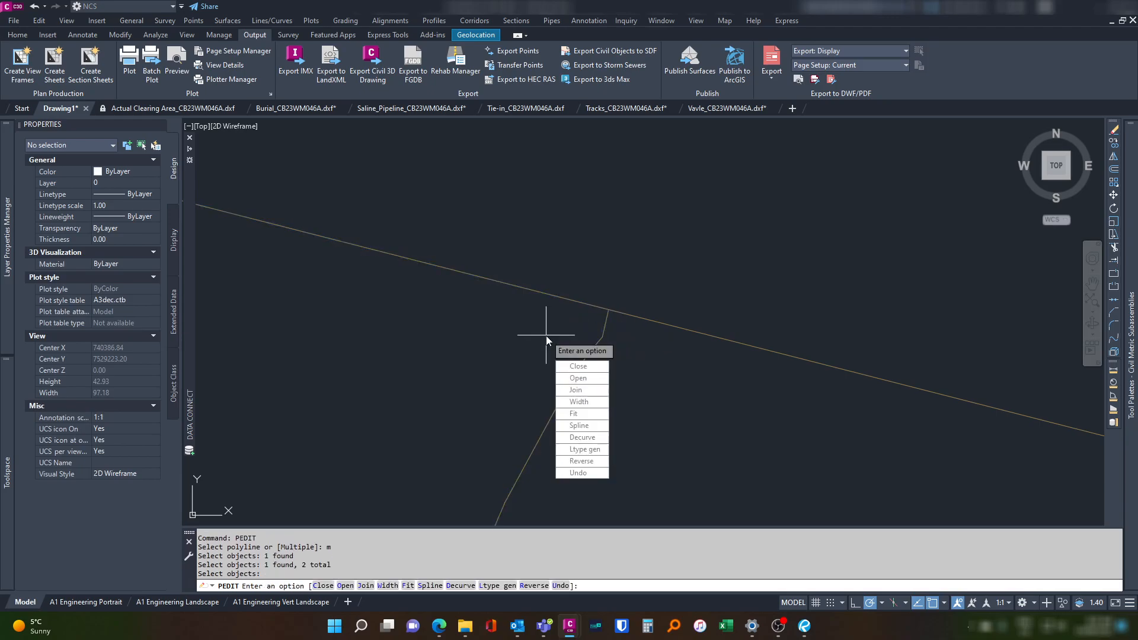
pyautogui.click(576, 390)
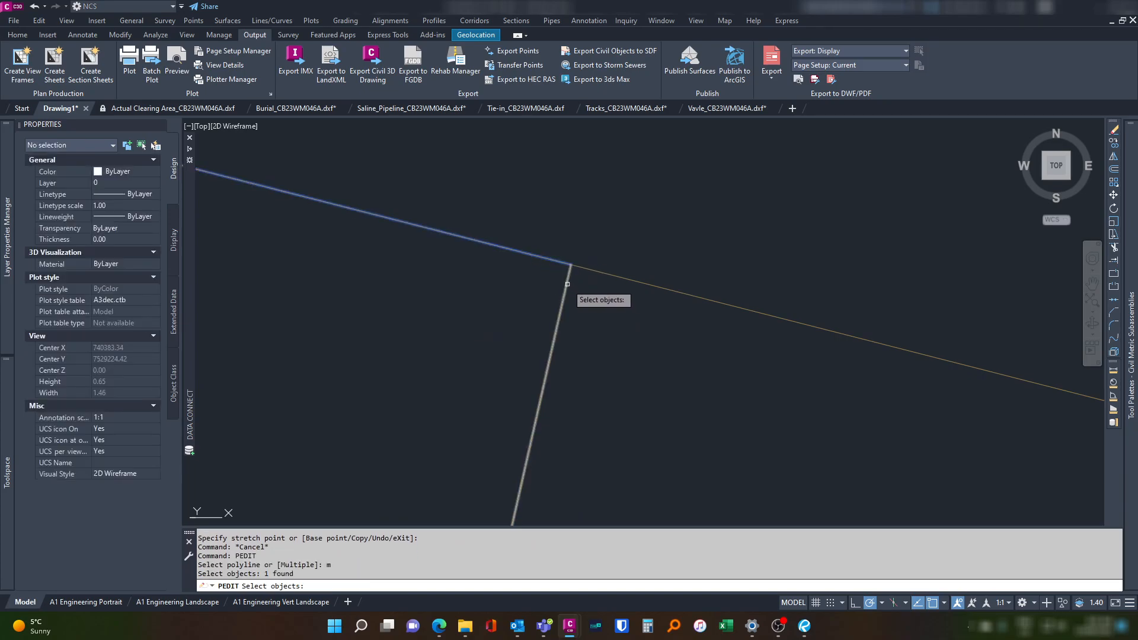
pyautogui.press('enter')
pyautogui.write('j')
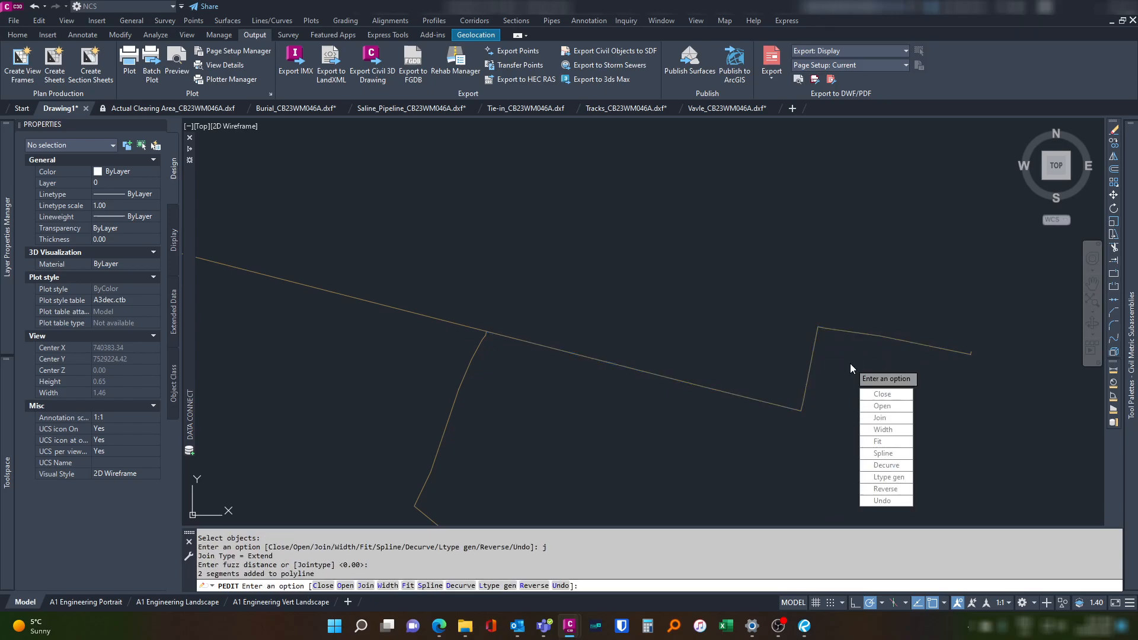
pyautogui.click(865, 343)
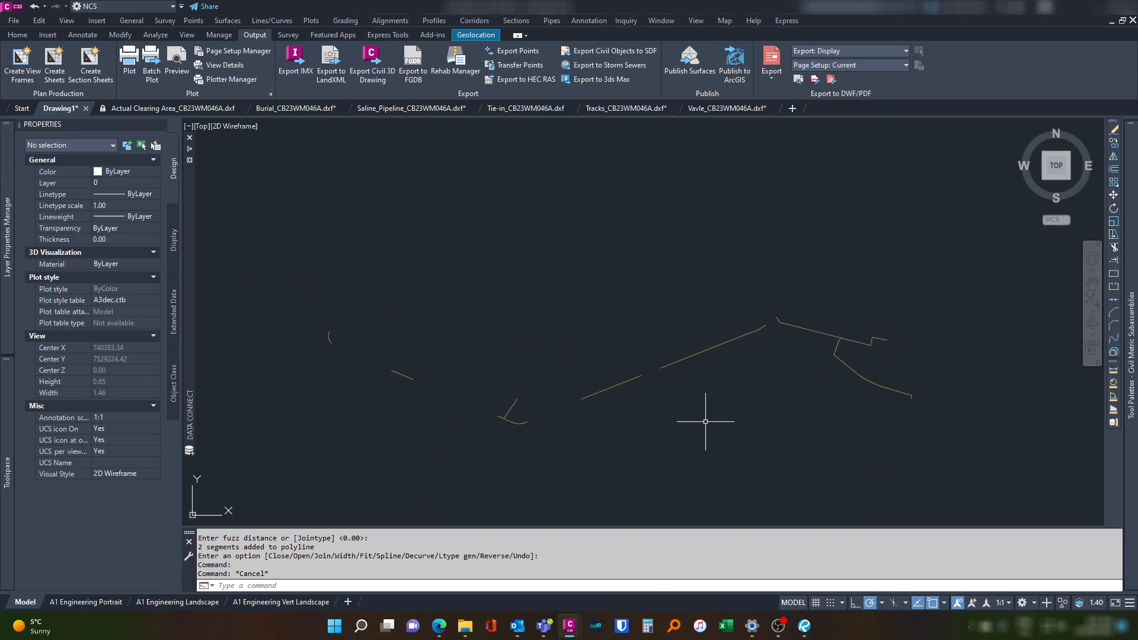
pyautogui.moveTo(577, 416)
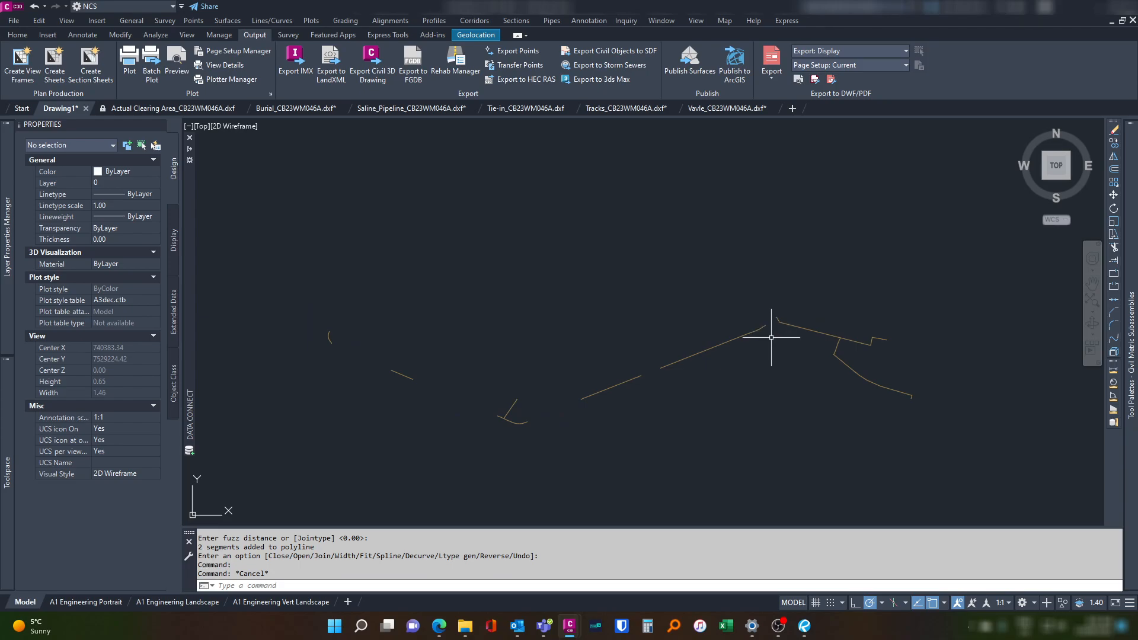
pyautogui.moveTo(756, 375)
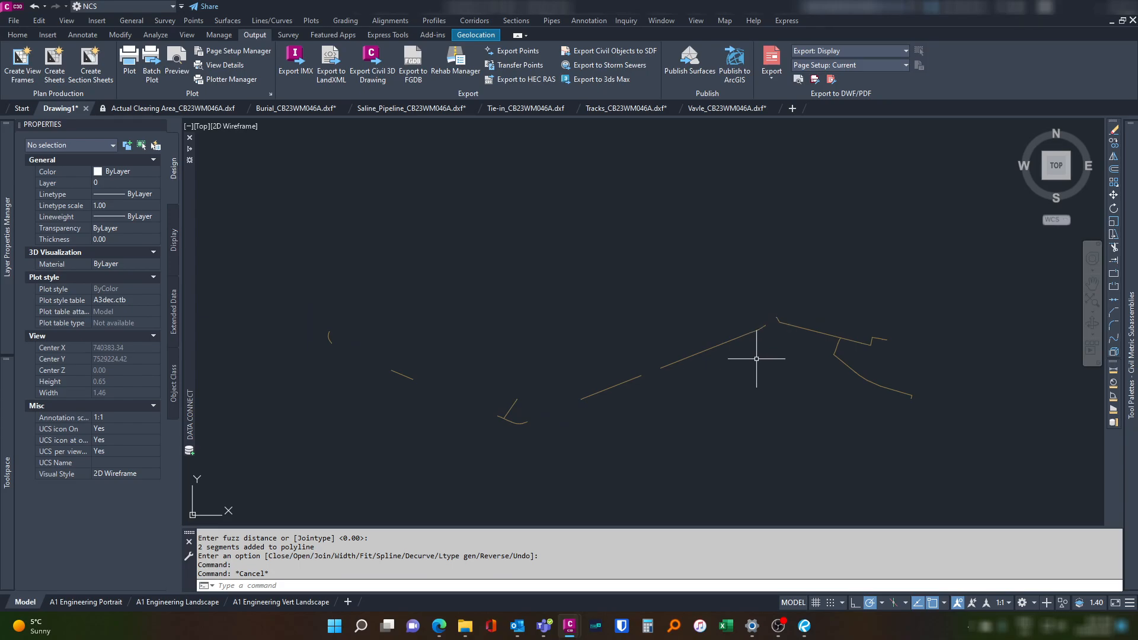
pyautogui.moveTo(746, 365)
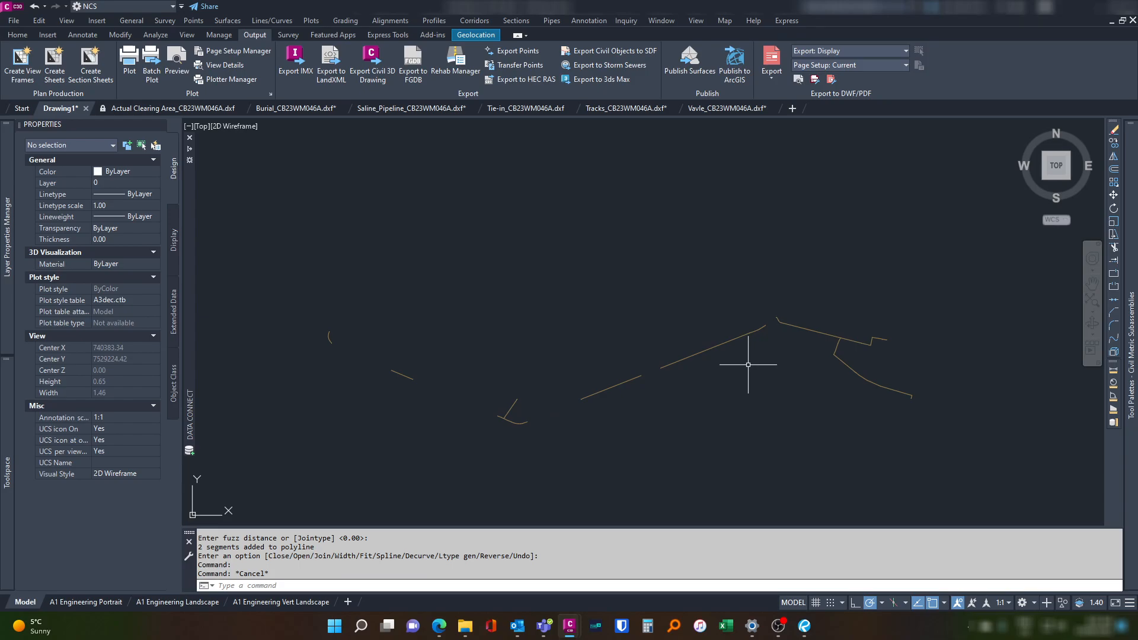
pyautogui.moveTo(545, 395)
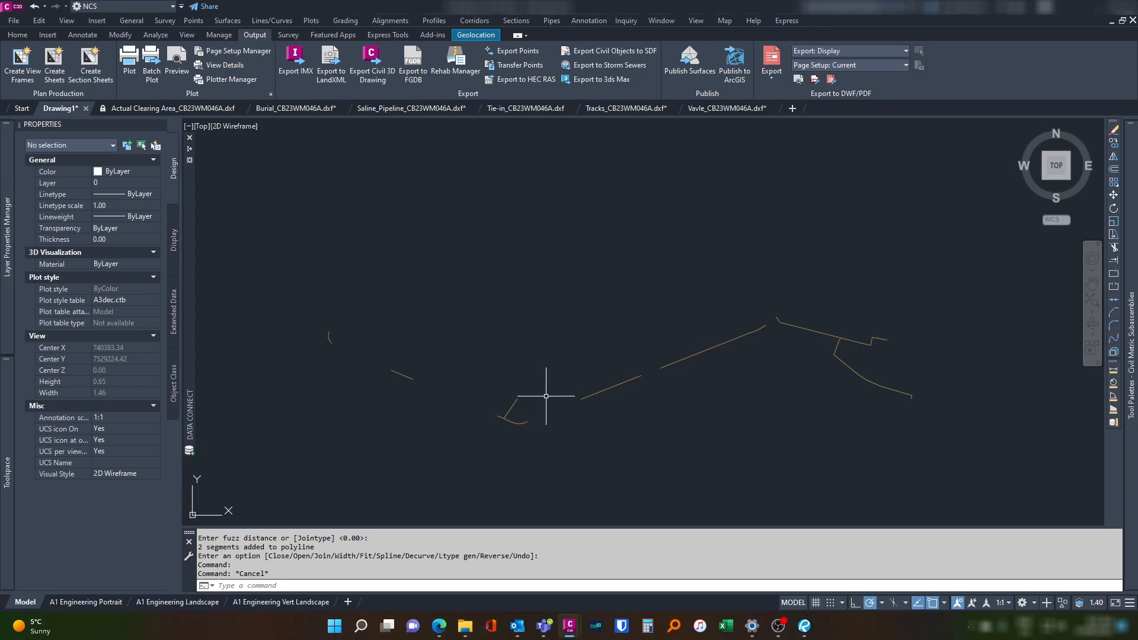
pyautogui.moveTo(657, 405)
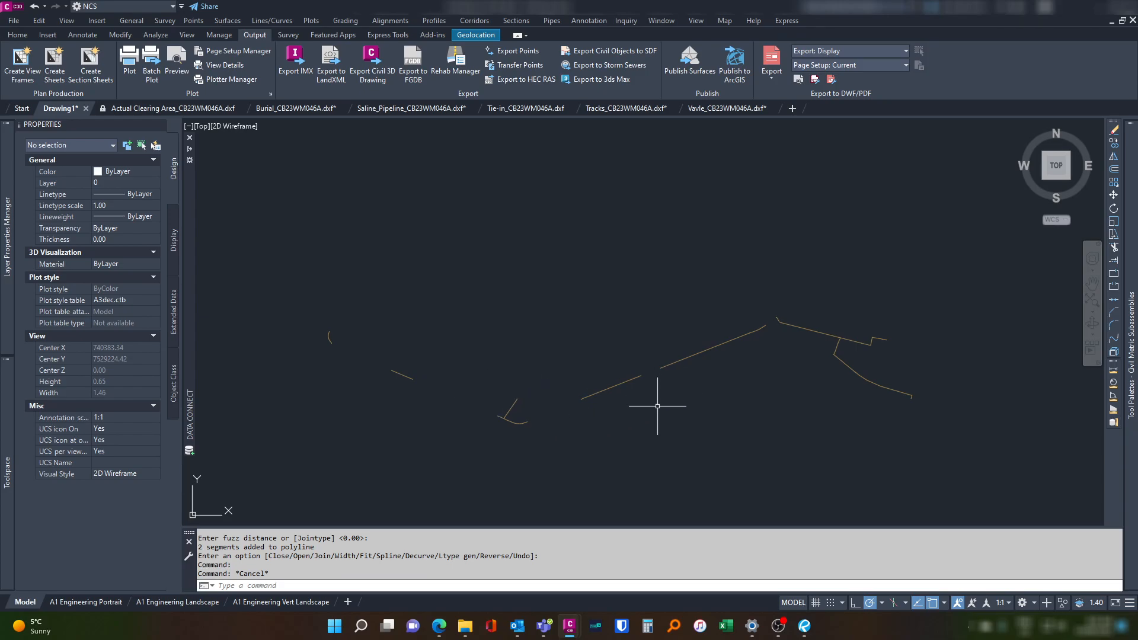
pyautogui.scroll(-3)
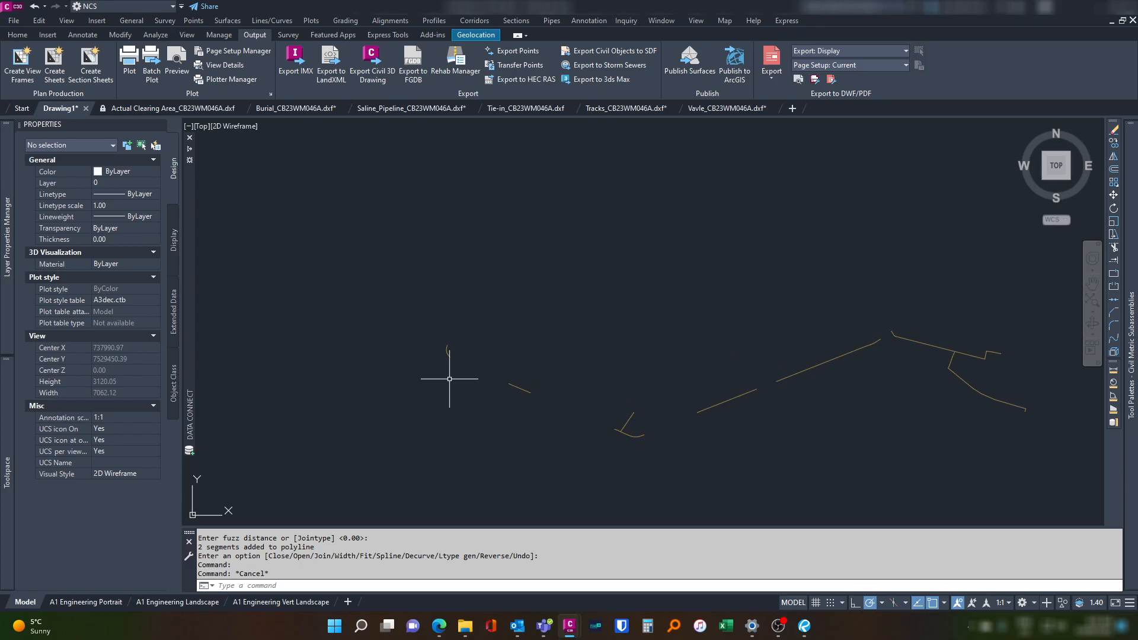
pyautogui.moveTo(367, 314)
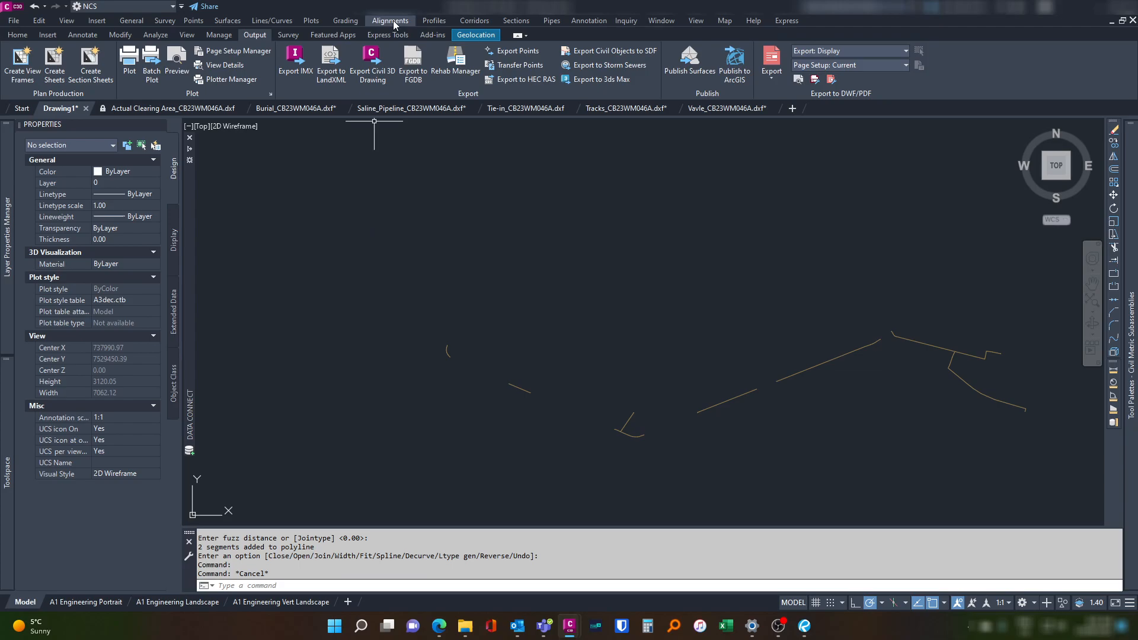
# Start Create Alignment from Polyline on the curved pipeline, accepting its direction.
pyautogui.click(390, 20)
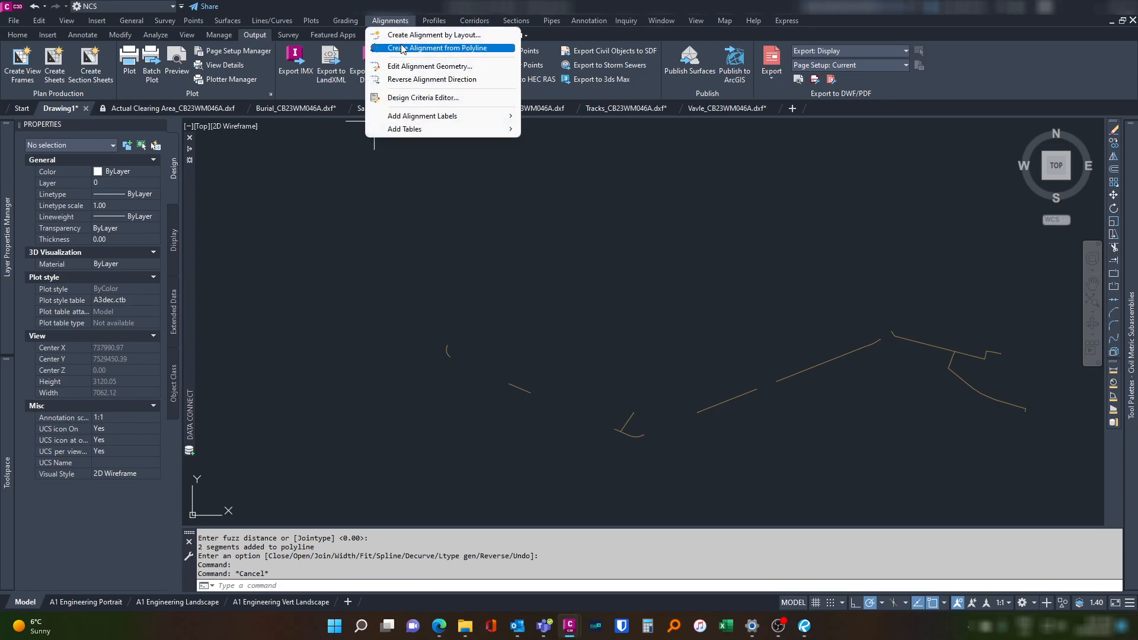
pyautogui.click(441, 47)
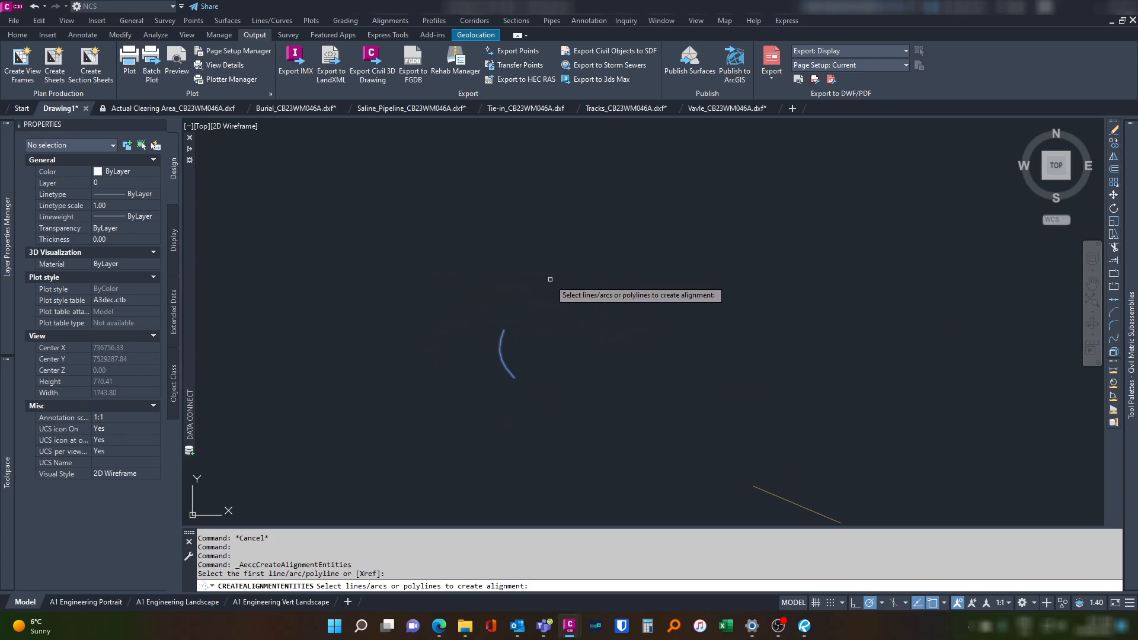
pyautogui.click(505, 361)
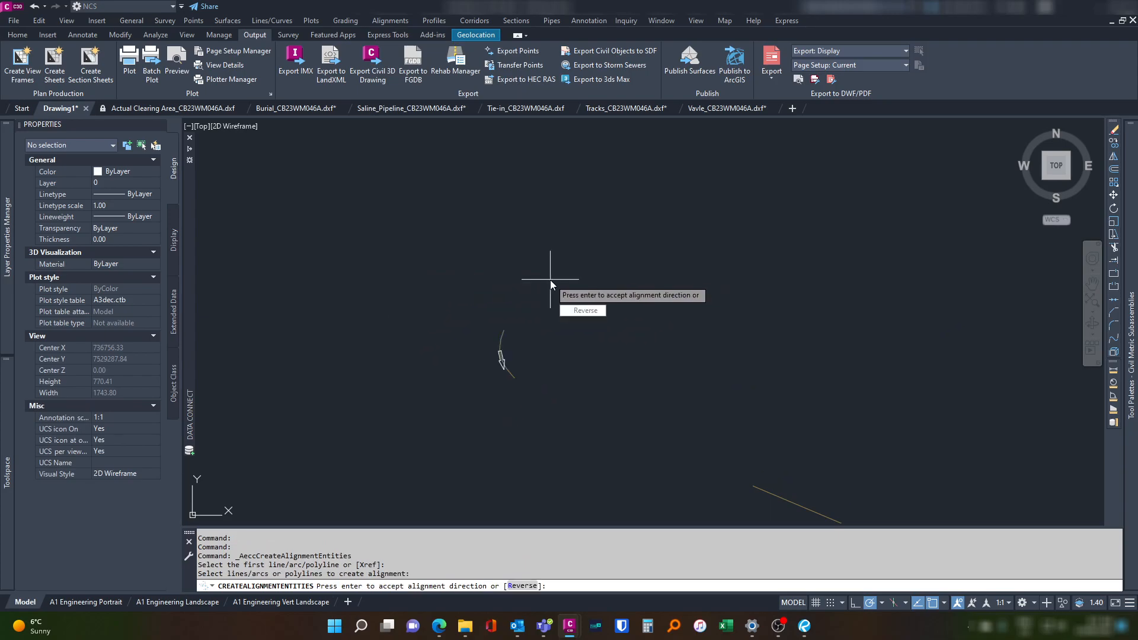
pyautogui.moveTo(490, 349)
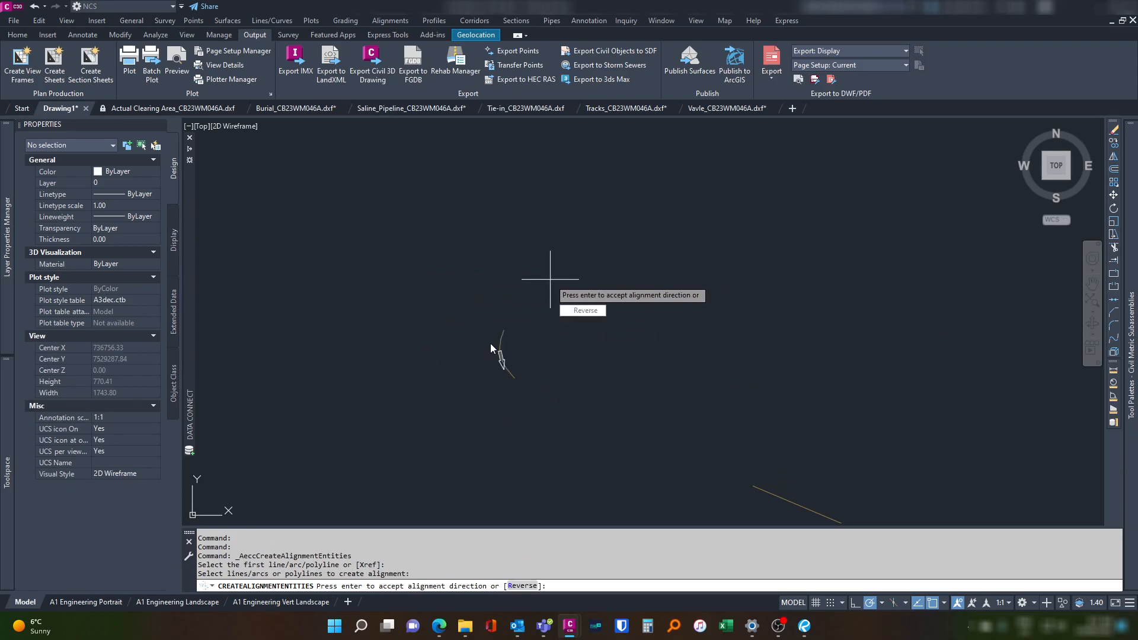
pyautogui.moveTo(575, 374)
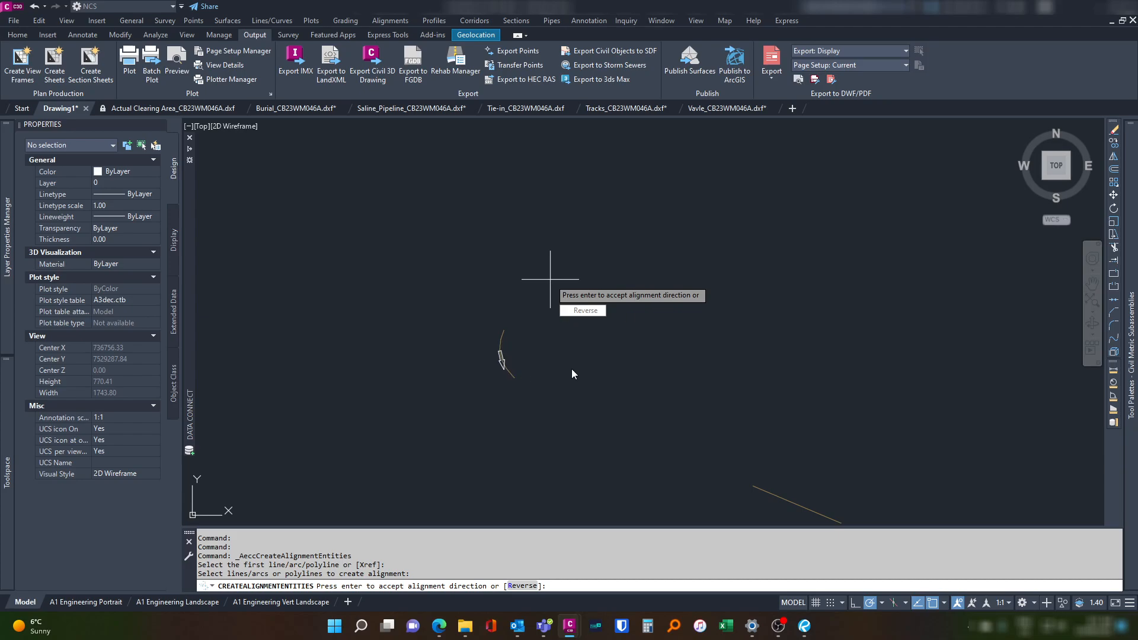
pyautogui.press('enter')
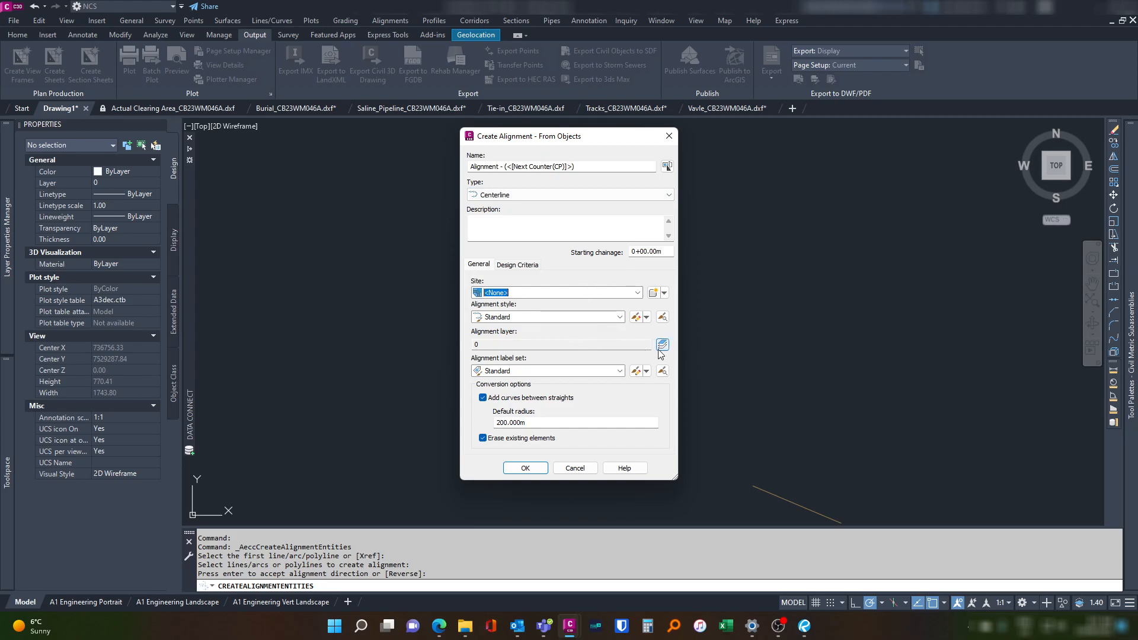
# Create a new red layer named Alignment and assign it as the alignment layer.
pyautogui.click(662, 344)
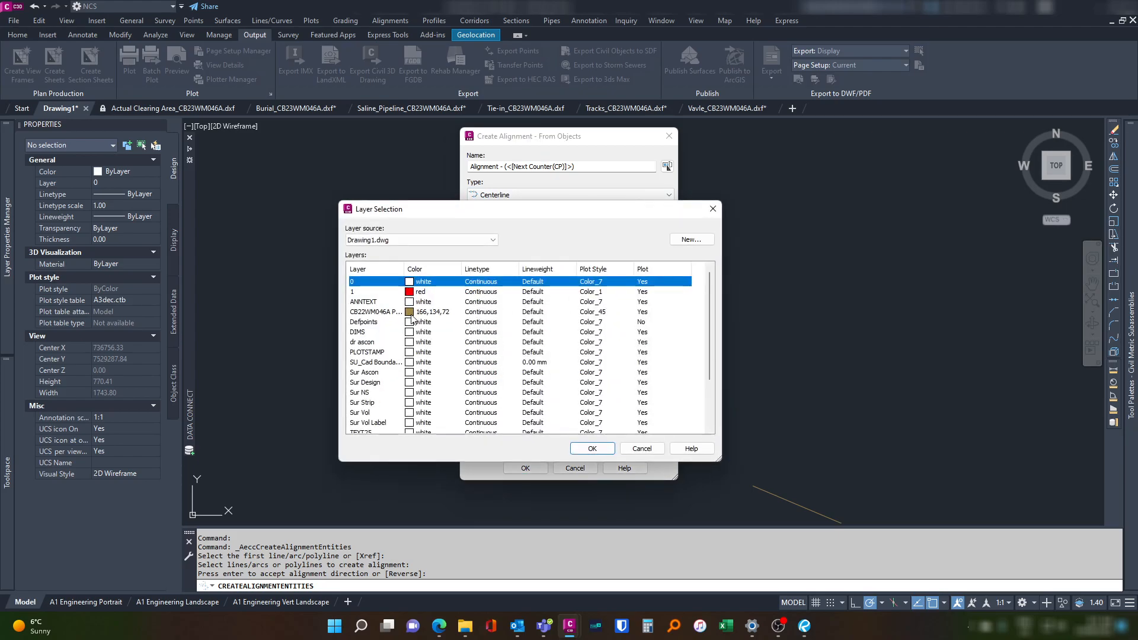
pyautogui.moveTo(382, 326)
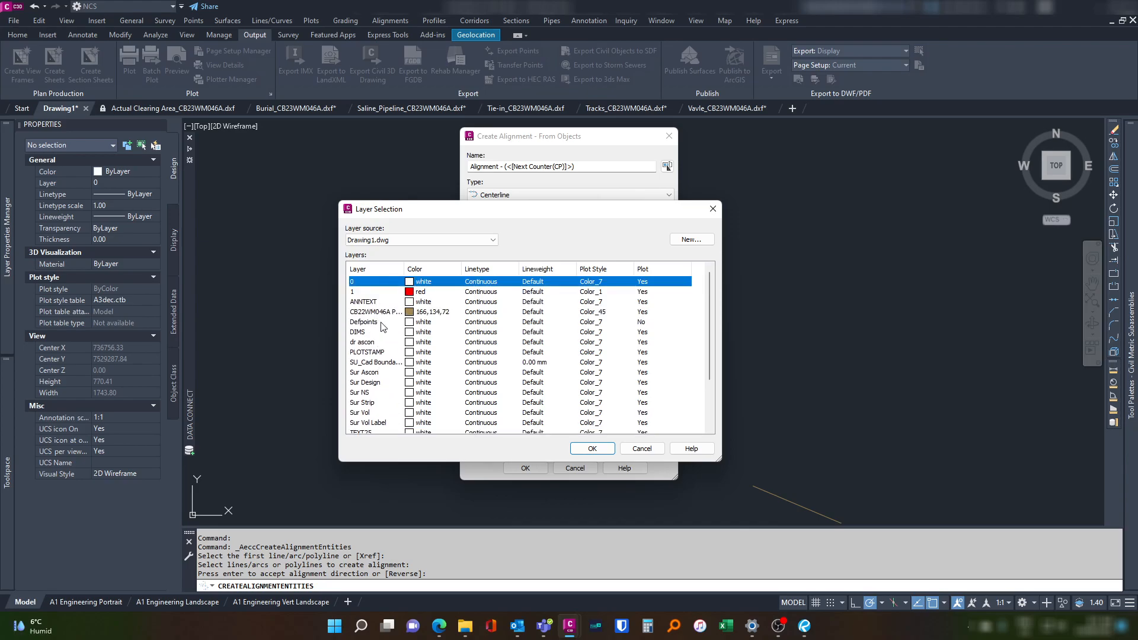
pyautogui.click(692, 239)
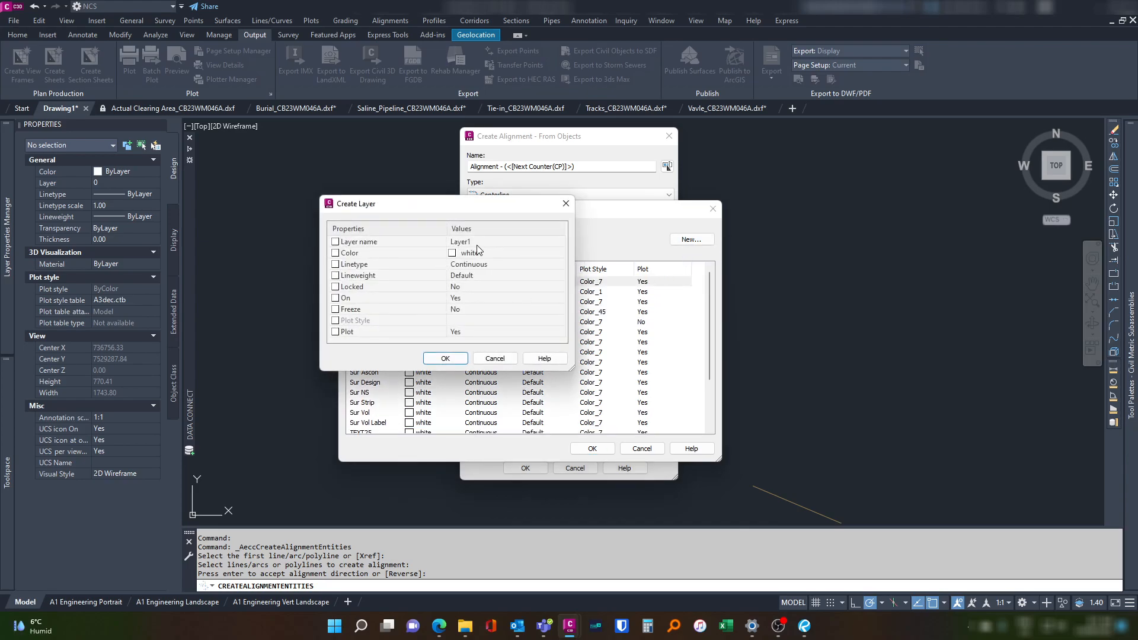
pyautogui.write('ALignment')
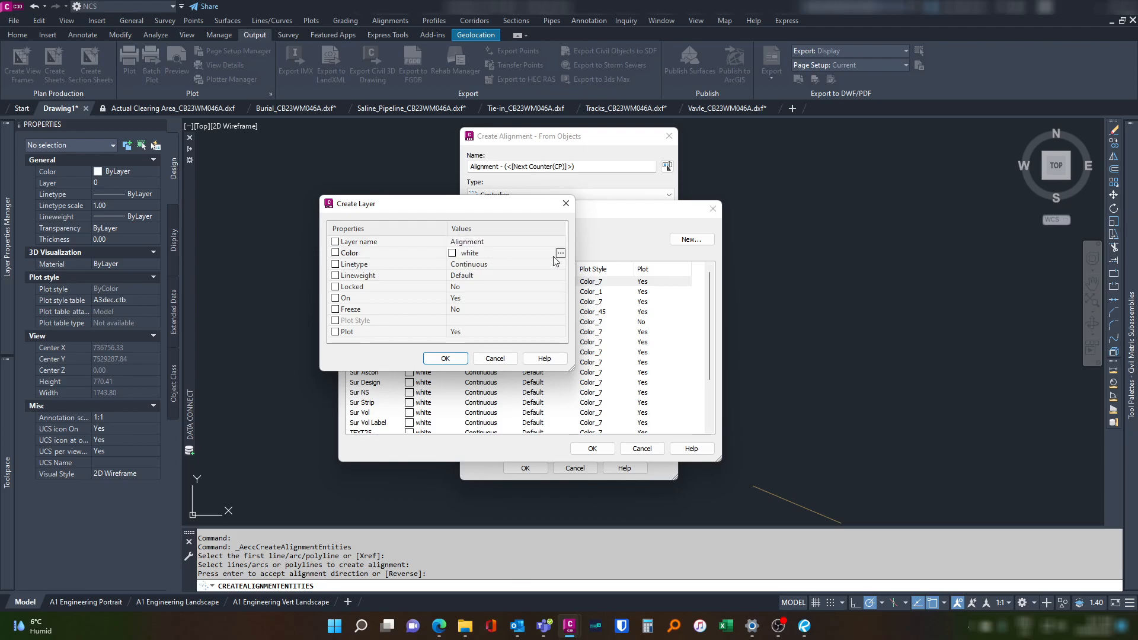
pyautogui.click(559, 252)
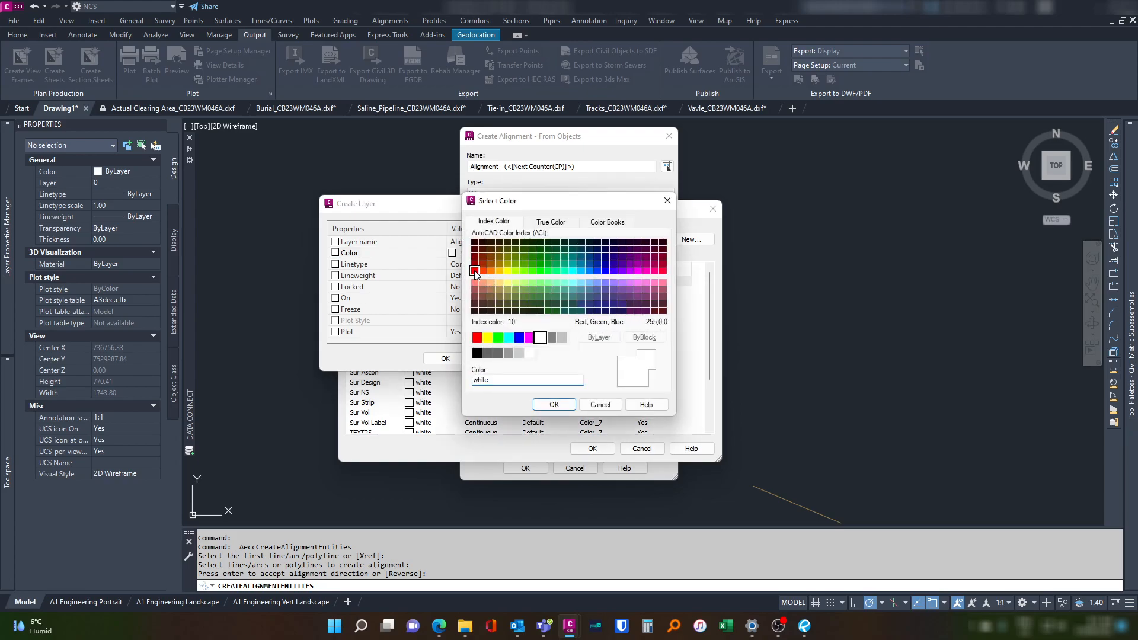
pyautogui.click(553, 404)
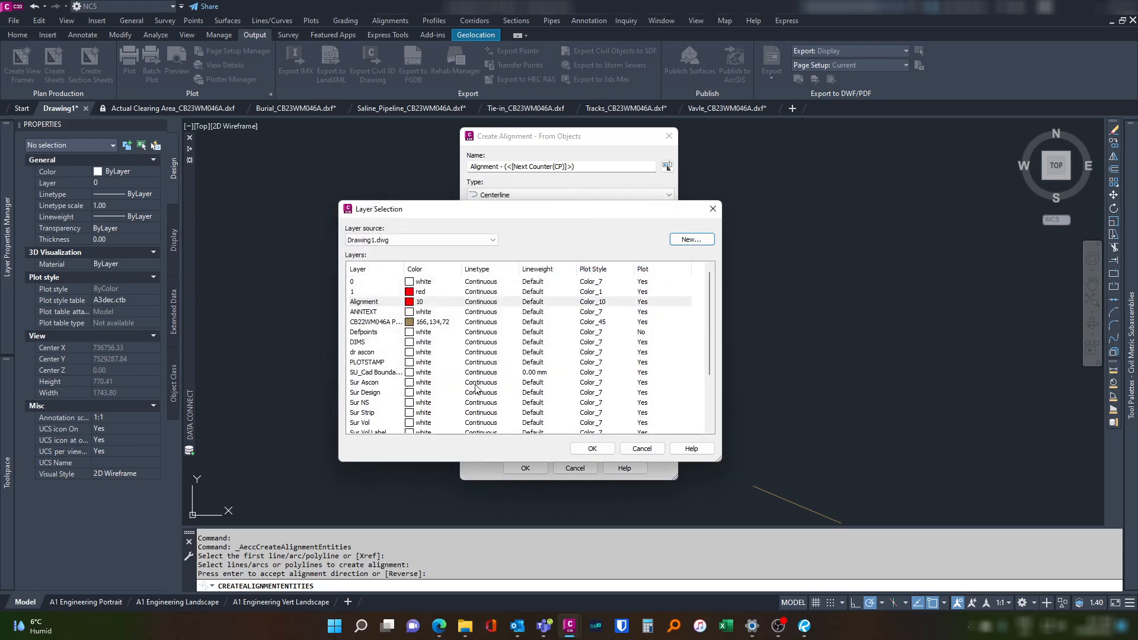
pyautogui.click(593, 448)
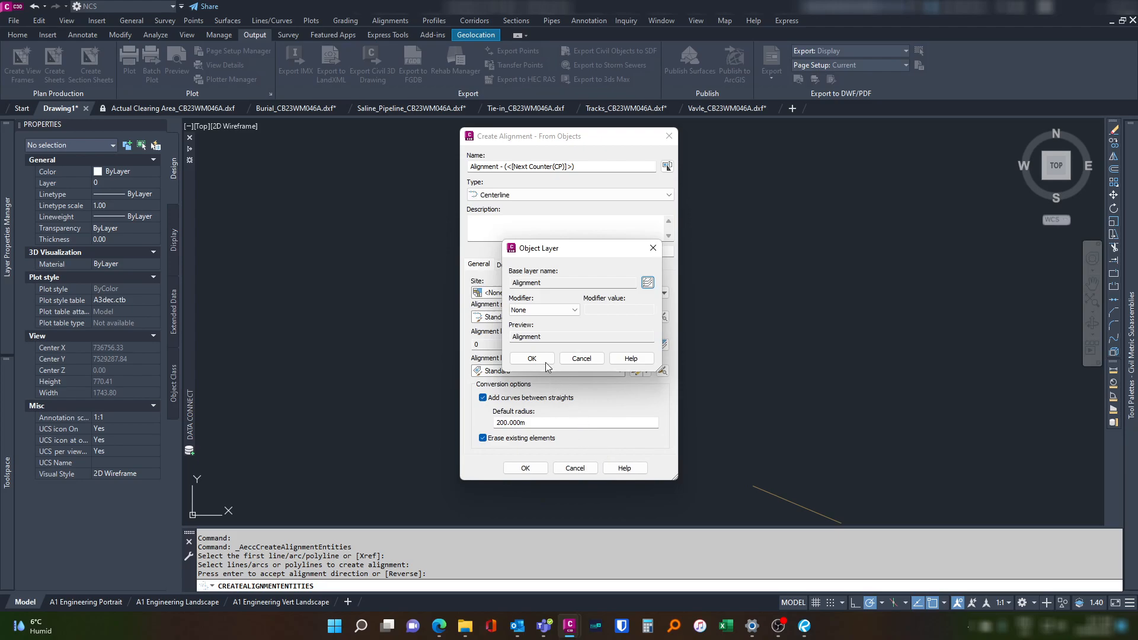
pyautogui.click(531, 357)
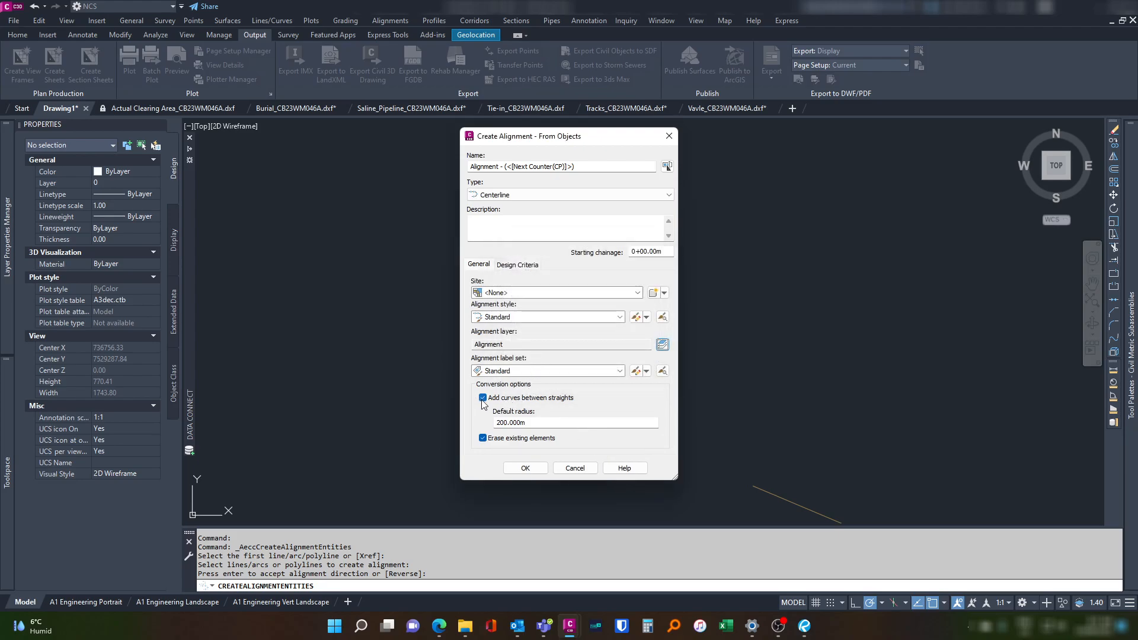
# Disable curves between straights and begin editing the Standard label set.
pyautogui.click(482, 398)
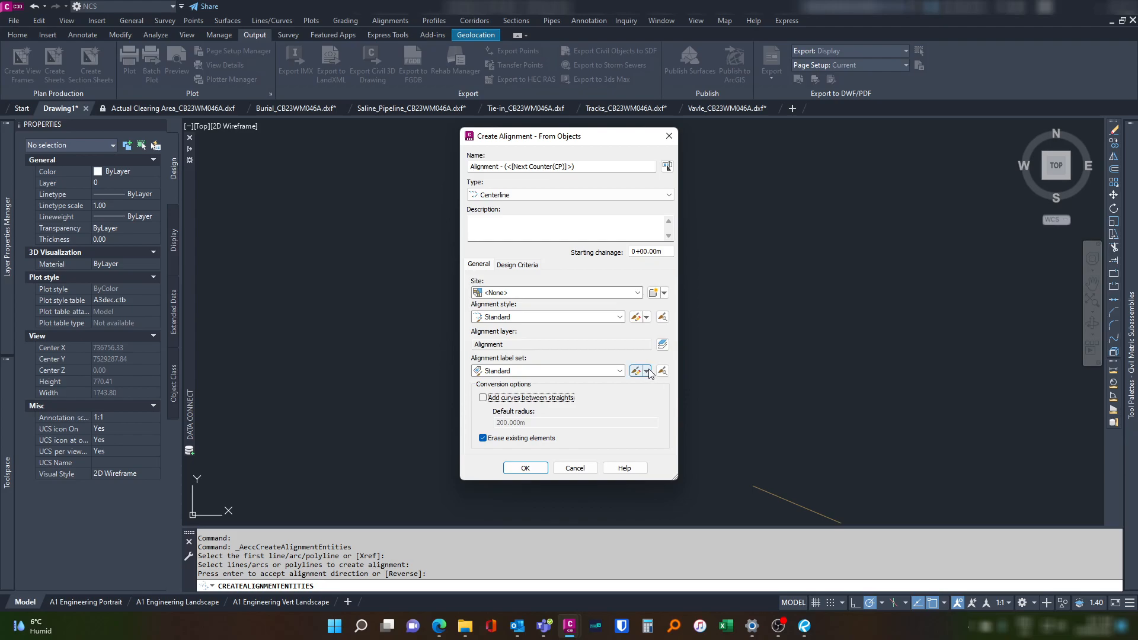
pyautogui.click(647, 371)
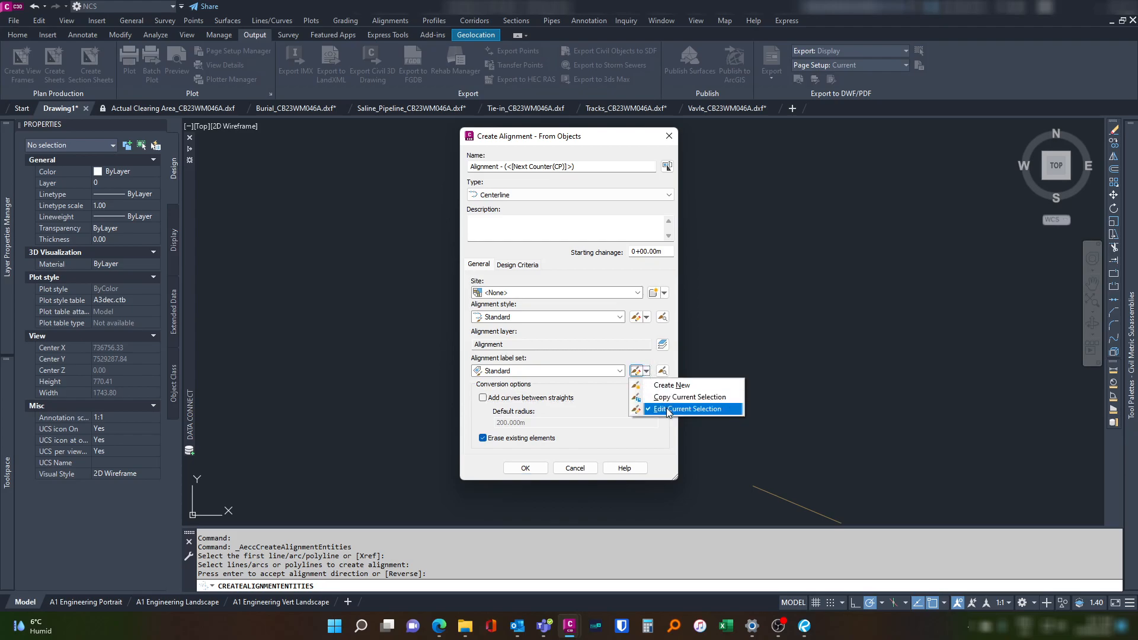
pyautogui.click(687, 408)
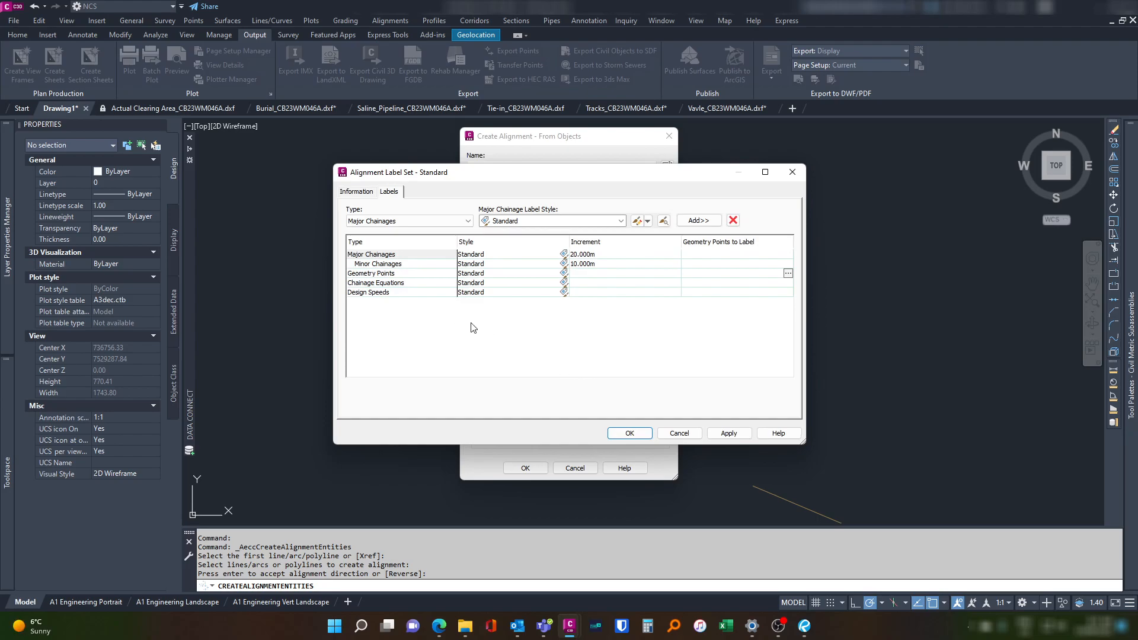
# Delete Minor Chainages, Geometry Points, Chainage Equations and Design Speeds, keeping only Major Chainages.
pyautogui.doubleClick(583, 254)
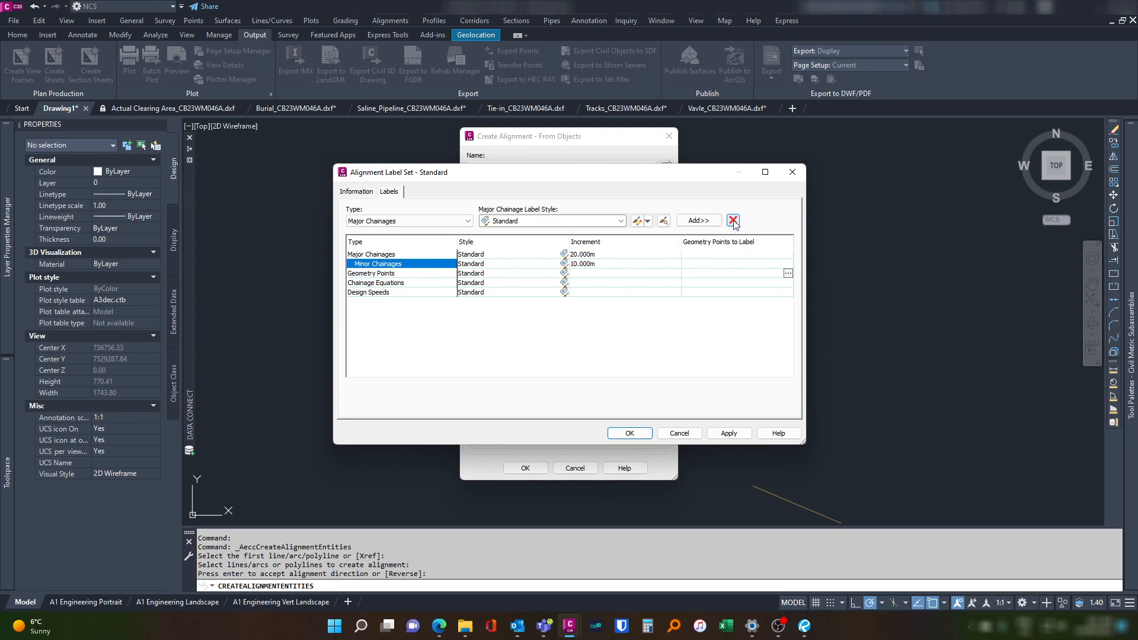
pyautogui.click(732, 221)
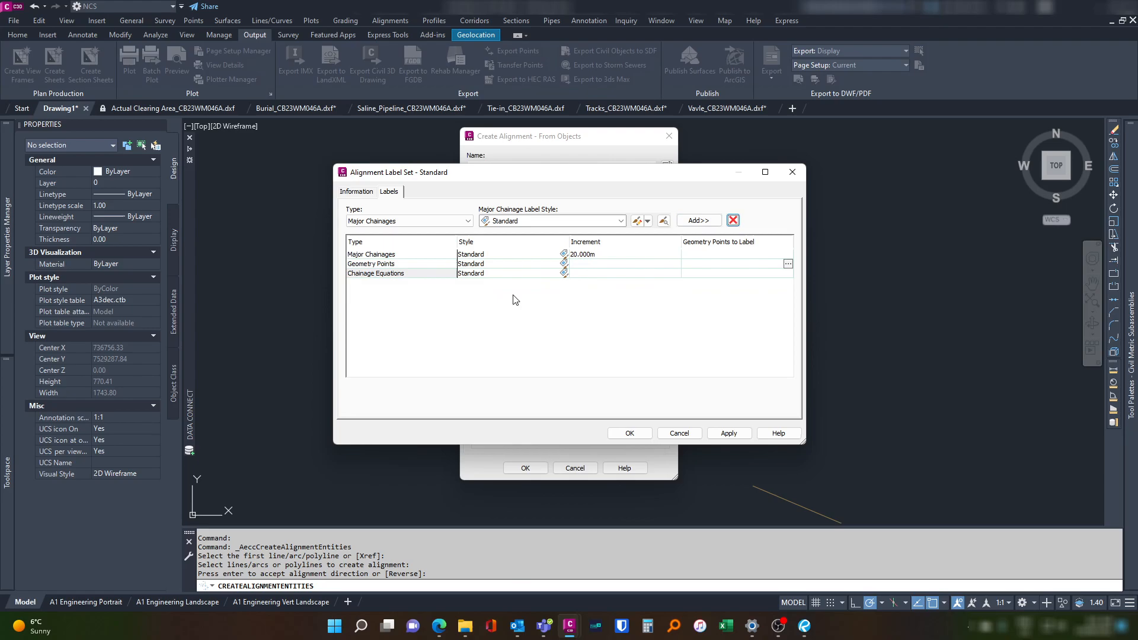
pyautogui.click(733, 220)
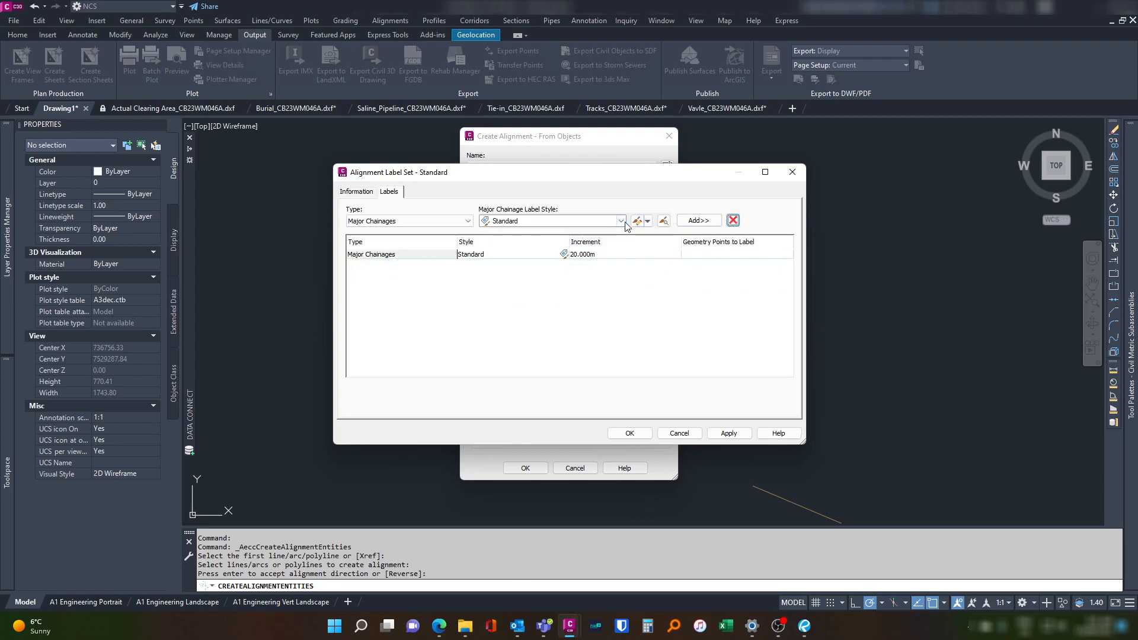
pyautogui.click(637, 220)
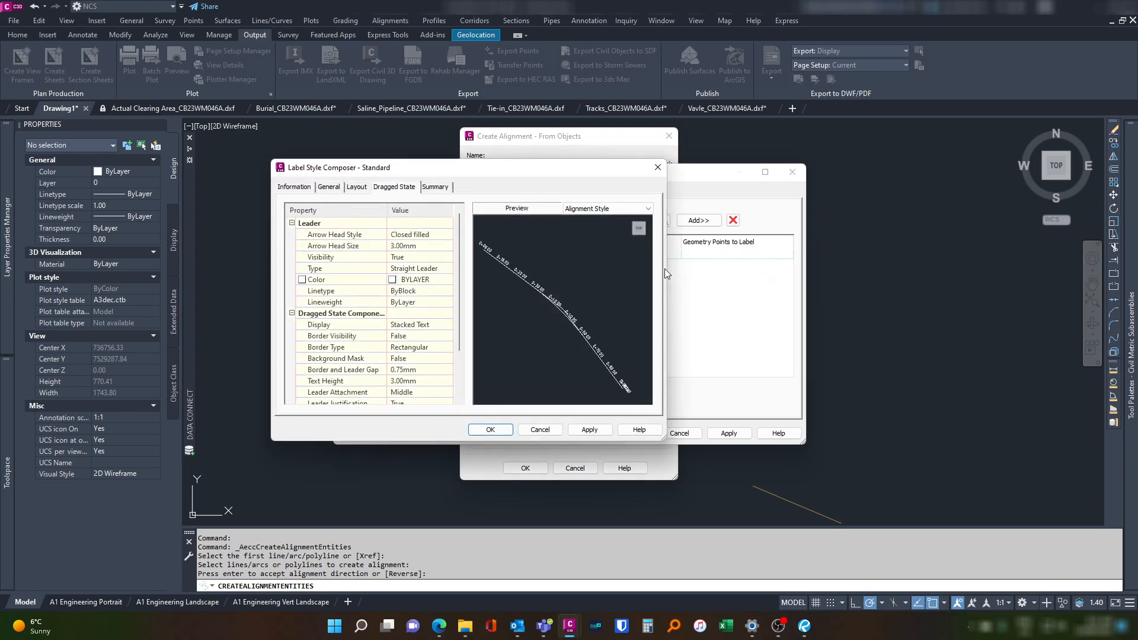
pyautogui.moveTo(420, 324)
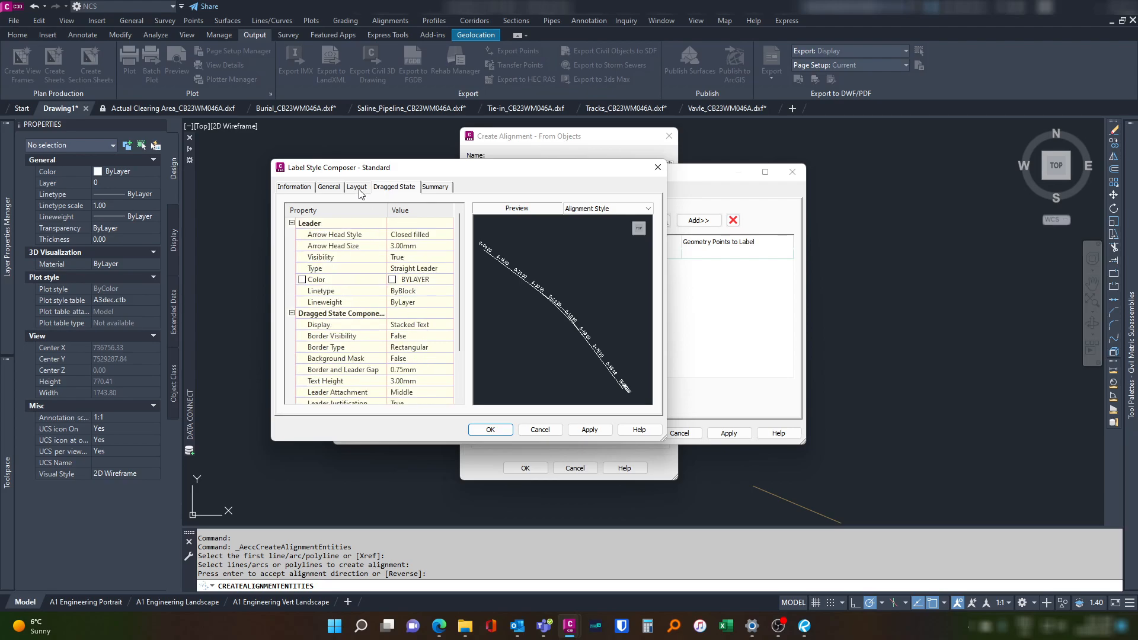
# Set the Chainage component's Y Offset to 15.00 mm in the Layout settings.
pyautogui.click(357, 187)
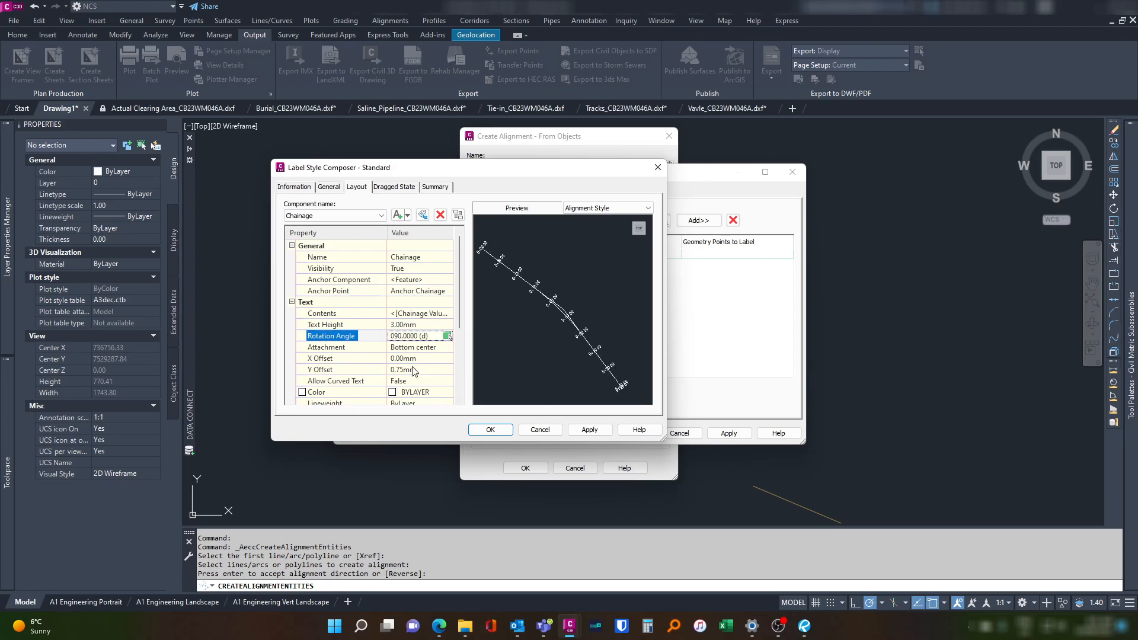
pyautogui.click(419, 370)
pyautogui.write('15')
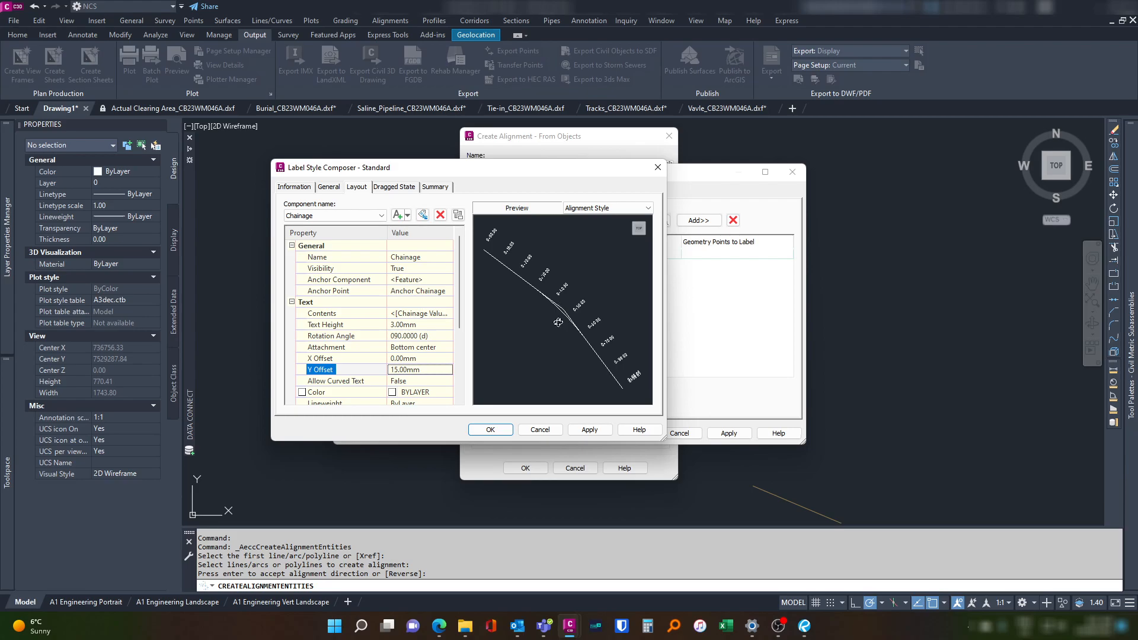
pyautogui.click(419, 313)
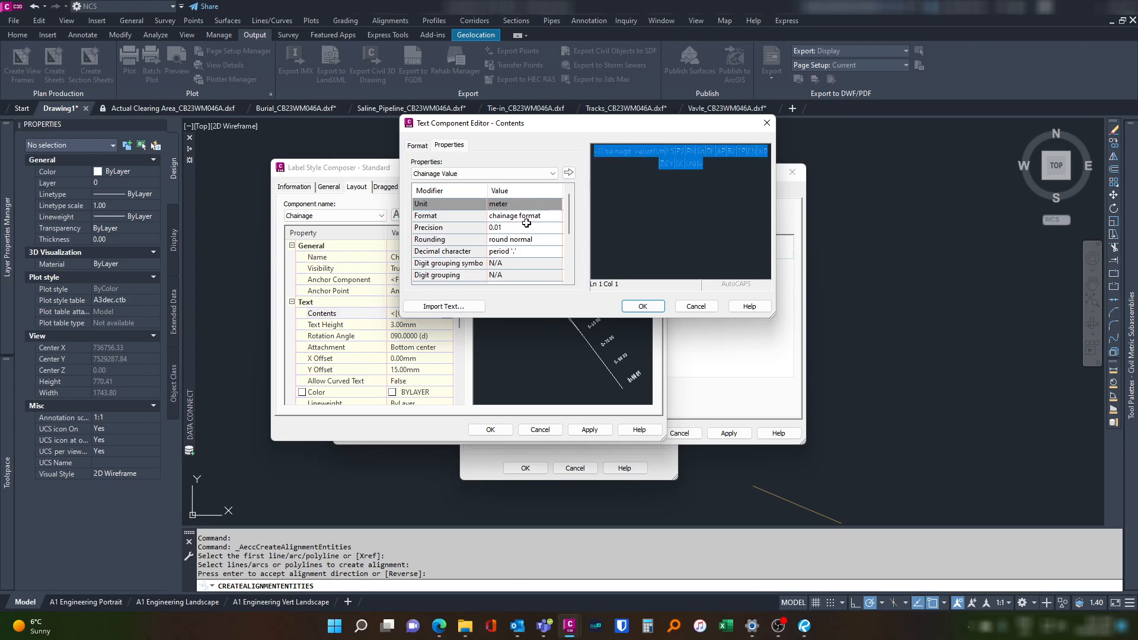
# Switch the chainage label value to decimal format.
pyautogui.click(563, 214)
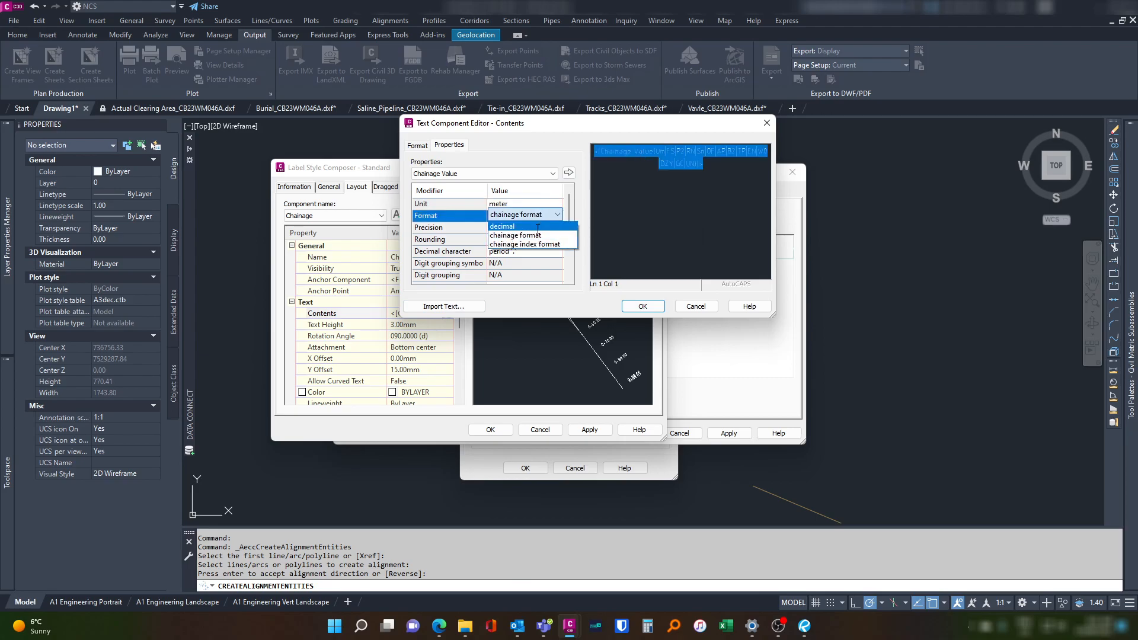
pyautogui.click(502, 226)
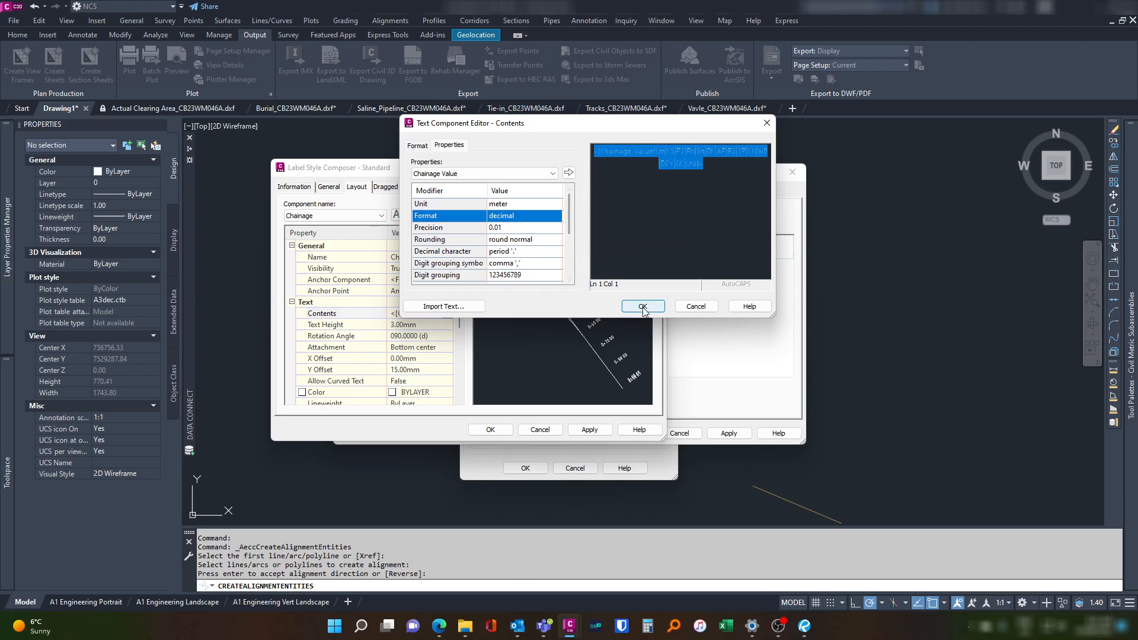
pyautogui.click(643, 306)
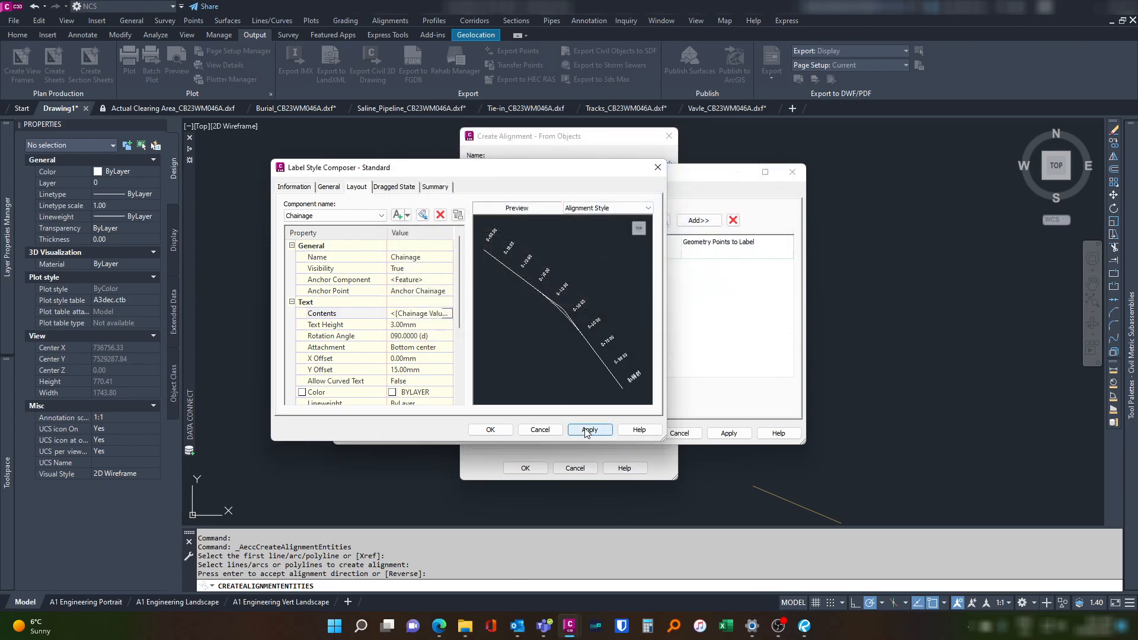
# Save the label style and label set edits and confirm alignment creation.
pyautogui.click(590, 429)
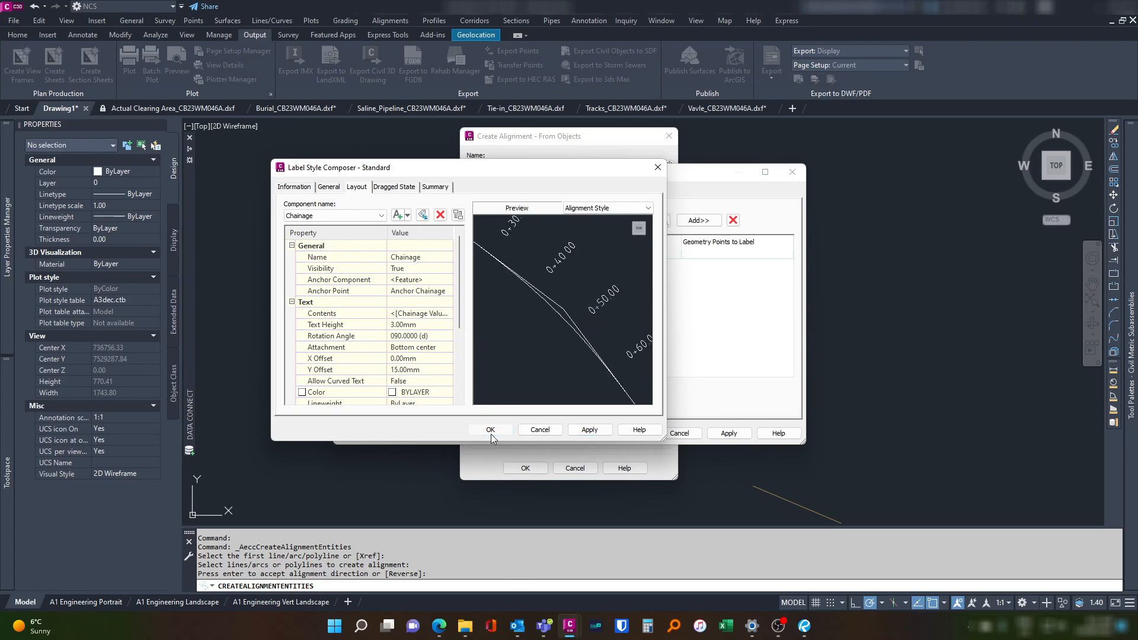
pyautogui.click(490, 430)
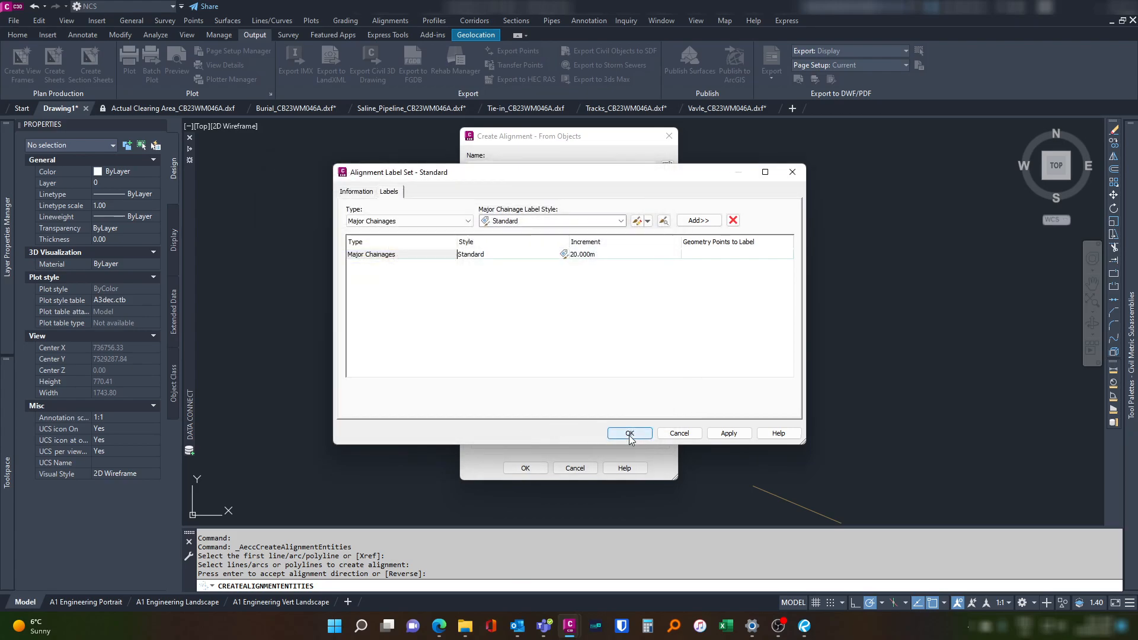
pyautogui.click(629, 434)
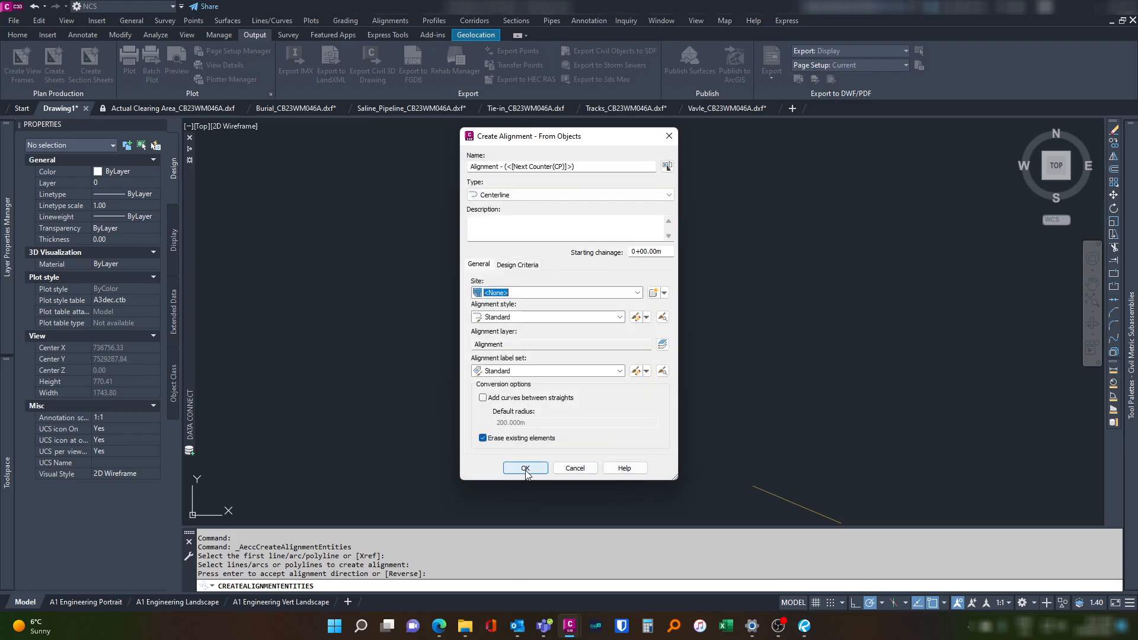
pyautogui.click(525, 468)
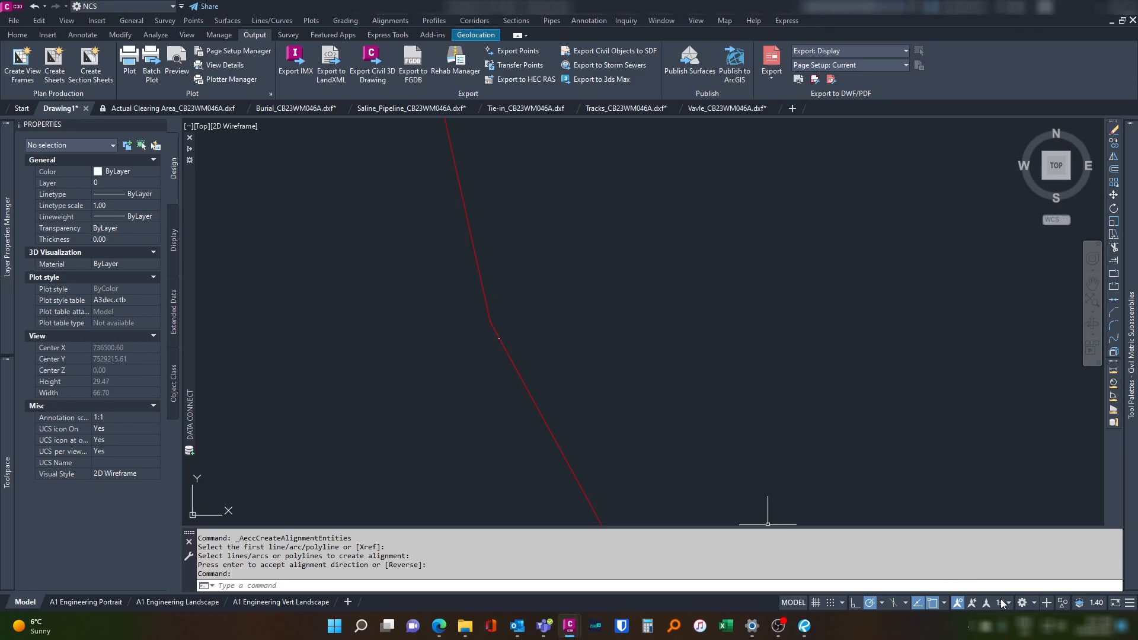
# Set the drawing annotation scale to 1:1000 from the status bar.
pyautogui.click(1000, 602)
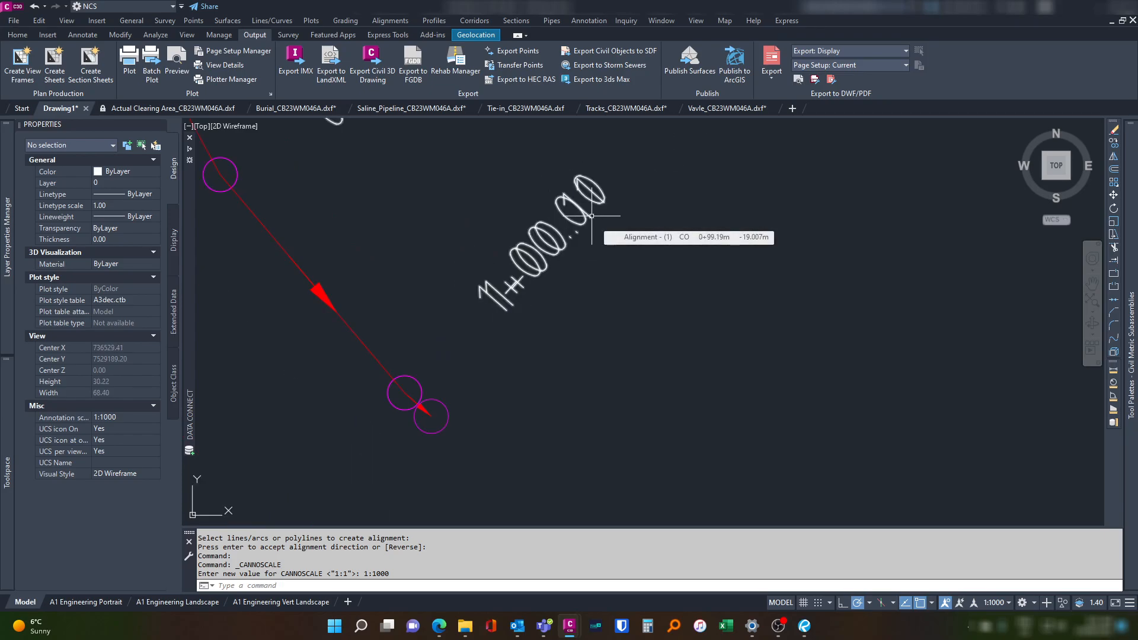
pyautogui.scroll(-3)
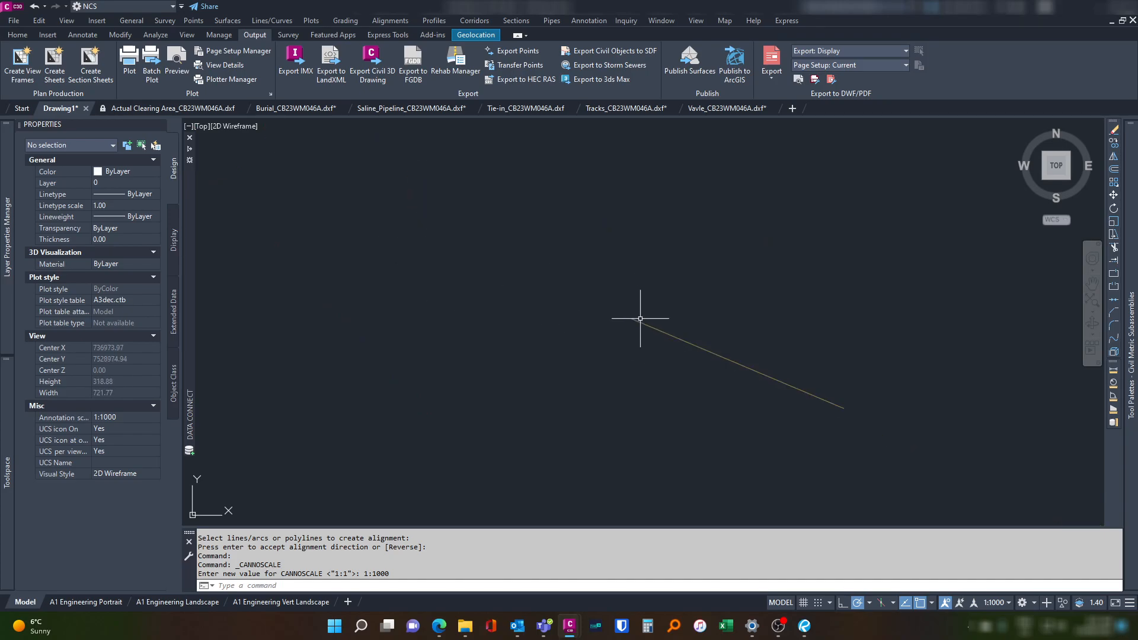
# Start a reversed alignment from the next pipeline polyline with starting chainage 1+00.12 m.
pyautogui.click(389, 20)
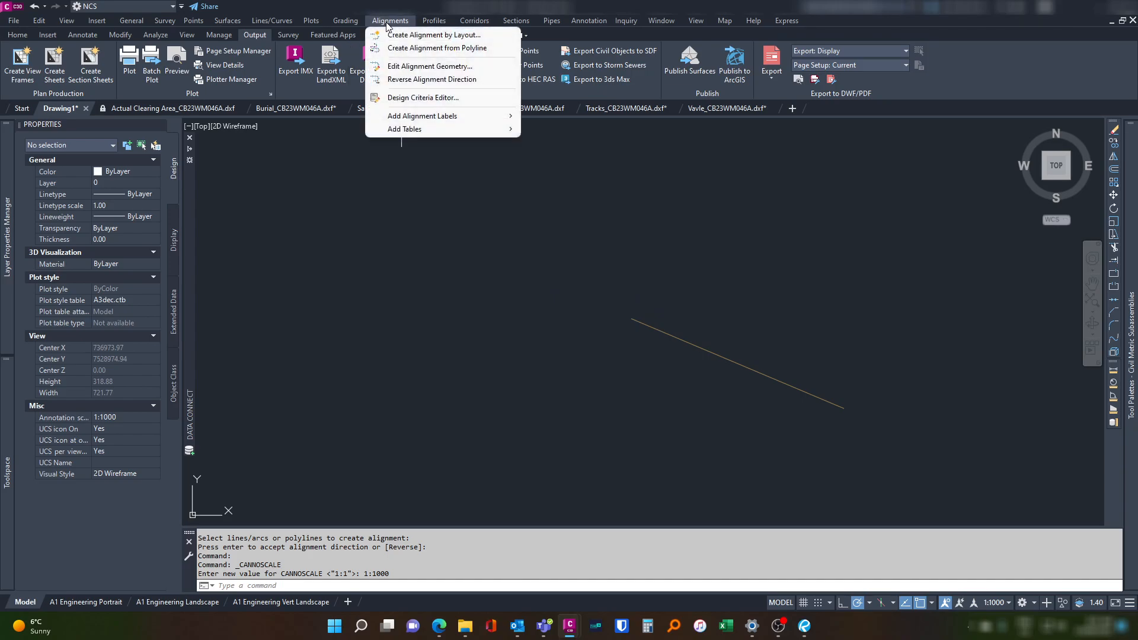
pyautogui.moveTo(430, 34)
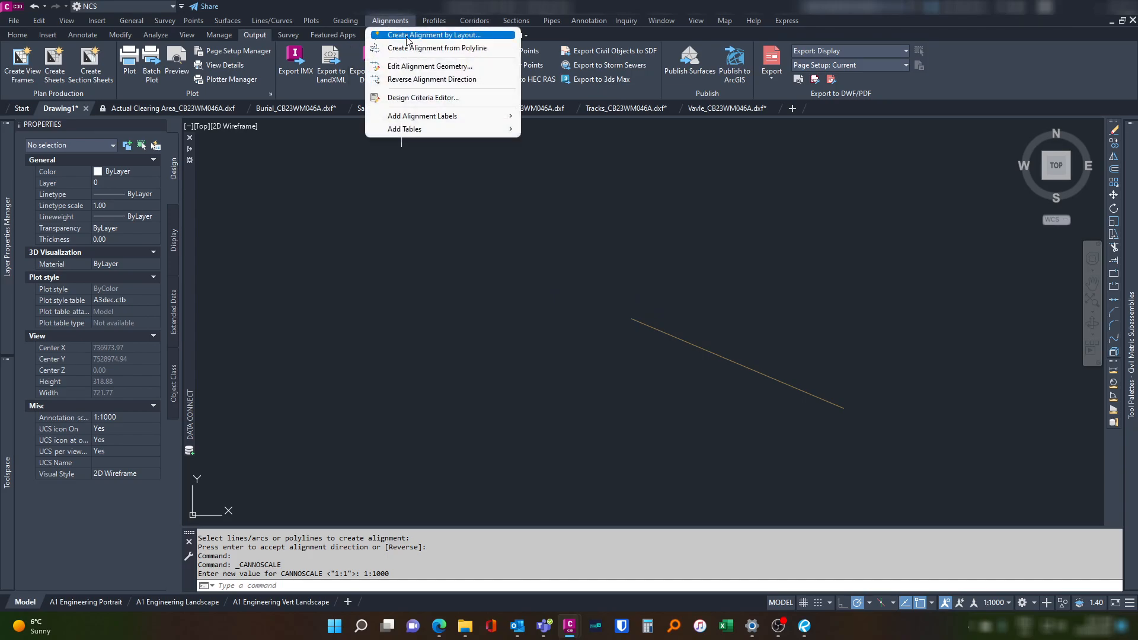
pyautogui.click(438, 34)
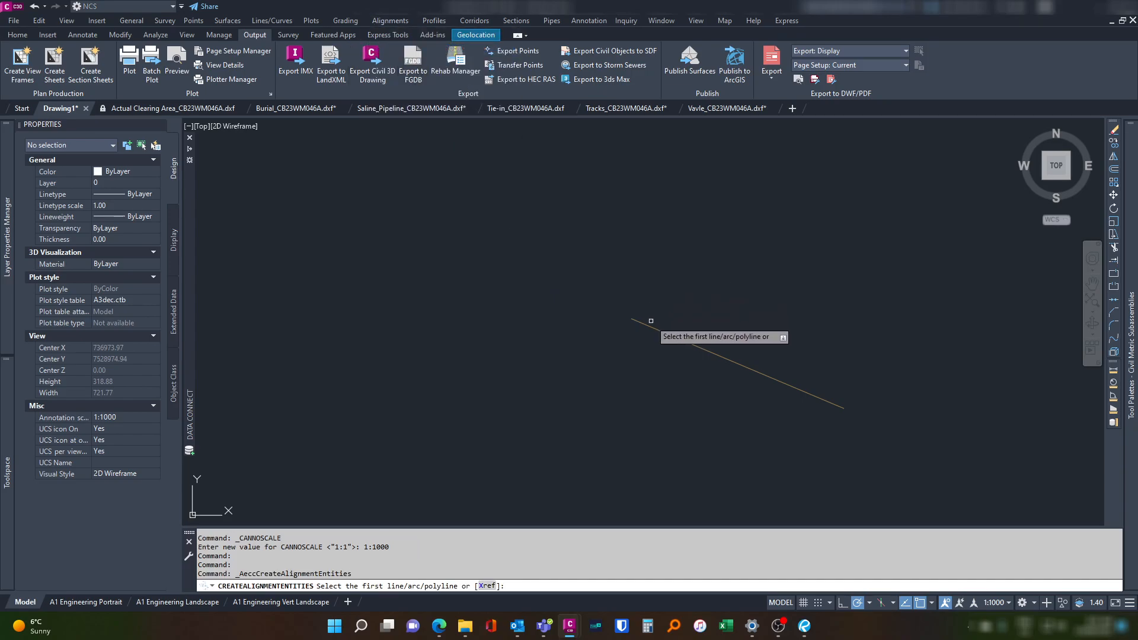
pyautogui.click(737, 363)
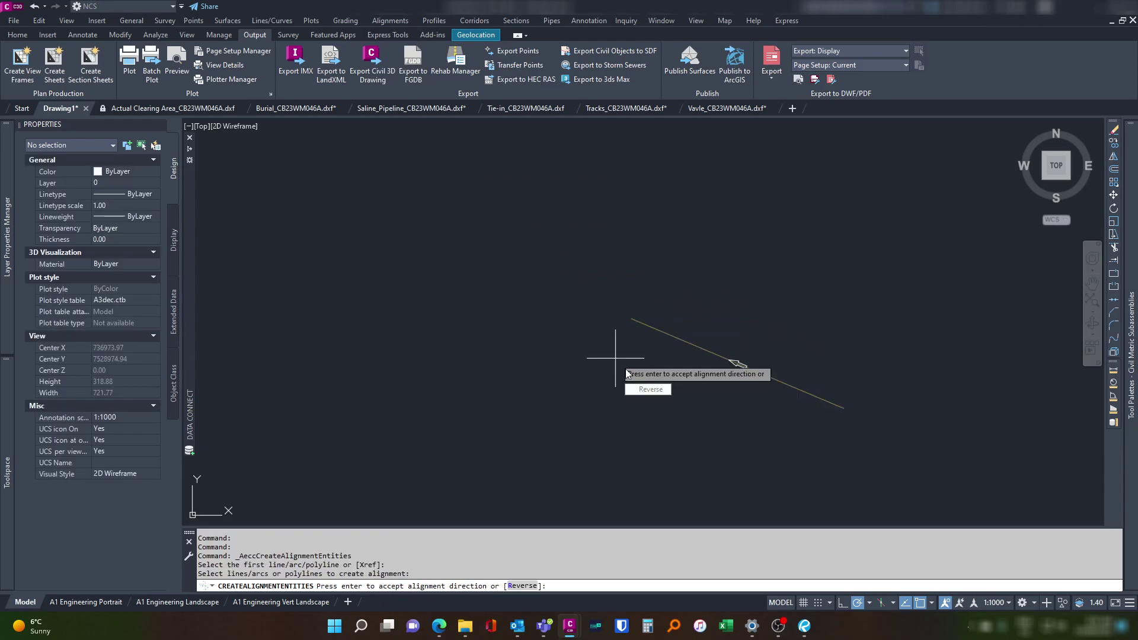
pyautogui.moveTo(682, 391)
pyautogui.write('r')
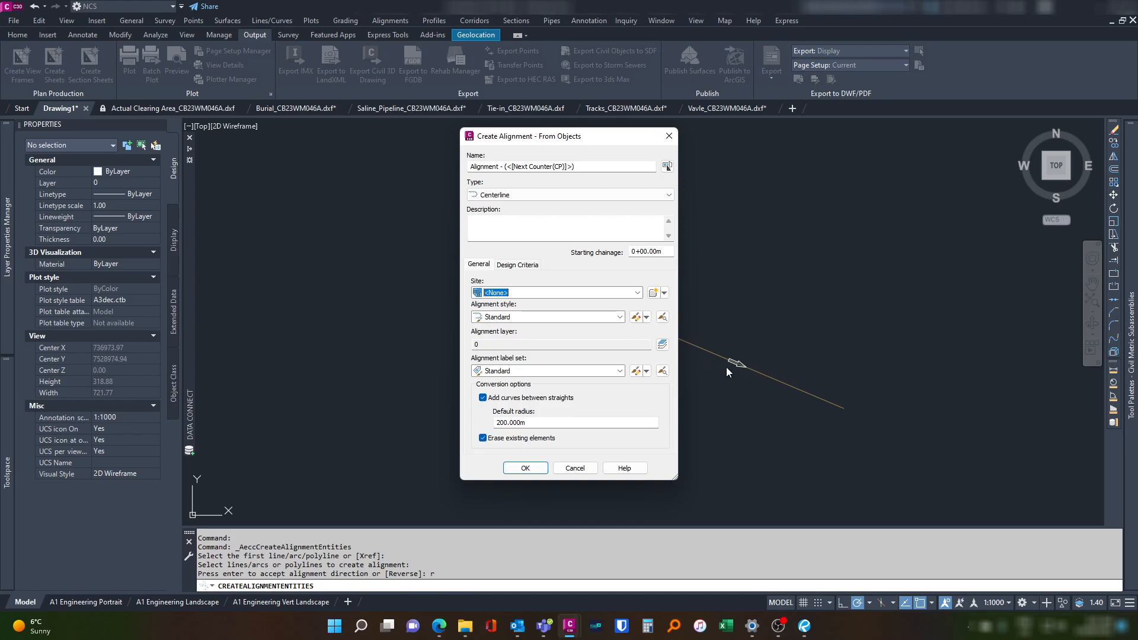
pyautogui.moveTo(741, 373)
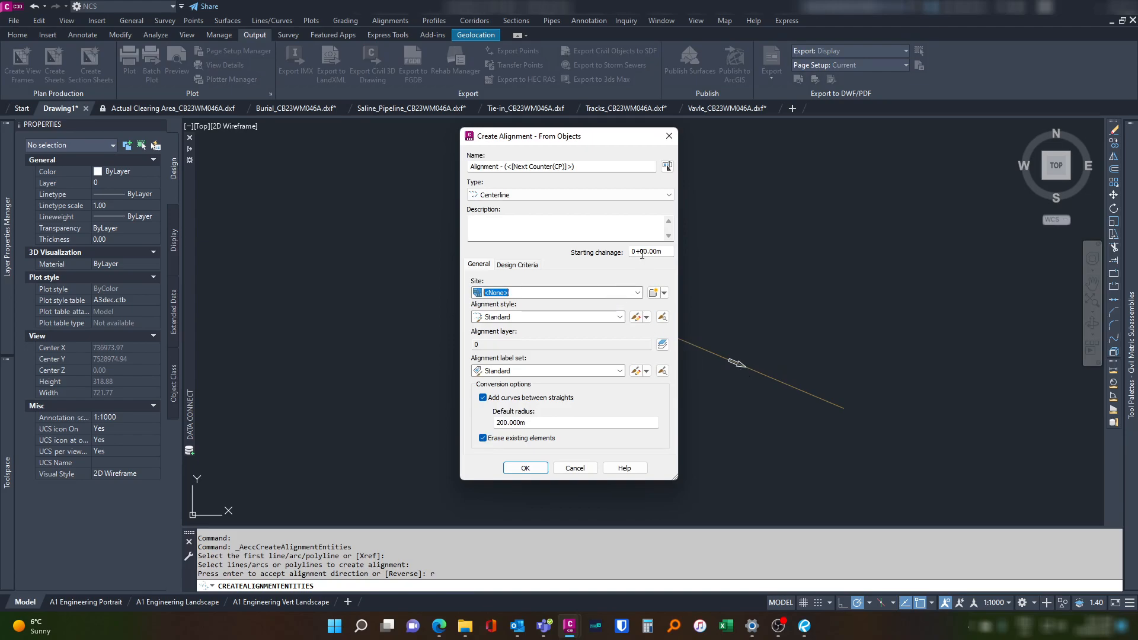
pyautogui.write('1000.')
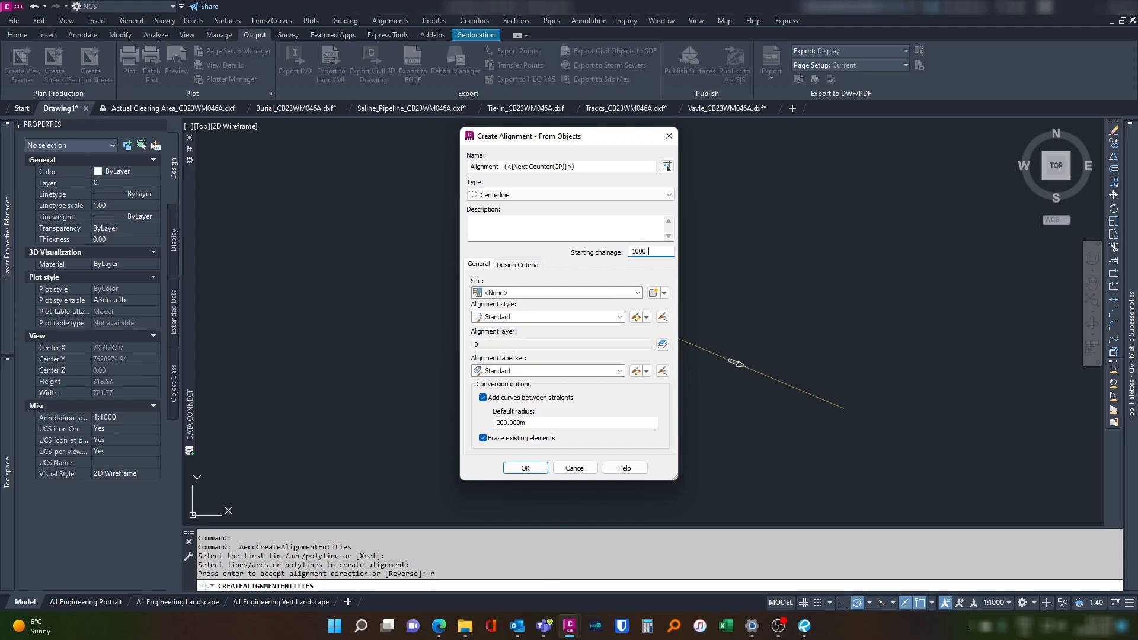
pyautogui.press('BackSpace')
pyautogui.write('12')
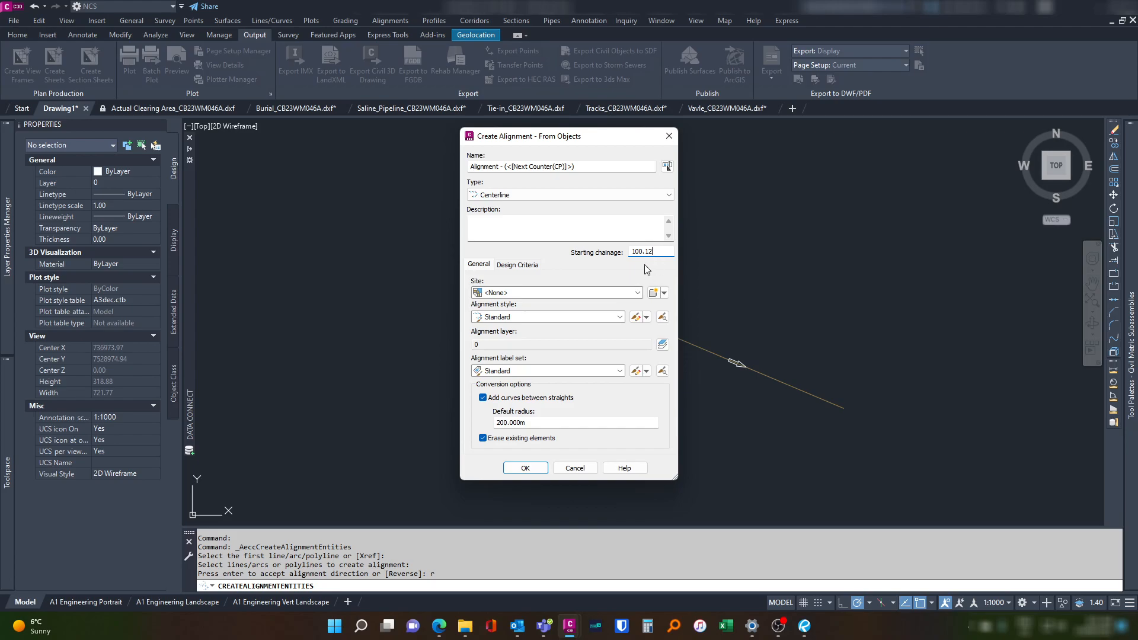
pyautogui.moveTo(531, 356)
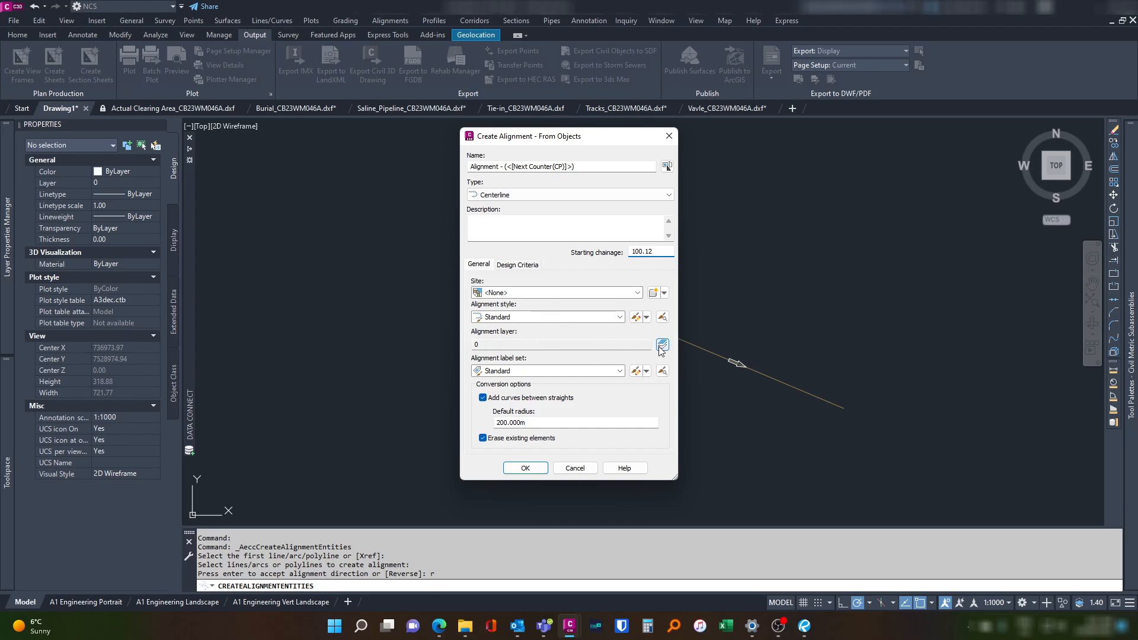
# Place it on the red Alignment layer without curves between straights and create it.
pyautogui.click(661, 345)
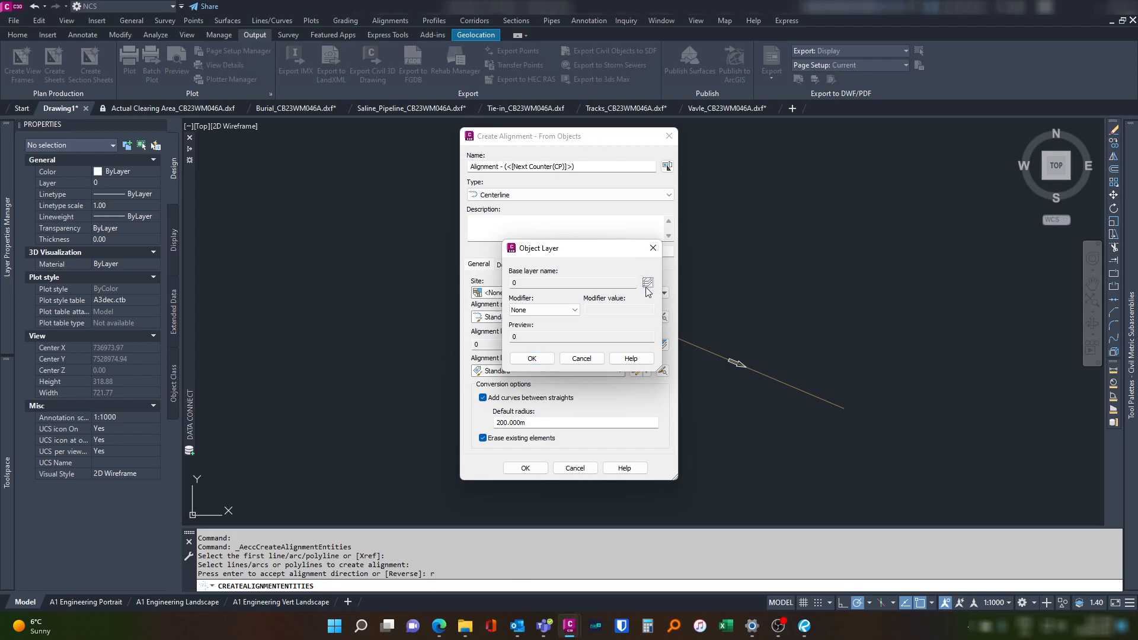
pyautogui.click(647, 282)
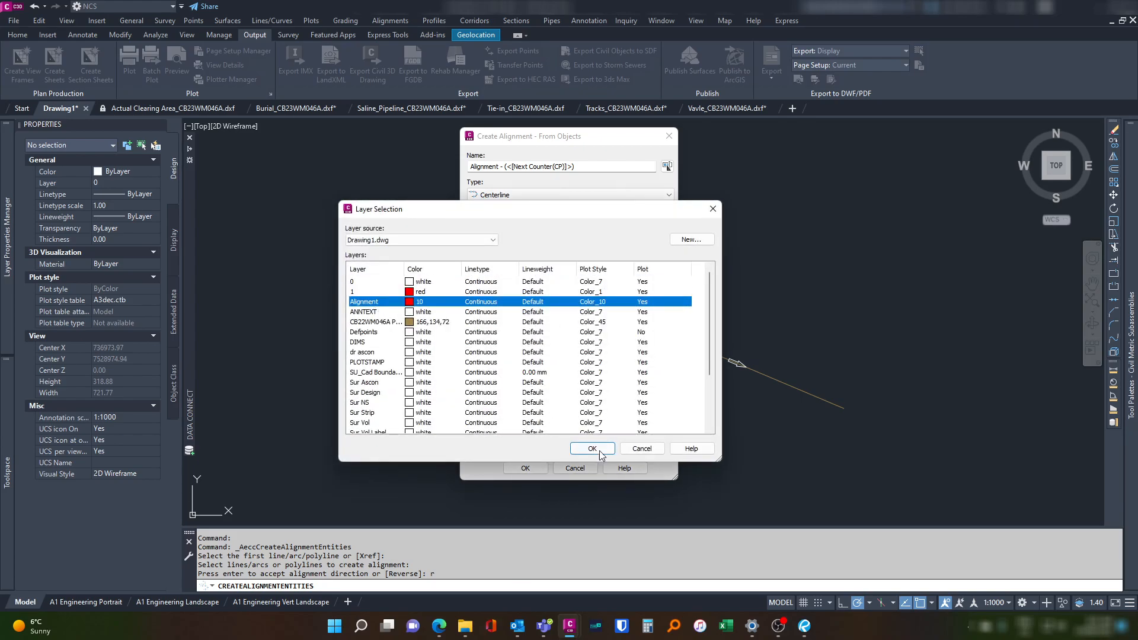
pyautogui.click(593, 448)
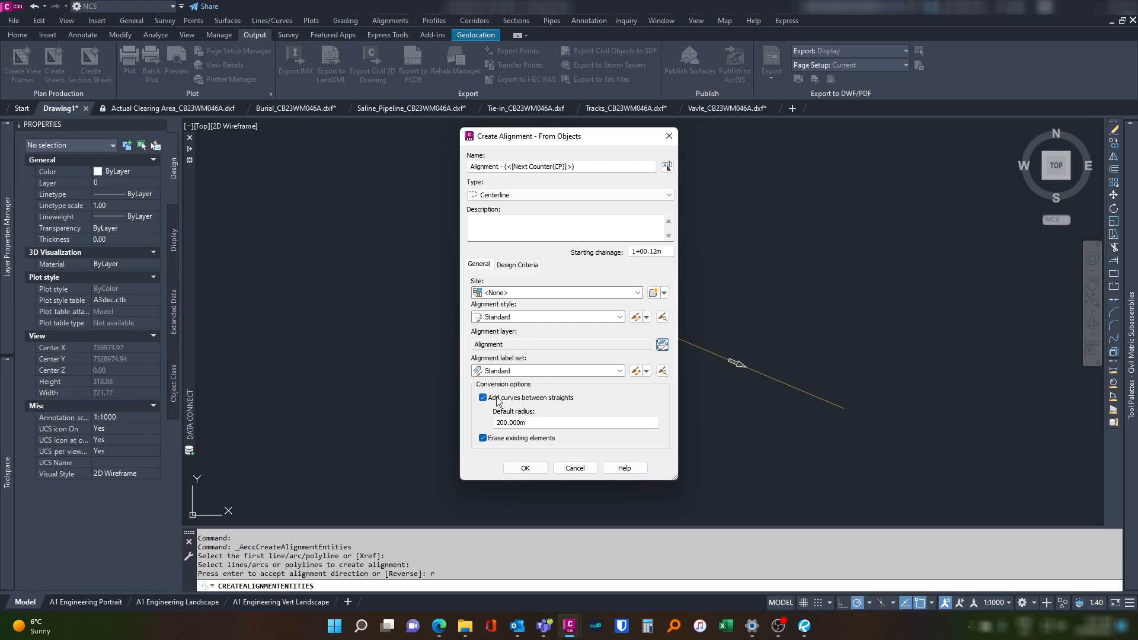
pyautogui.click(483, 399)
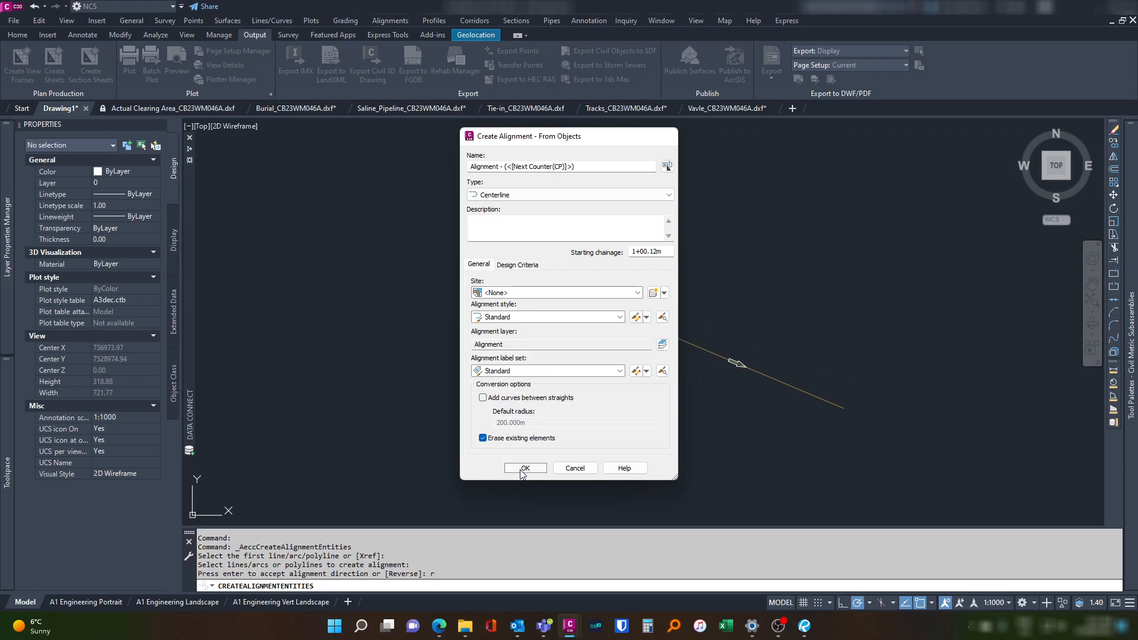
pyautogui.click(523, 468)
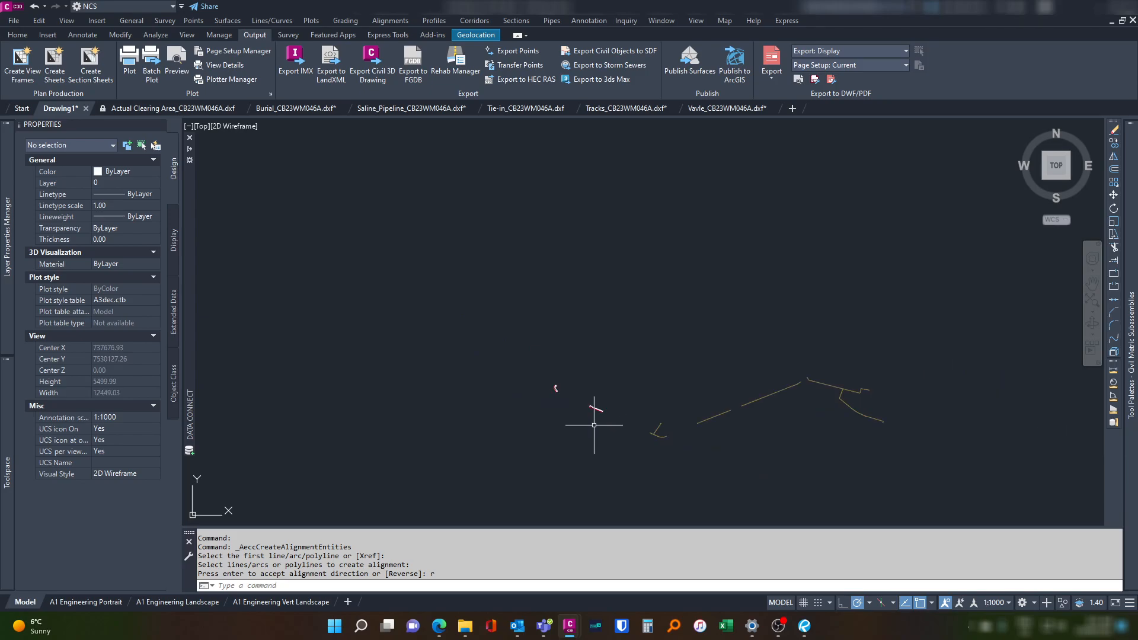
# Switch to the A1 Engineering Portrait layout showing the pipeline viewport.
pyautogui.click(87, 601)
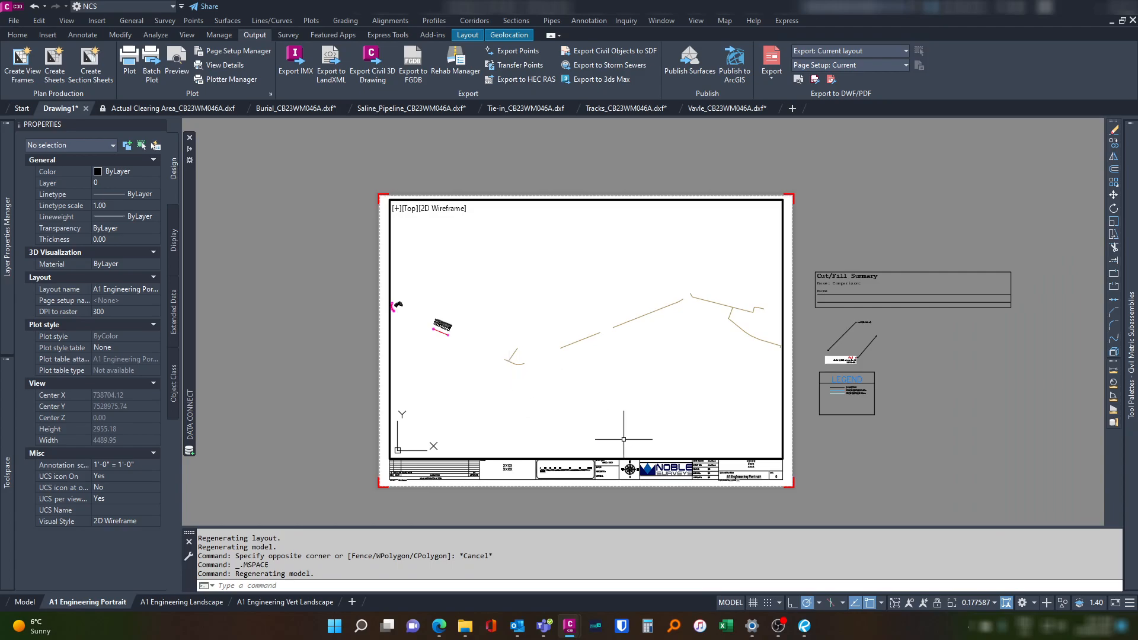
# Set the portrait layout's viewport scale and keep its annotation scale at 1:1000.
pyautogui.click(1006, 602)
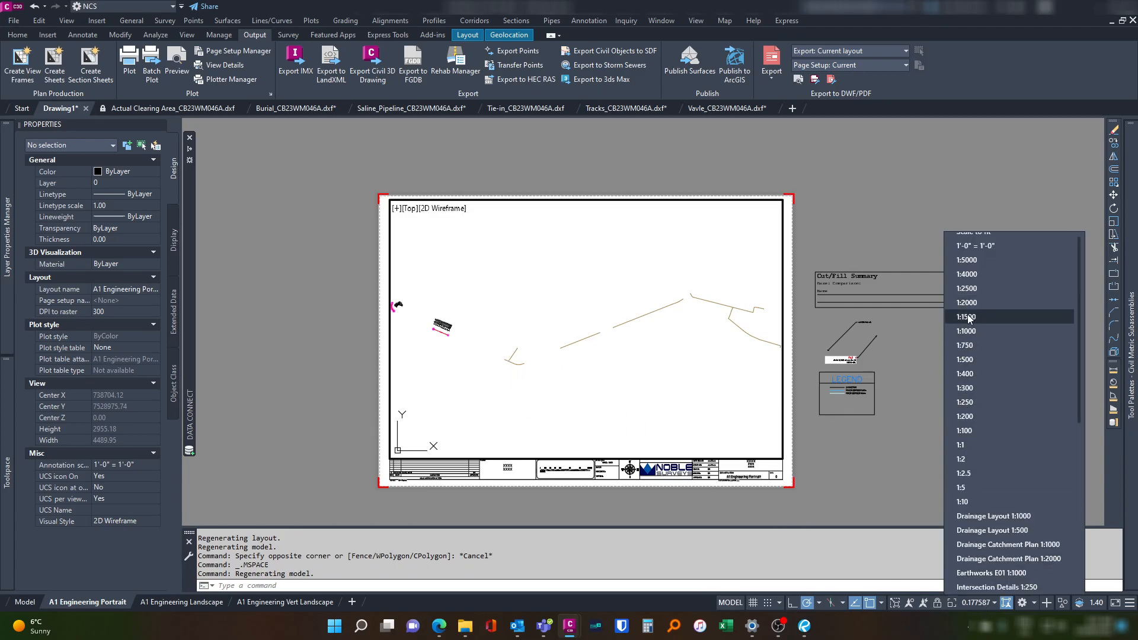
pyautogui.click(966, 316)
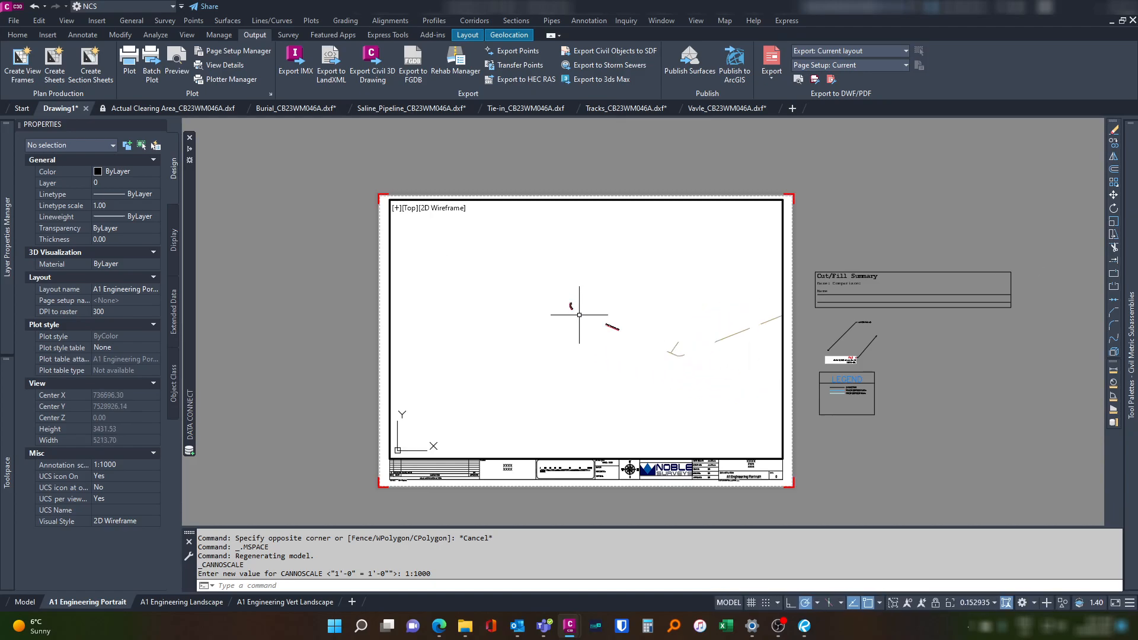
pyautogui.click(975, 602)
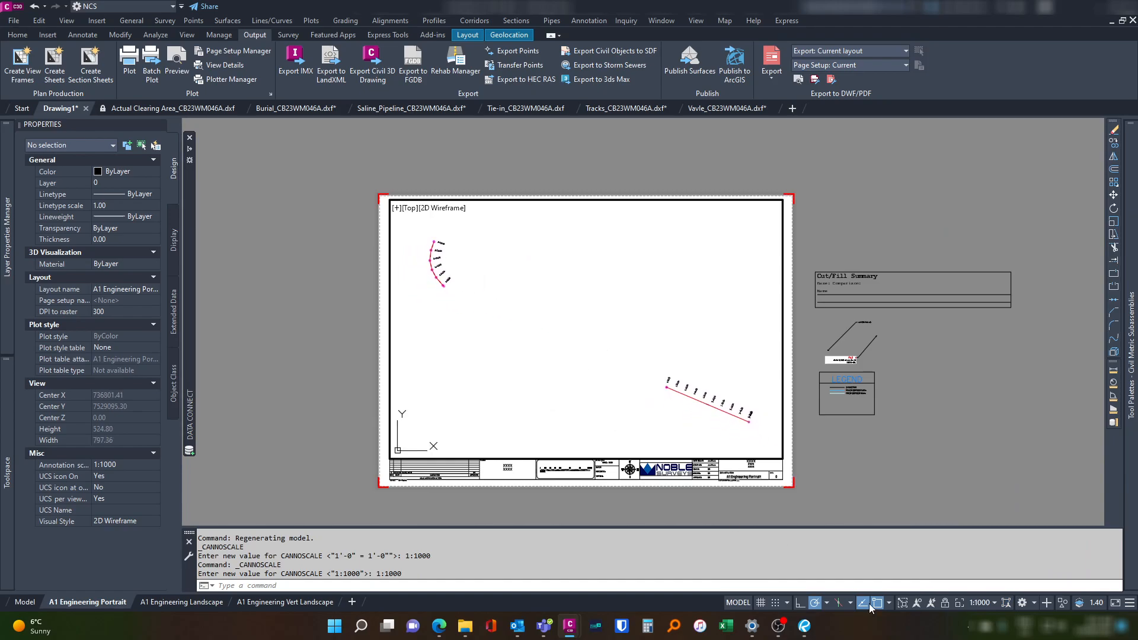
pyautogui.moveTo(946, 602)
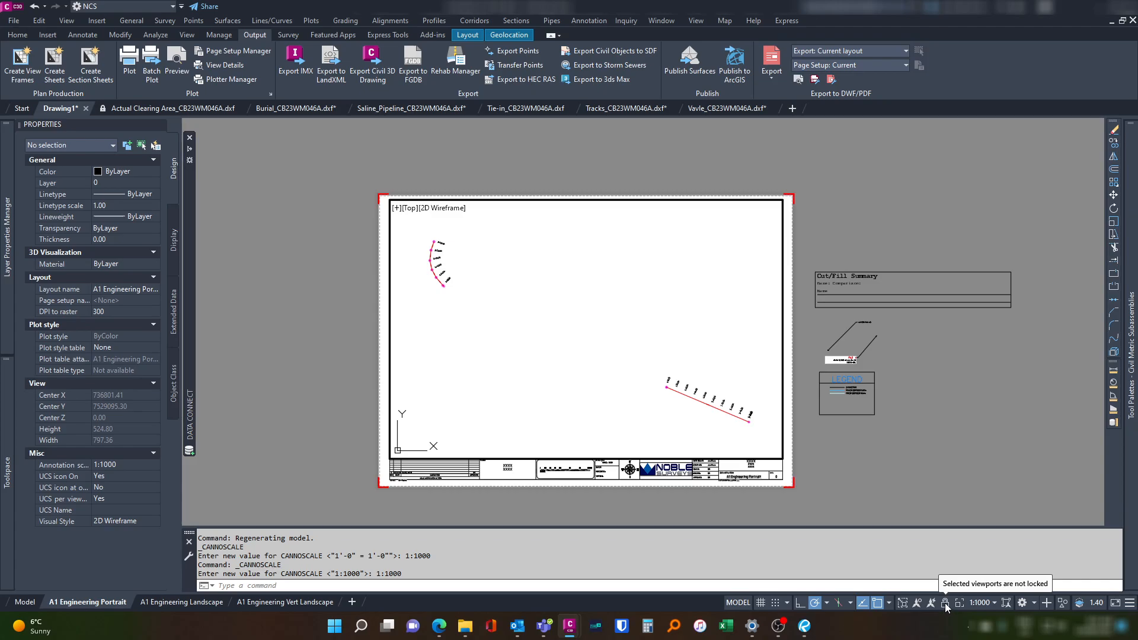
pyautogui.click(993, 602)
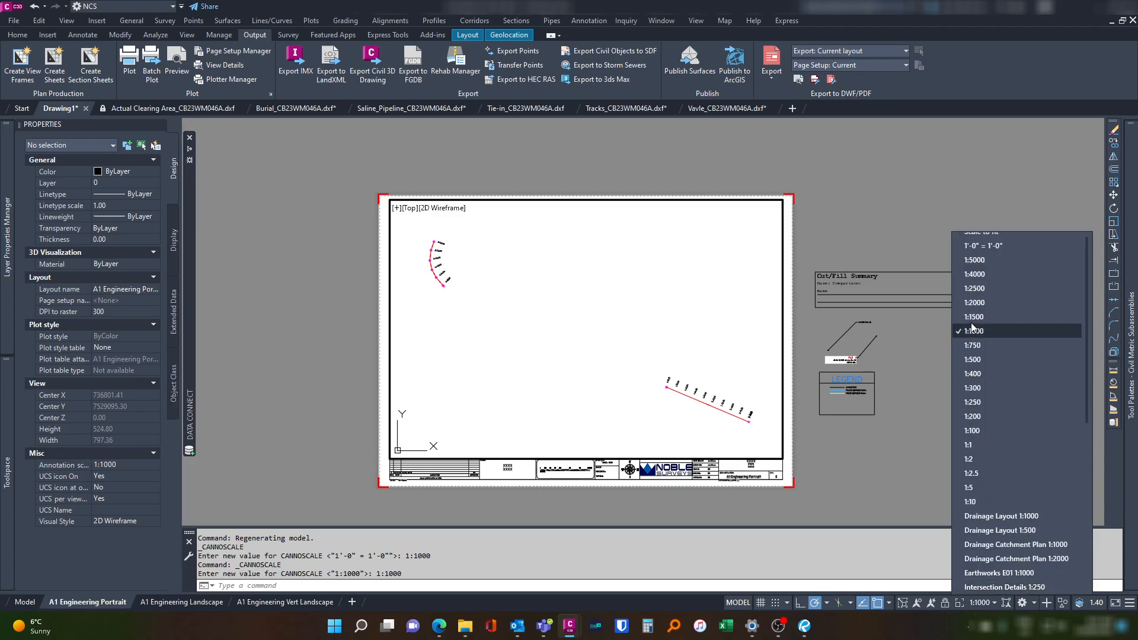
pyautogui.click(974, 316)
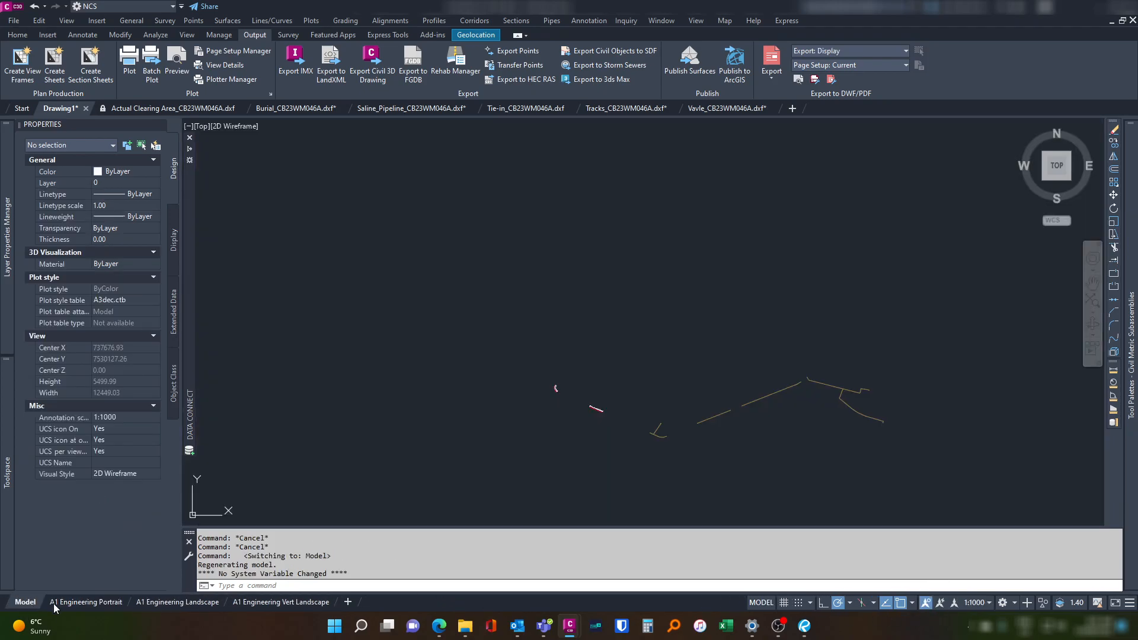
pyautogui.moveTo(975, 602)
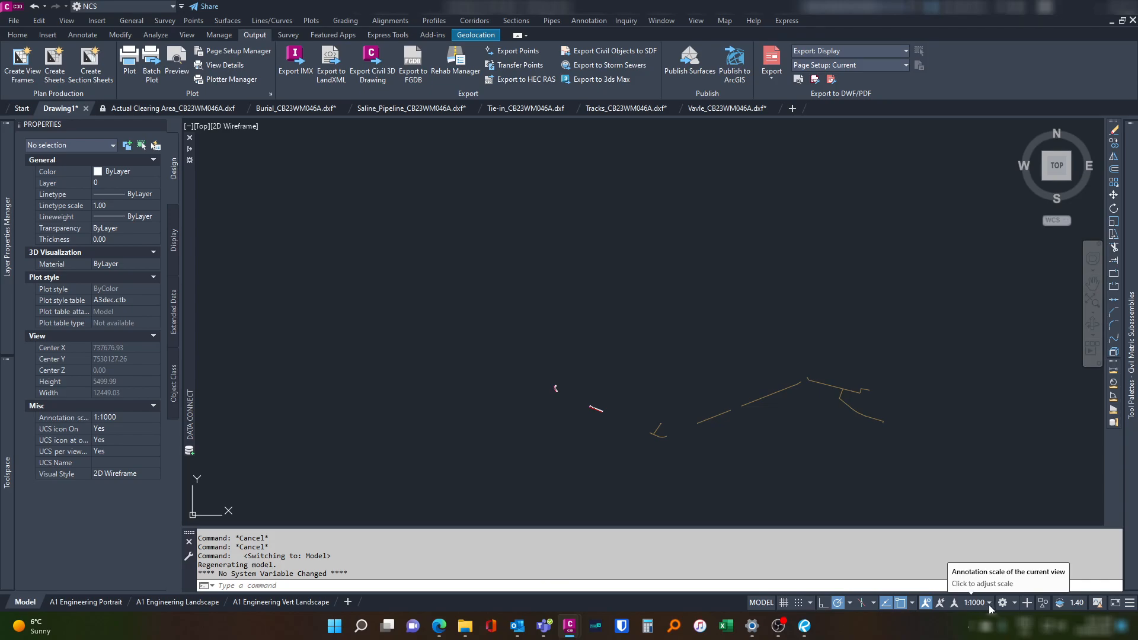
# Set model annotation scale to 1:2000 and the curved alignment's major chainage increment to 25.000 m.
pyautogui.click(989, 602)
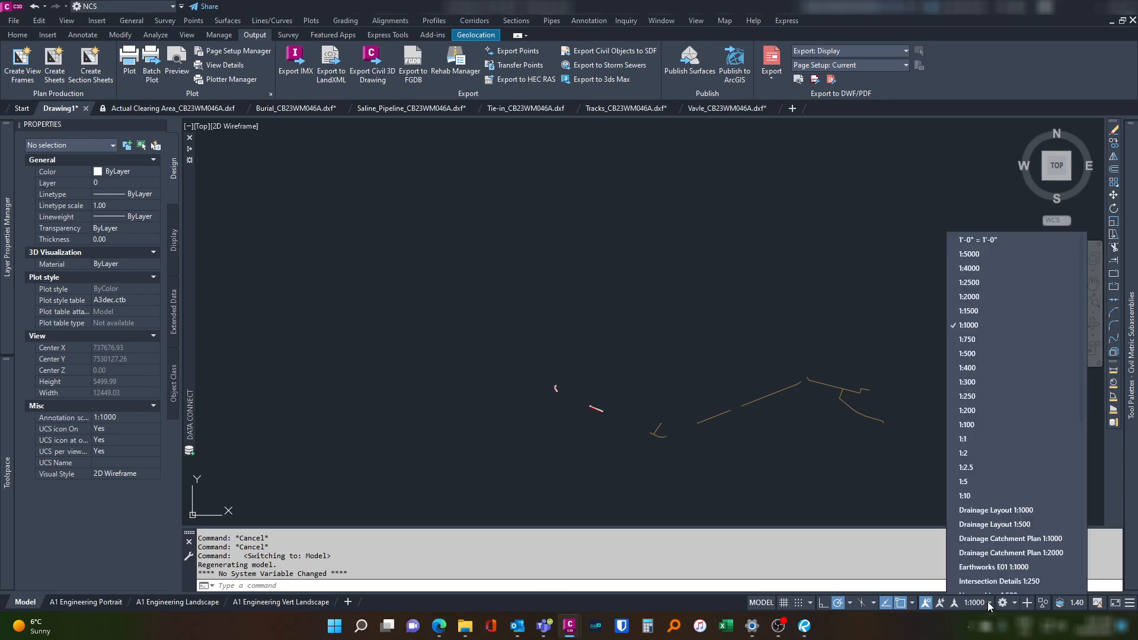
pyautogui.click(968, 296)
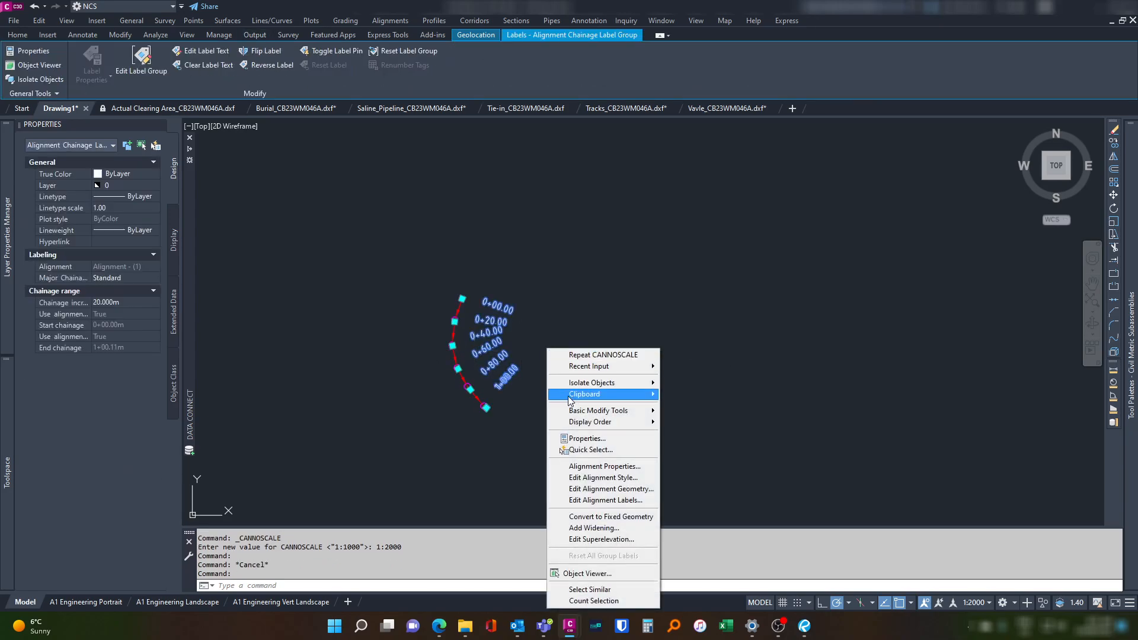
pyautogui.moveTo(596, 500)
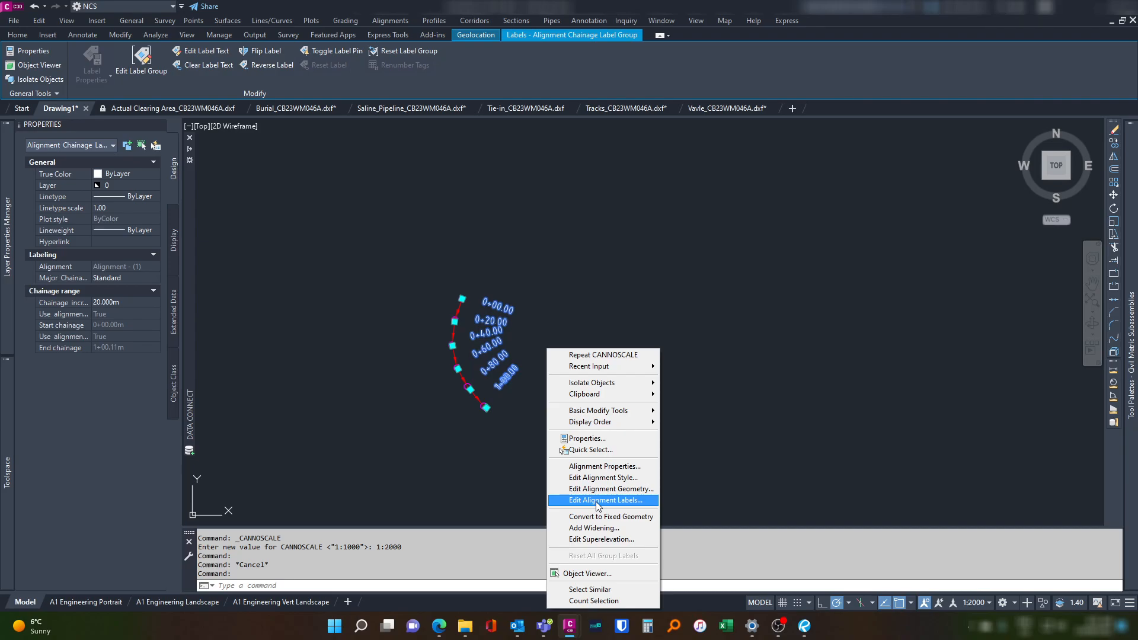
pyautogui.click(604, 500)
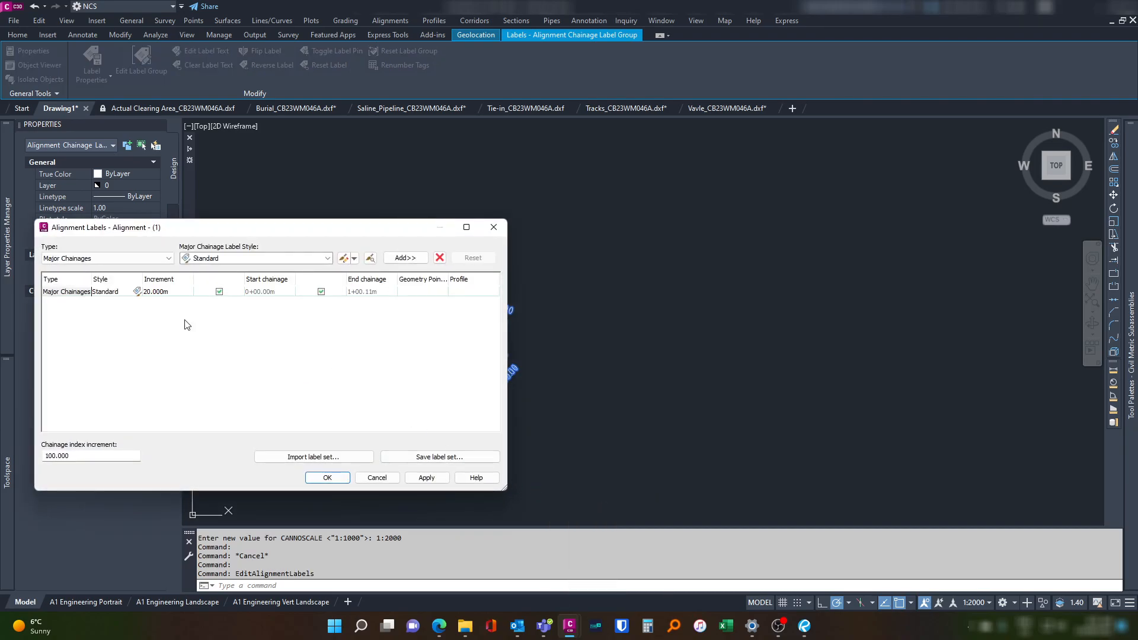
pyautogui.doubleClick(156, 291)
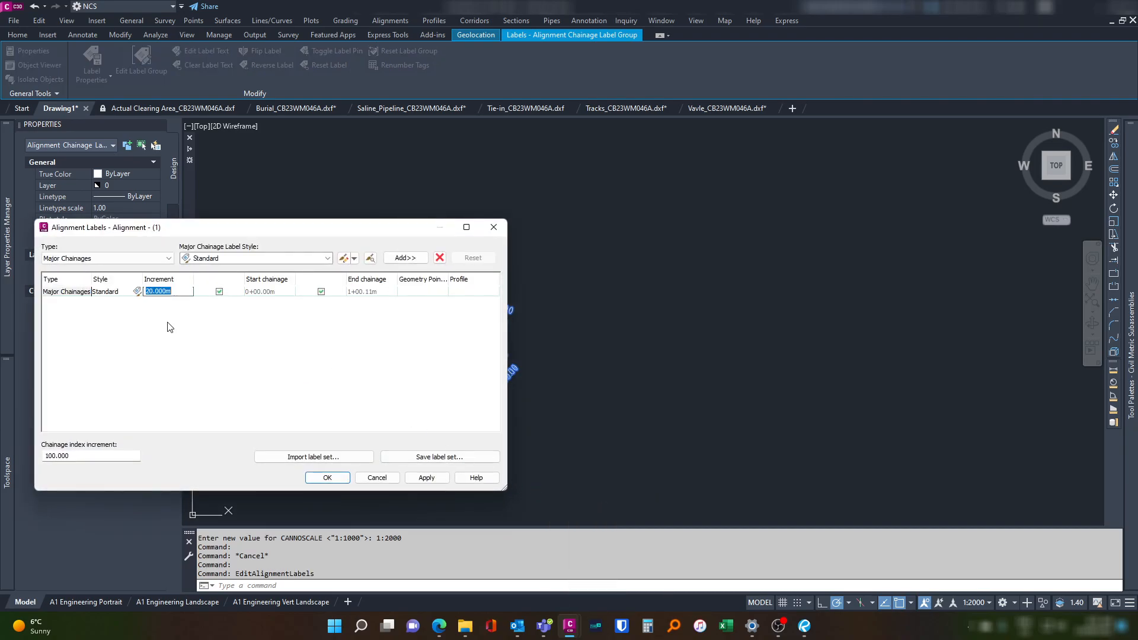
pyautogui.write('25.000m')
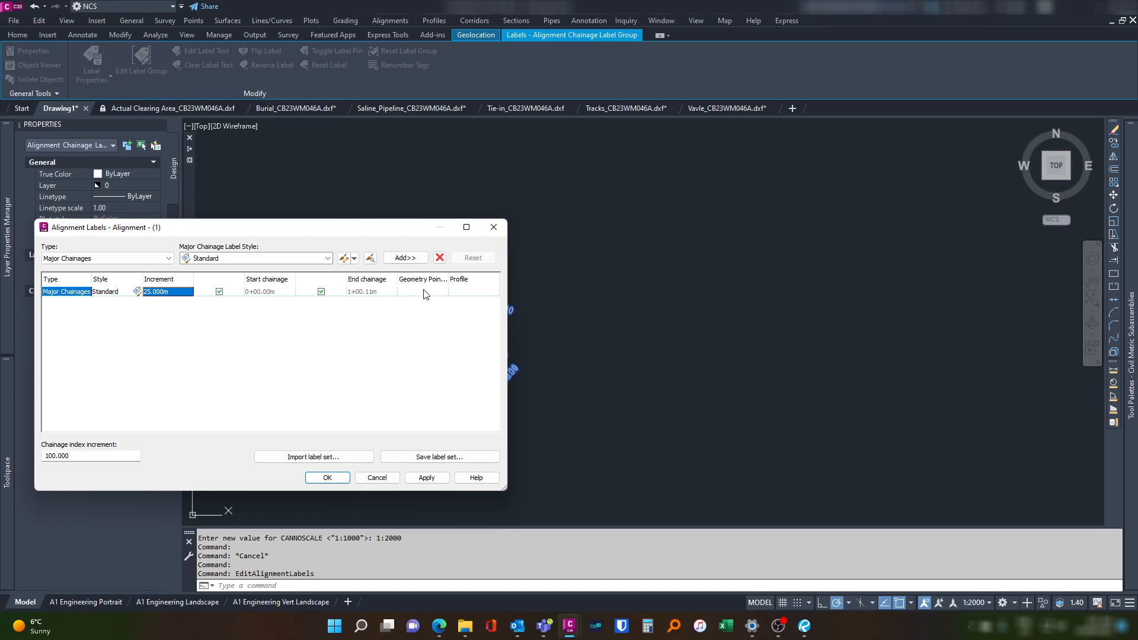
# Turn on the background mask in the Standard chainage label style and apply the labelling.
pyautogui.click(138, 291)
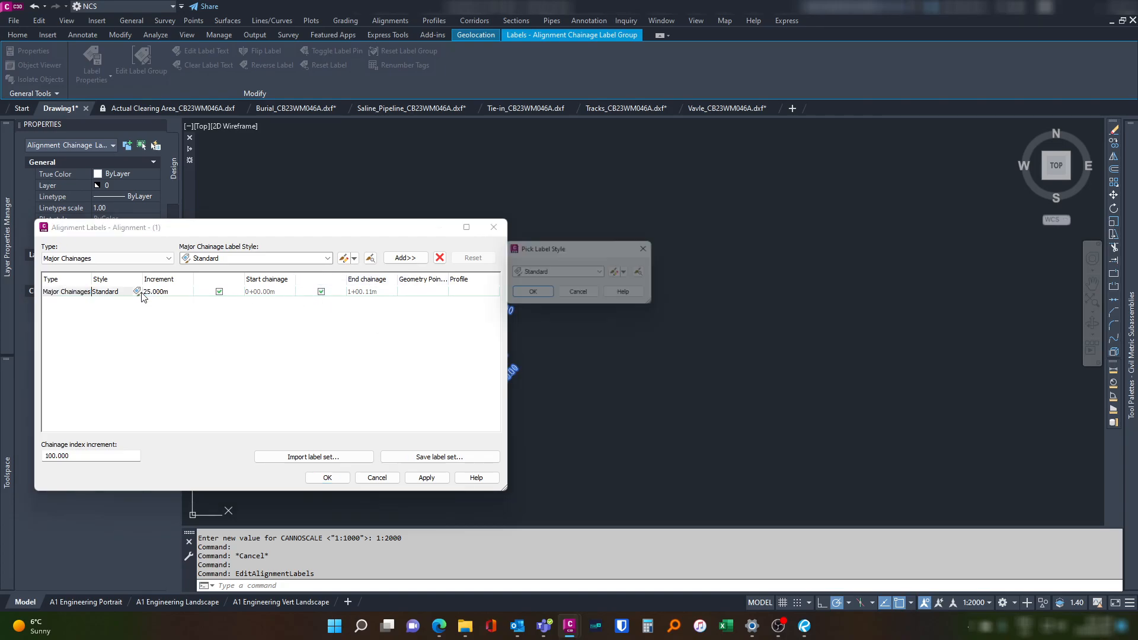
pyautogui.click(625, 273)
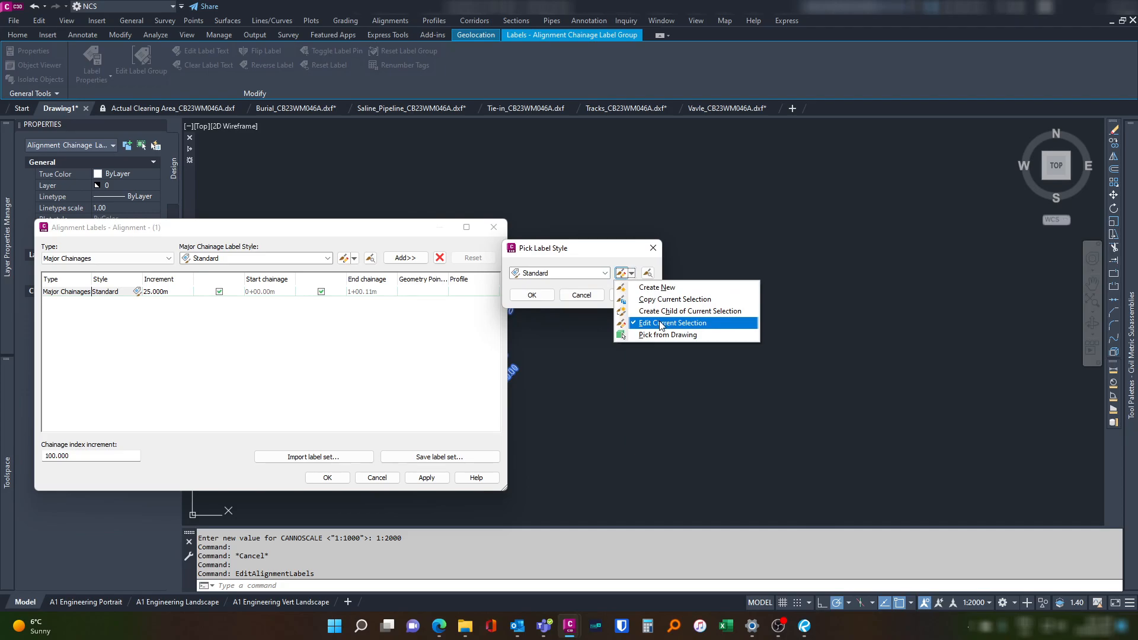
pyautogui.click(671, 323)
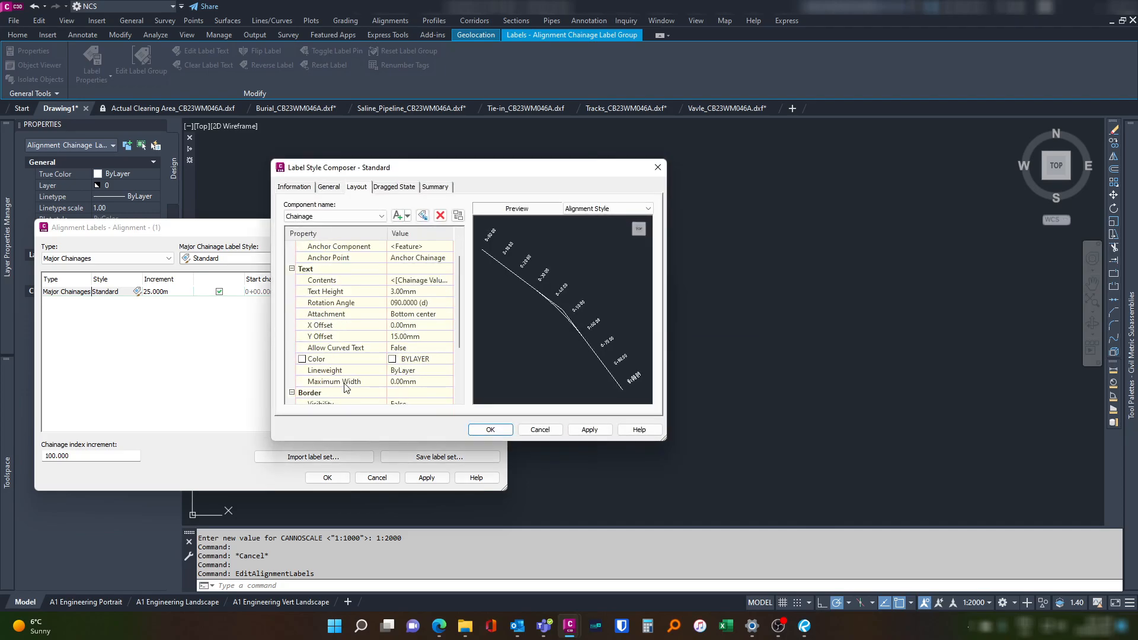
pyautogui.scroll(-3)
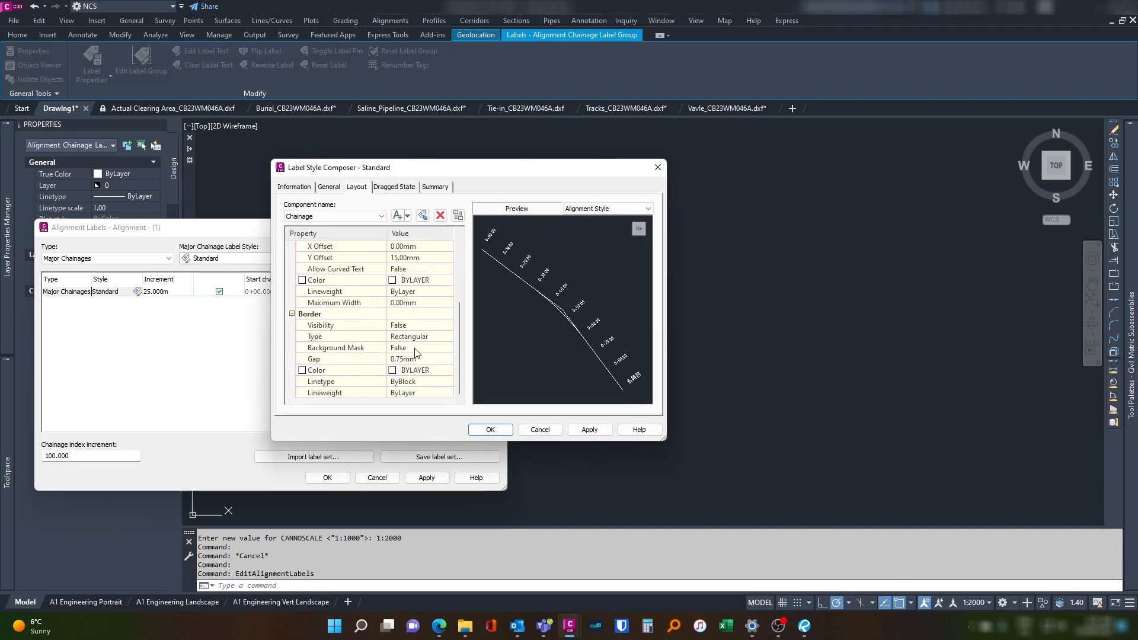
pyautogui.click(419, 347)
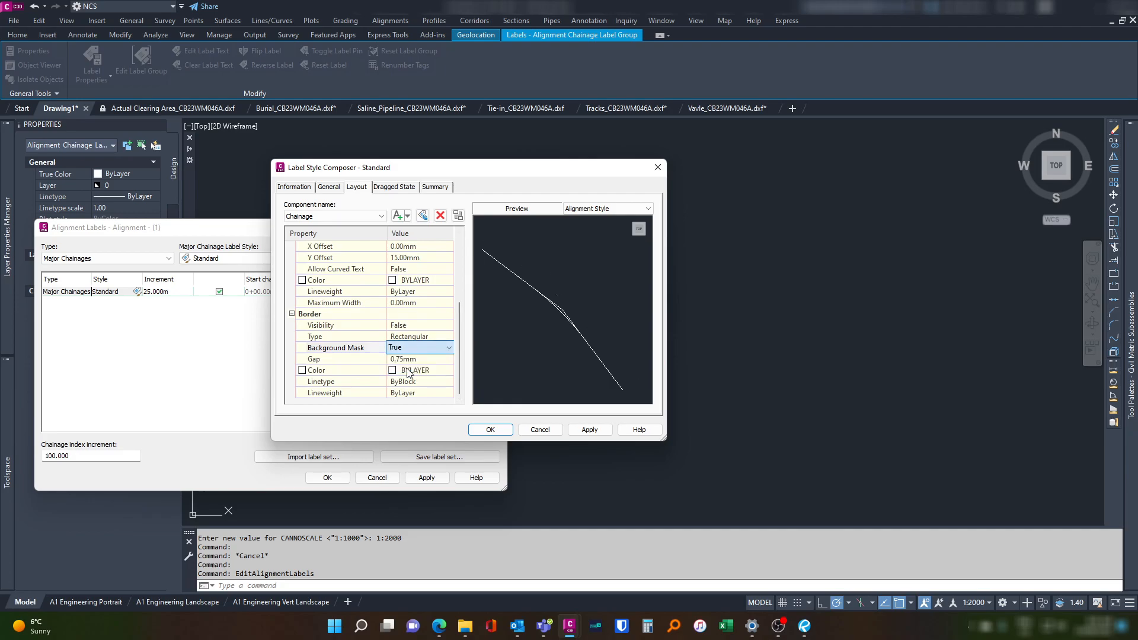
pyautogui.click(336, 347)
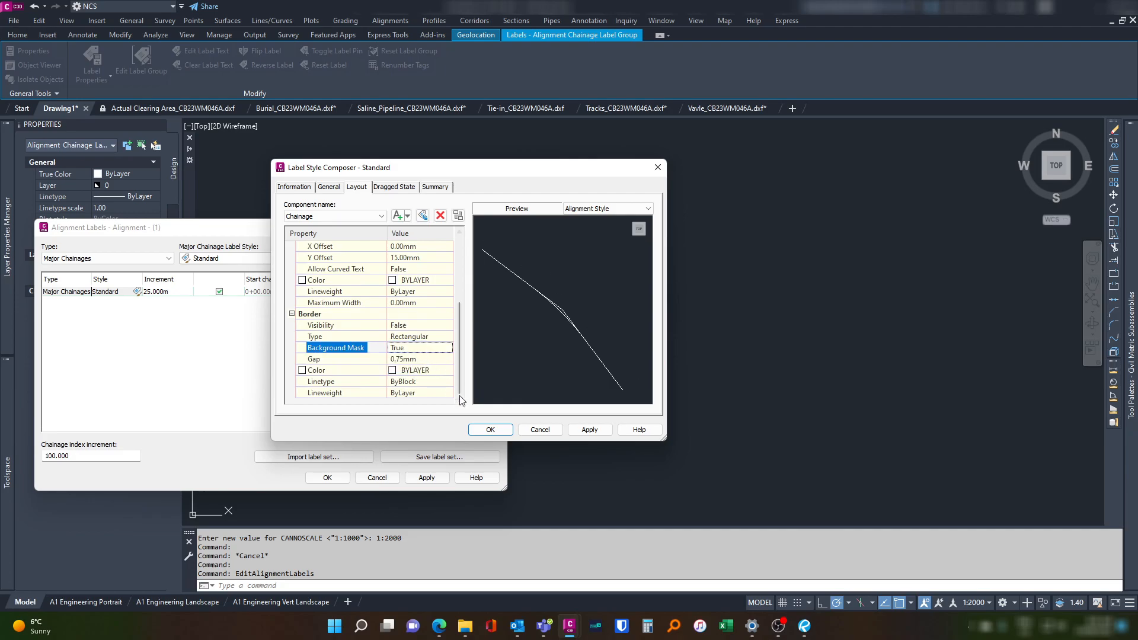
pyautogui.click(491, 431)
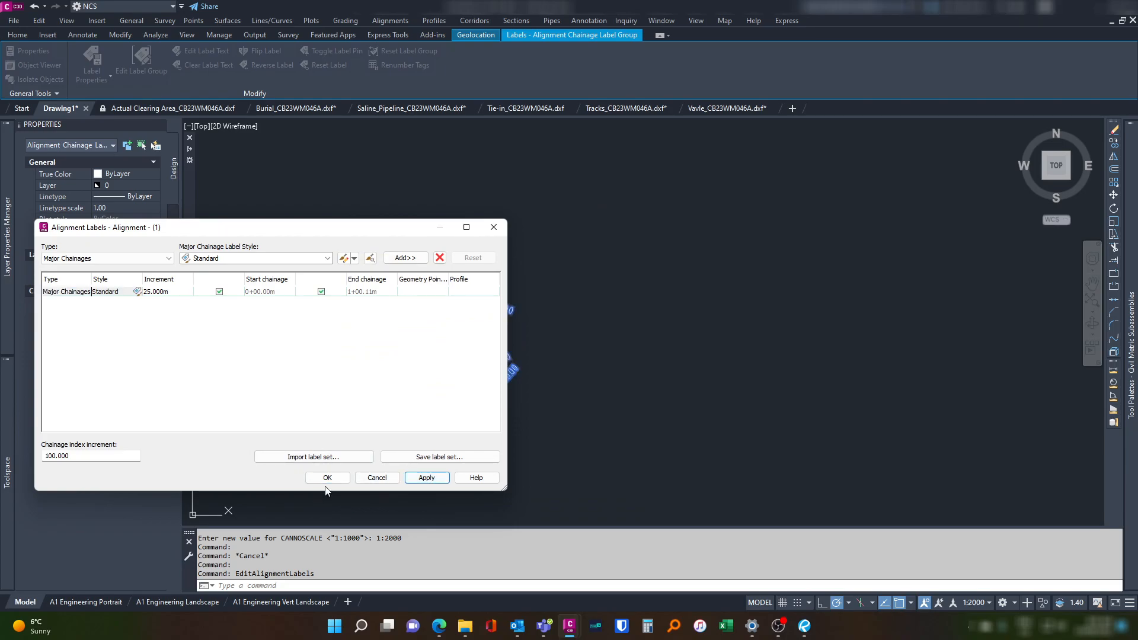
pyautogui.click(327, 478)
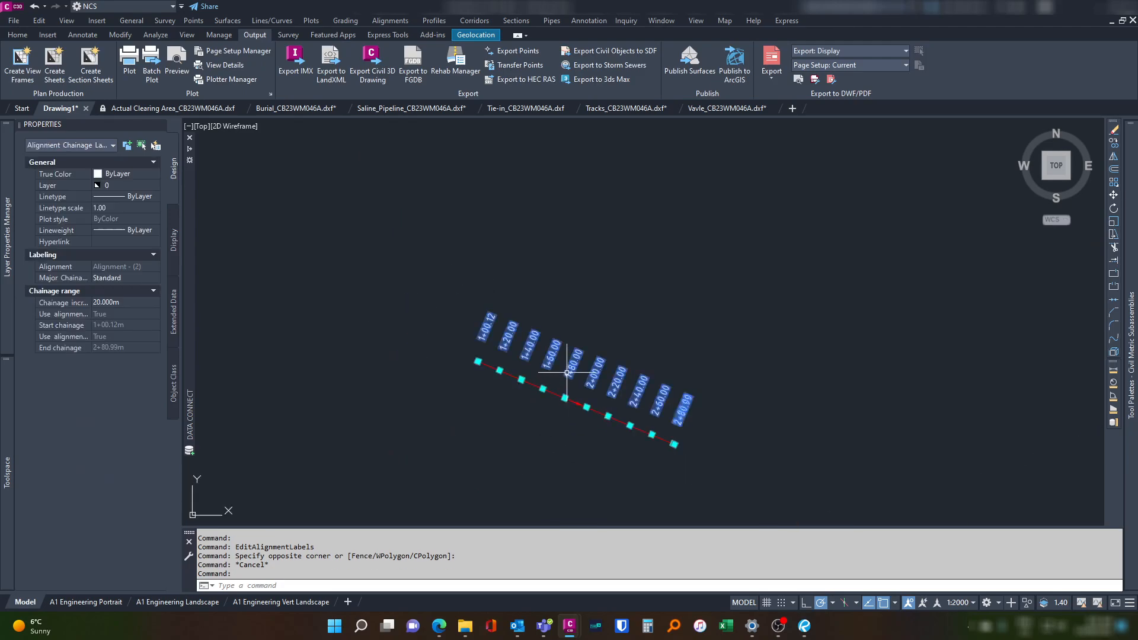
# Bring up the straight alignment's label settings to edit its major chainage increment.
pyautogui.rightClick(564, 389)
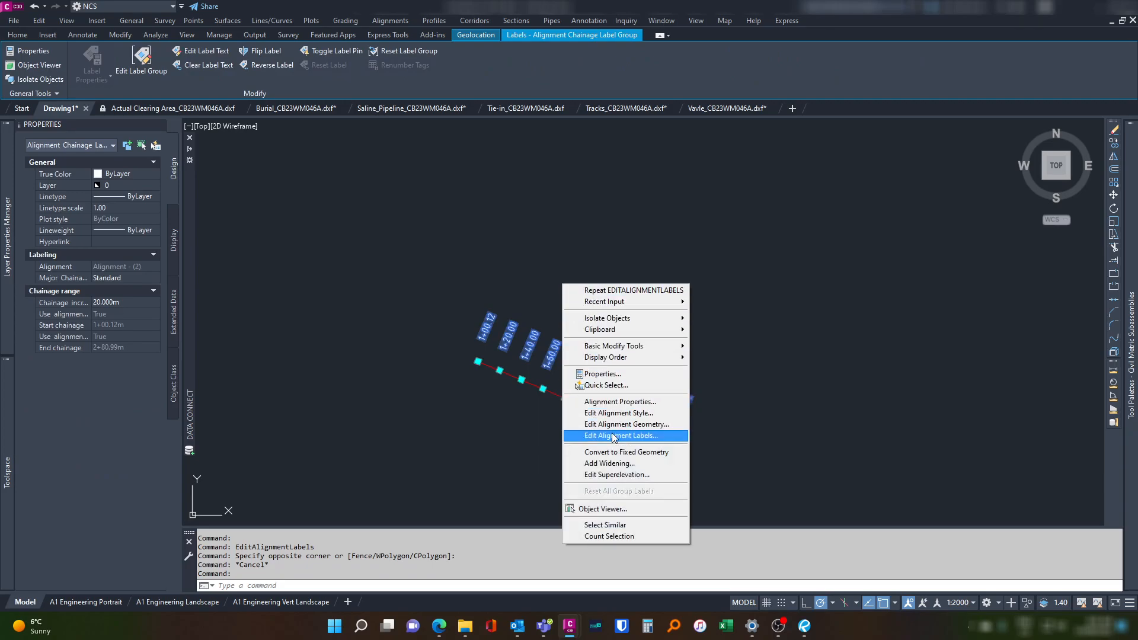
pyautogui.click(621, 436)
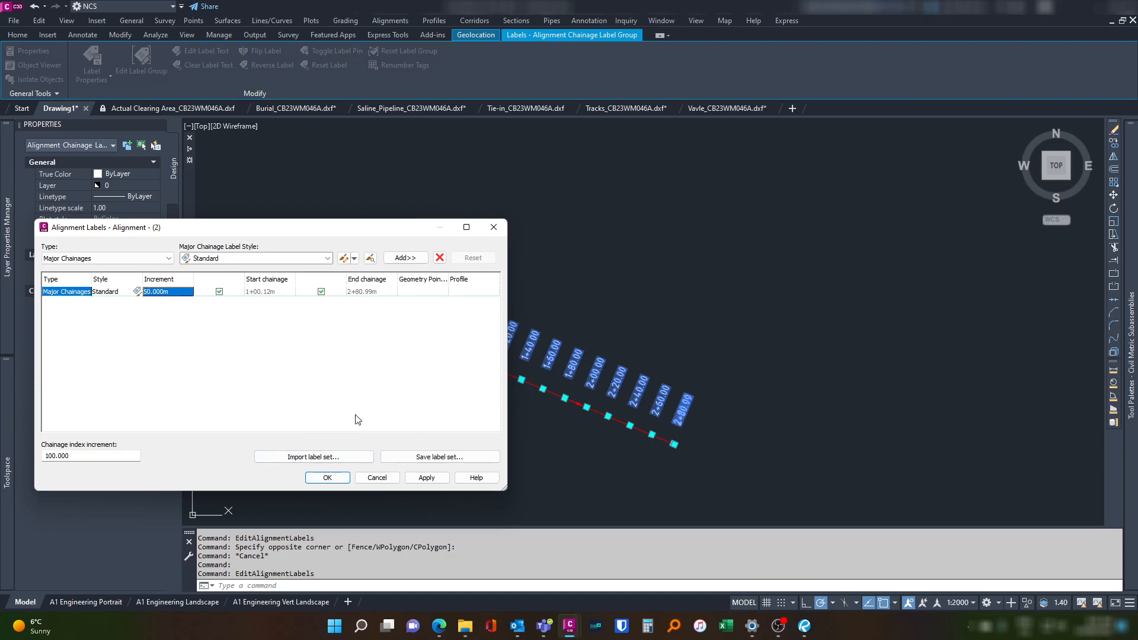
pyautogui.moveTo(418, 490)
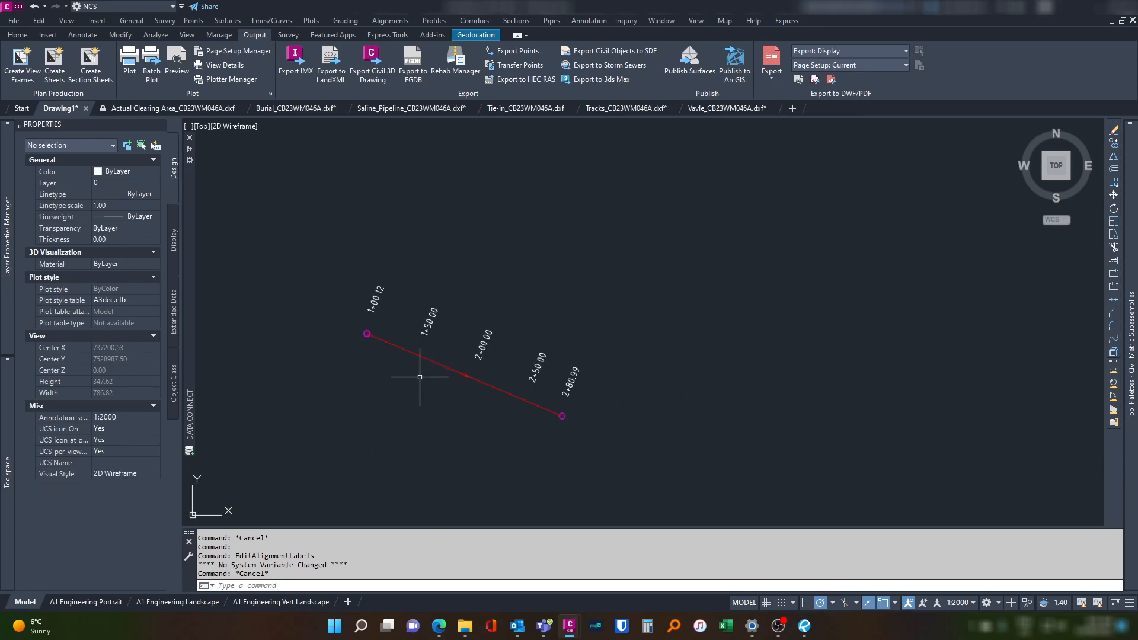
pyautogui.moveTo(416, 343)
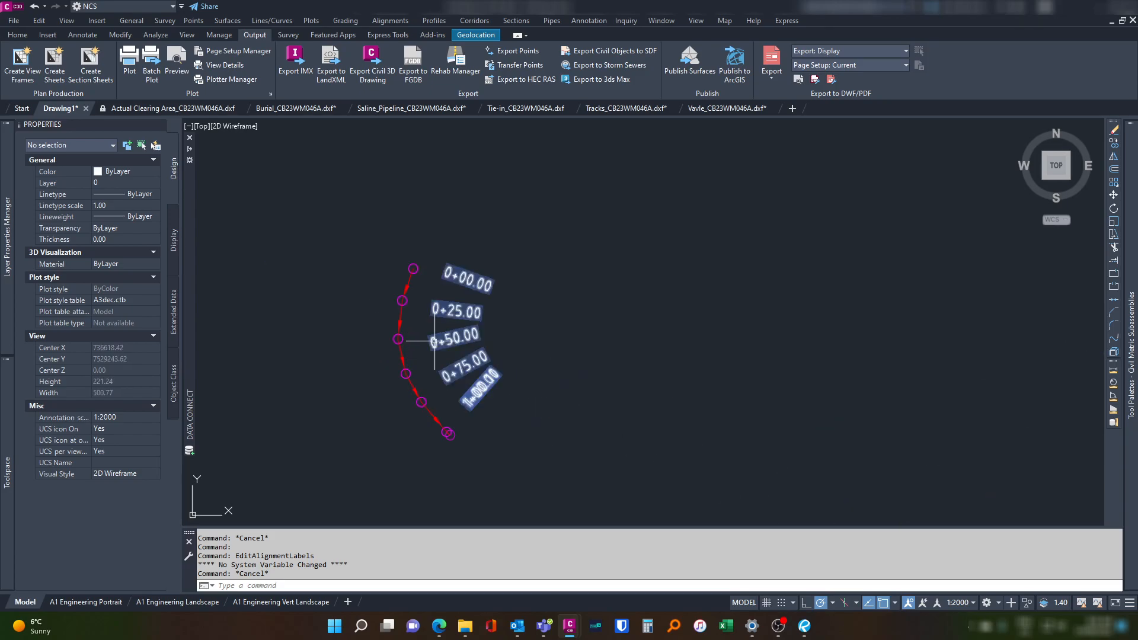
# Change the curved alignment's major chainage increment to 50.000 m and apply it.
pyautogui.click(398, 339)
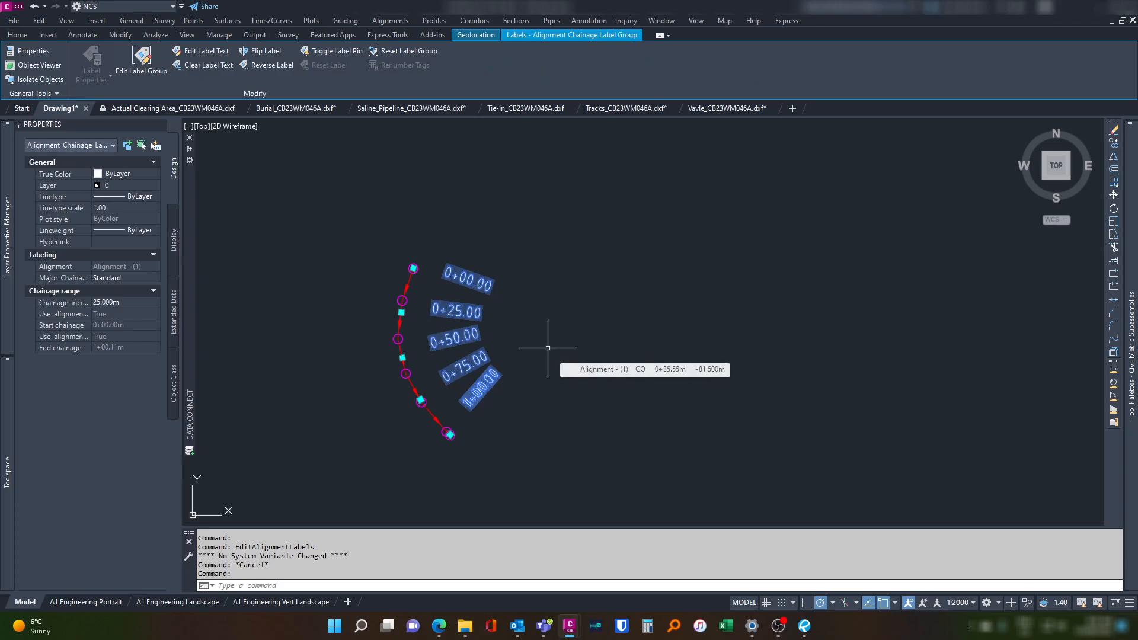
pyautogui.rightClick(547, 348)
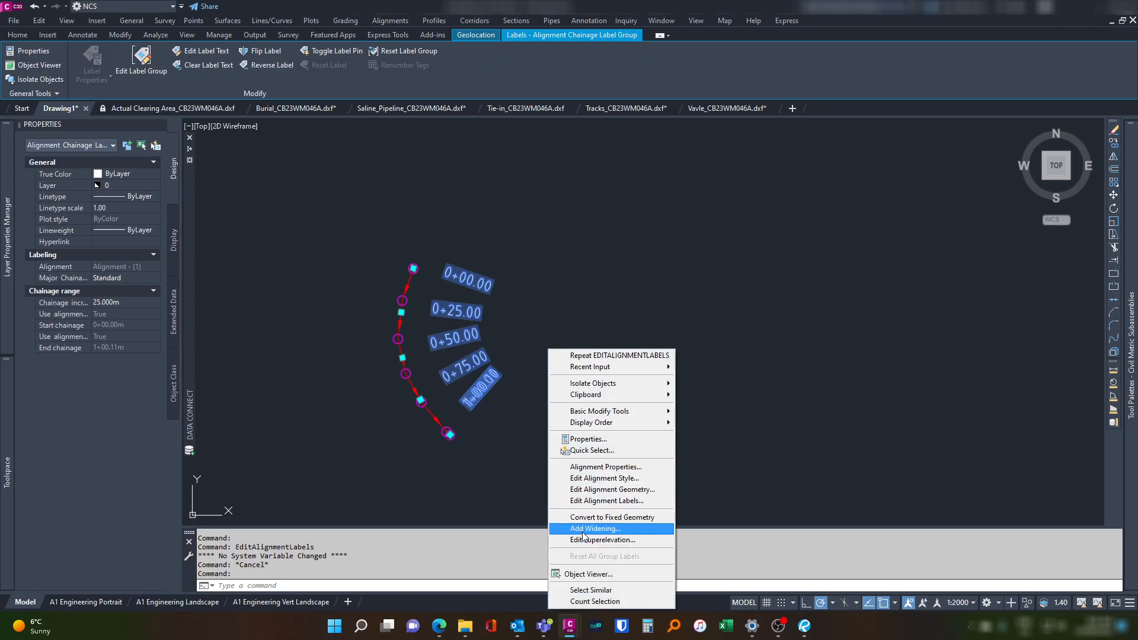
pyautogui.click(611, 500)
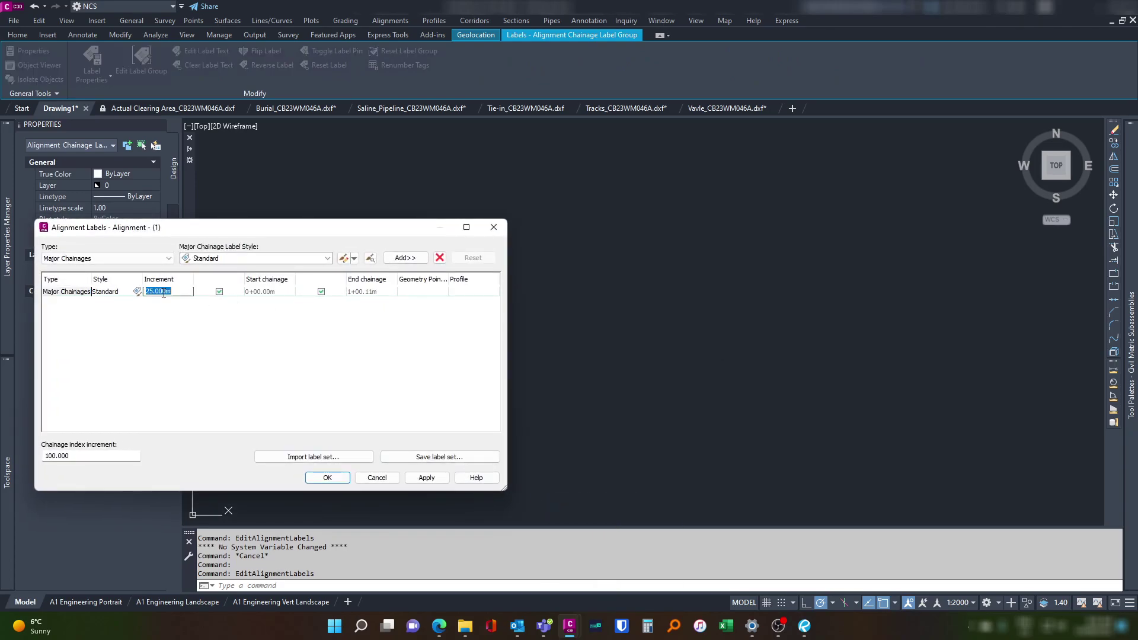
pyautogui.click(322, 477)
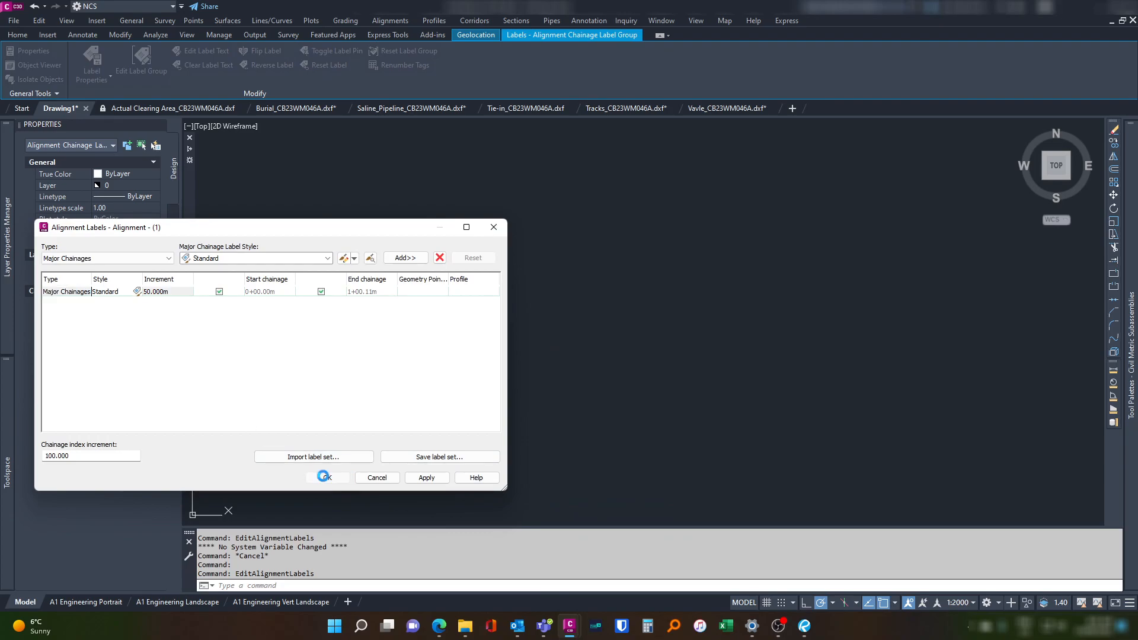
pyautogui.click(324, 476)
pyautogui.write('pe')
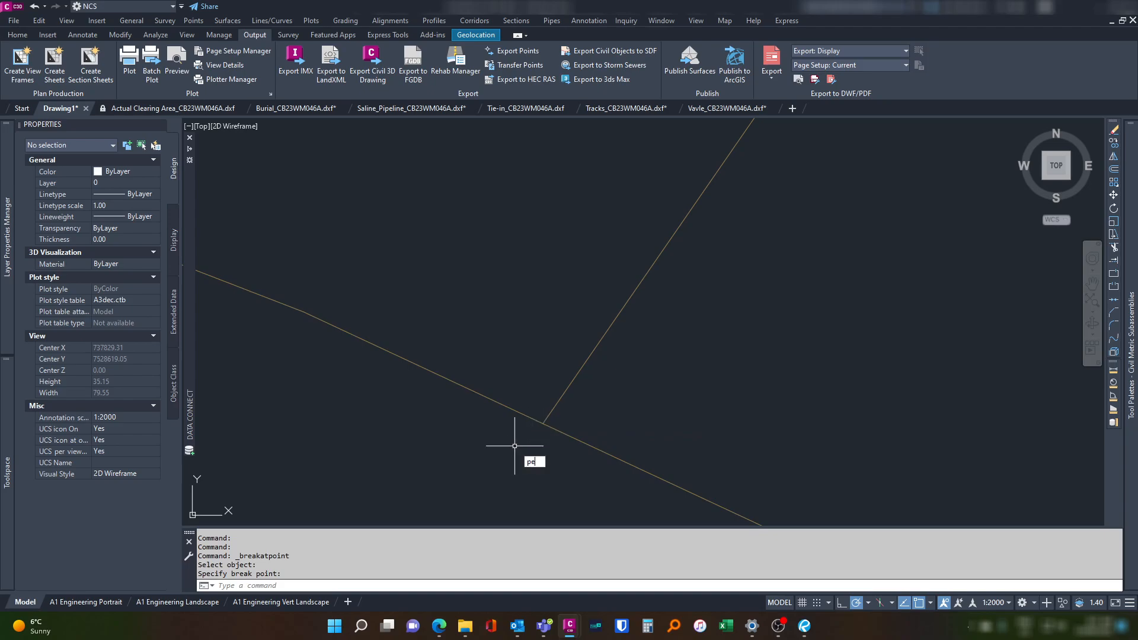
# Join the adjoining segment onto the pipeline polyline into one continuous line.
pyautogui.press('enter')
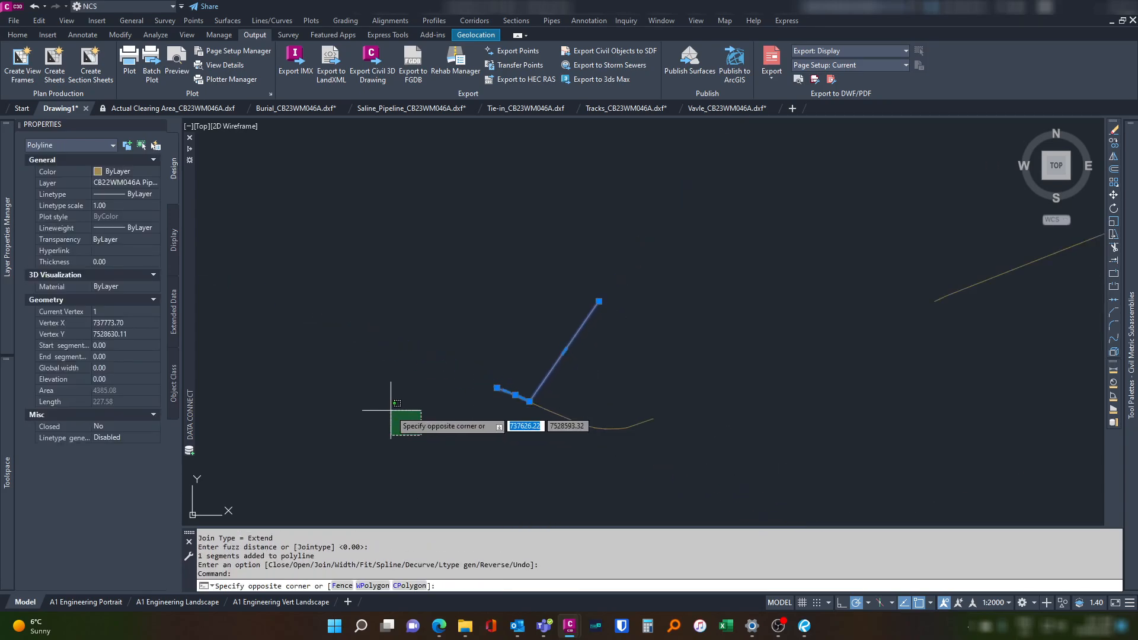
pyautogui.click(390, 20)
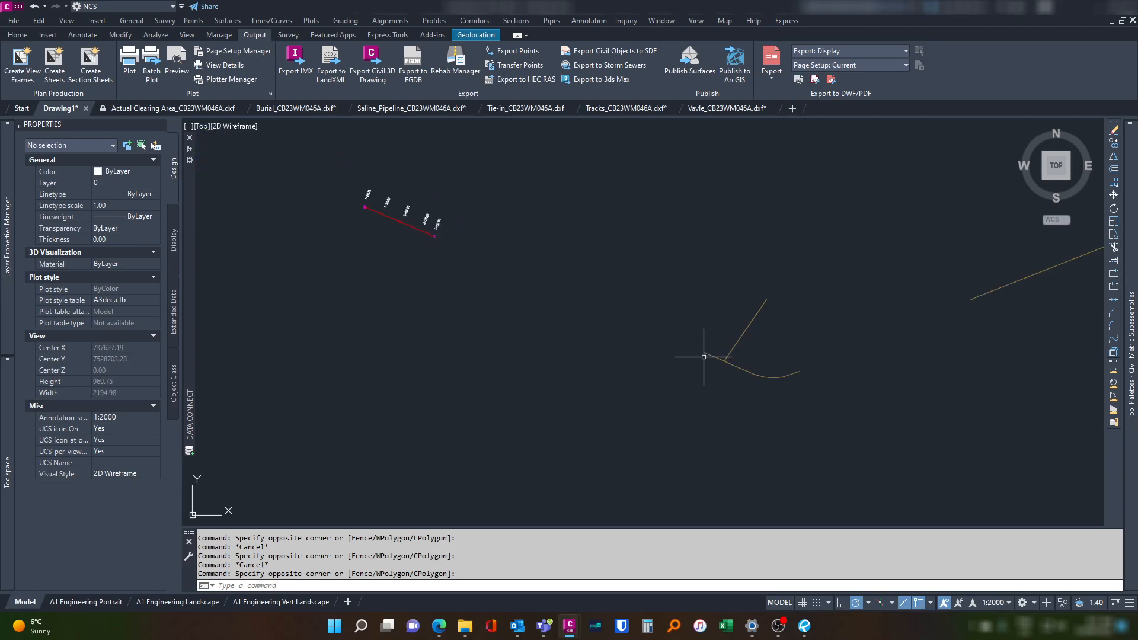
# Start an alignment from the angled branch polyline, accepting its direction, with starting chainage 2+81.00.
pyautogui.click(390, 20)
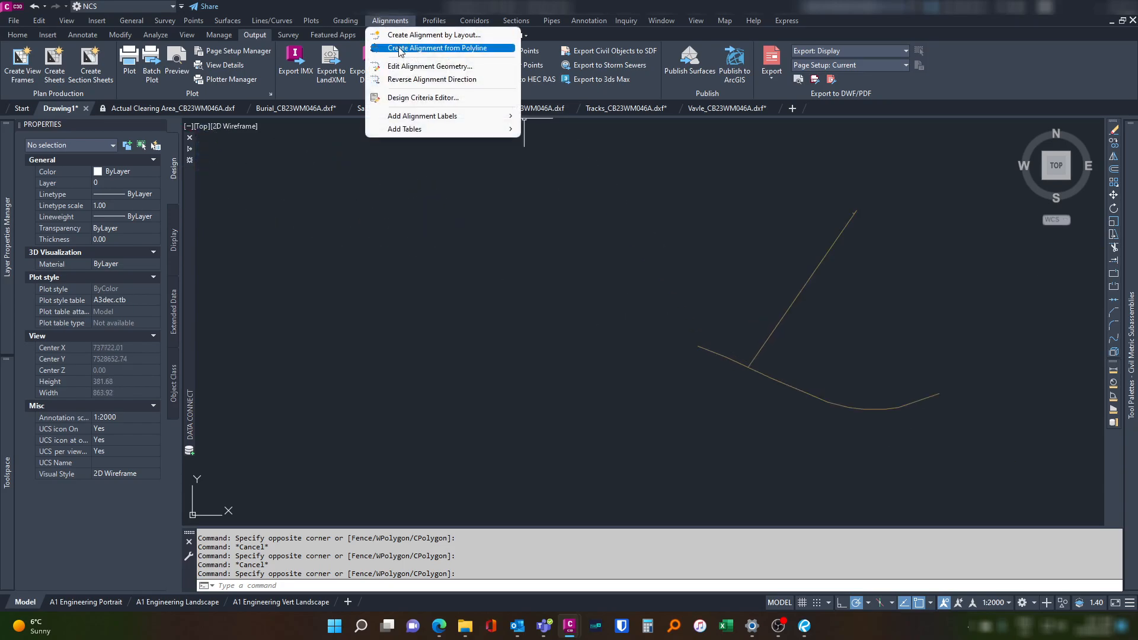
pyautogui.click(434, 47)
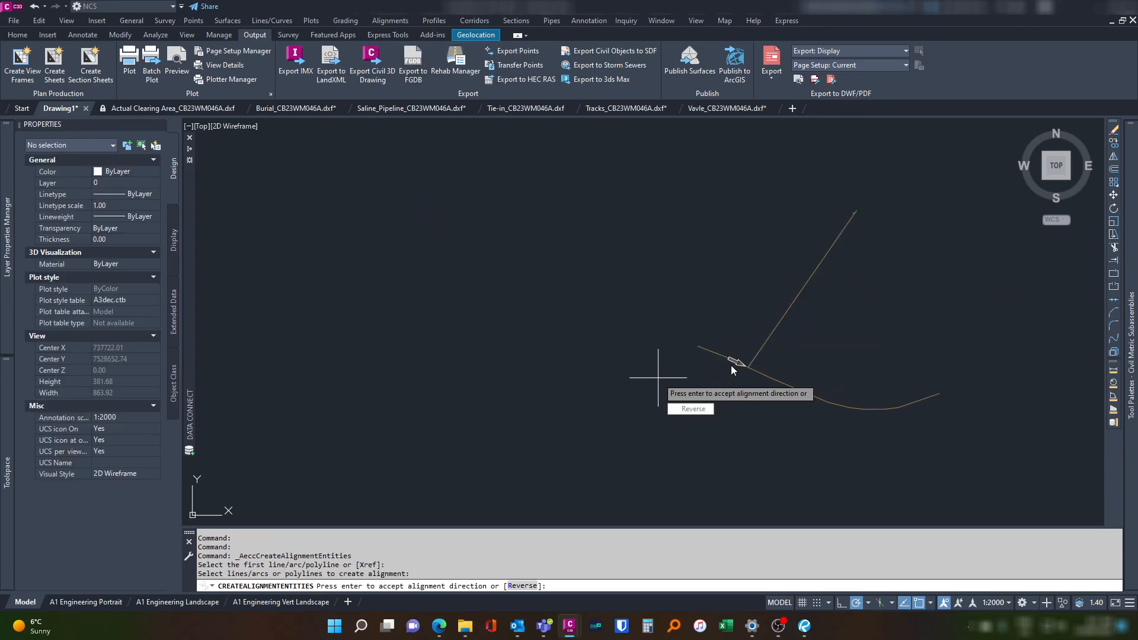
pyautogui.press('enter')
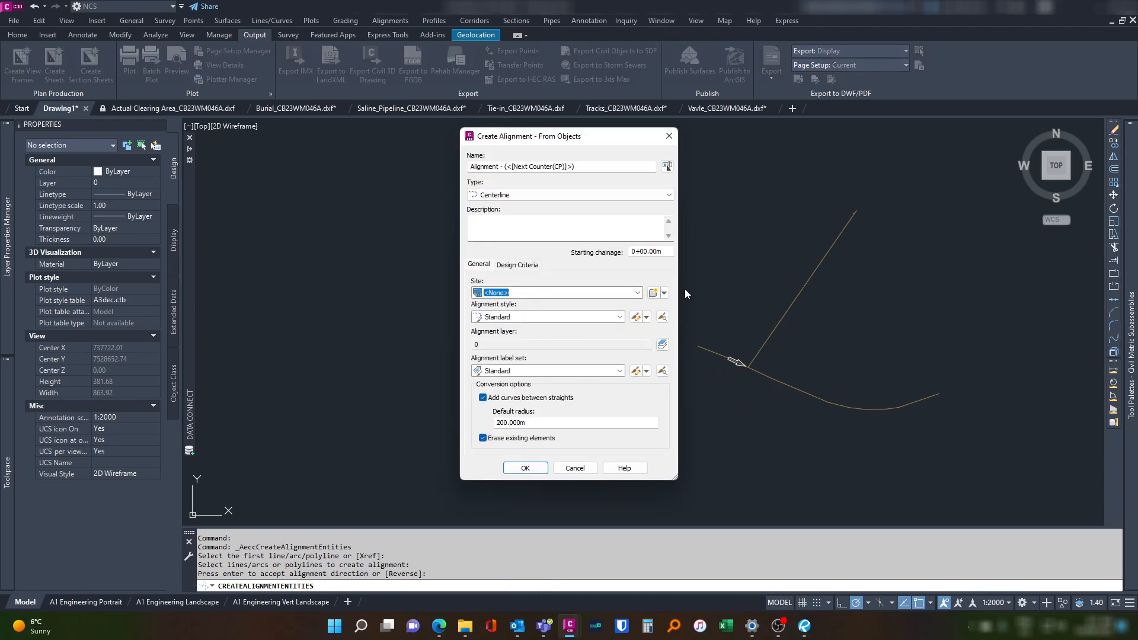
pyautogui.write('281')
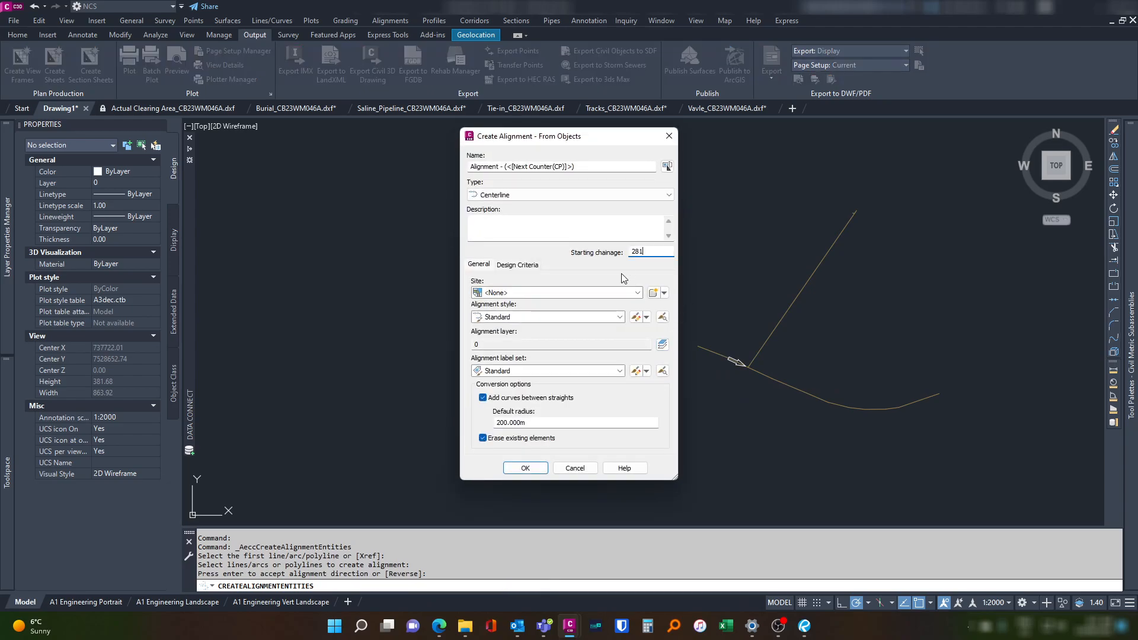
pyautogui.moveTo(516, 175)
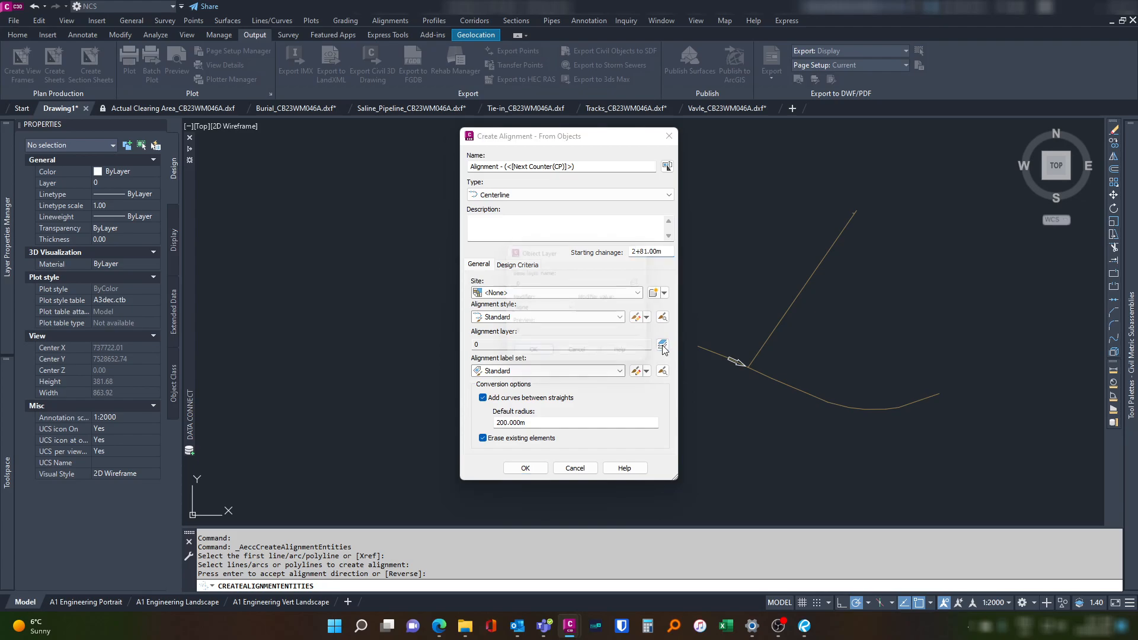
# Put it on the Alignment layer, review the 50 m chainage label set, and create the alignment.
pyautogui.click(662, 346)
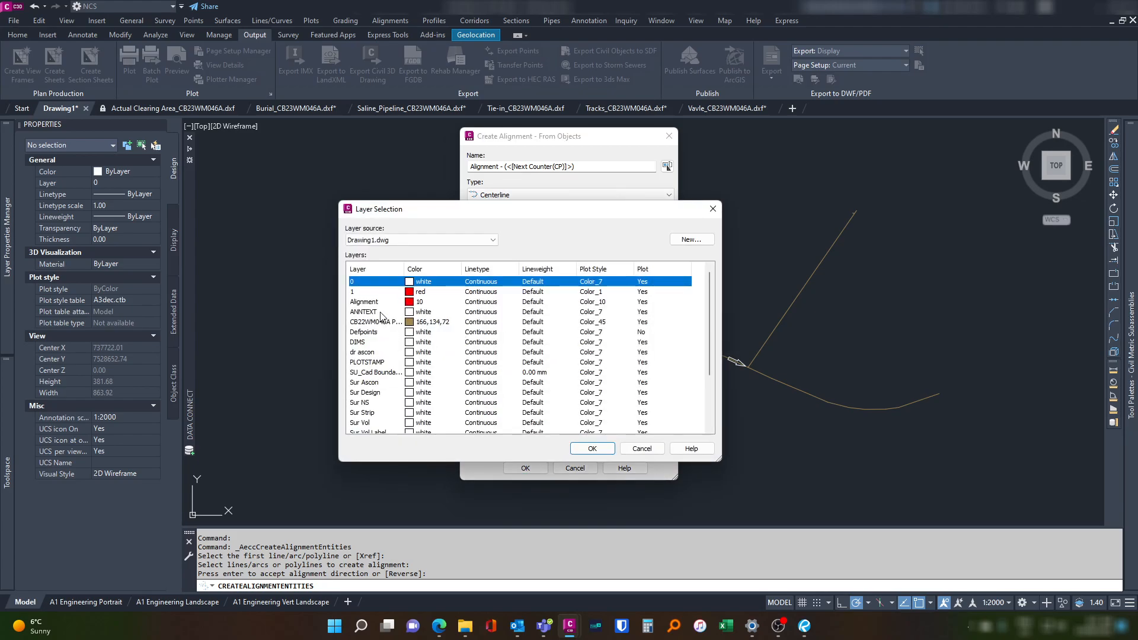
pyautogui.click(364, 302)
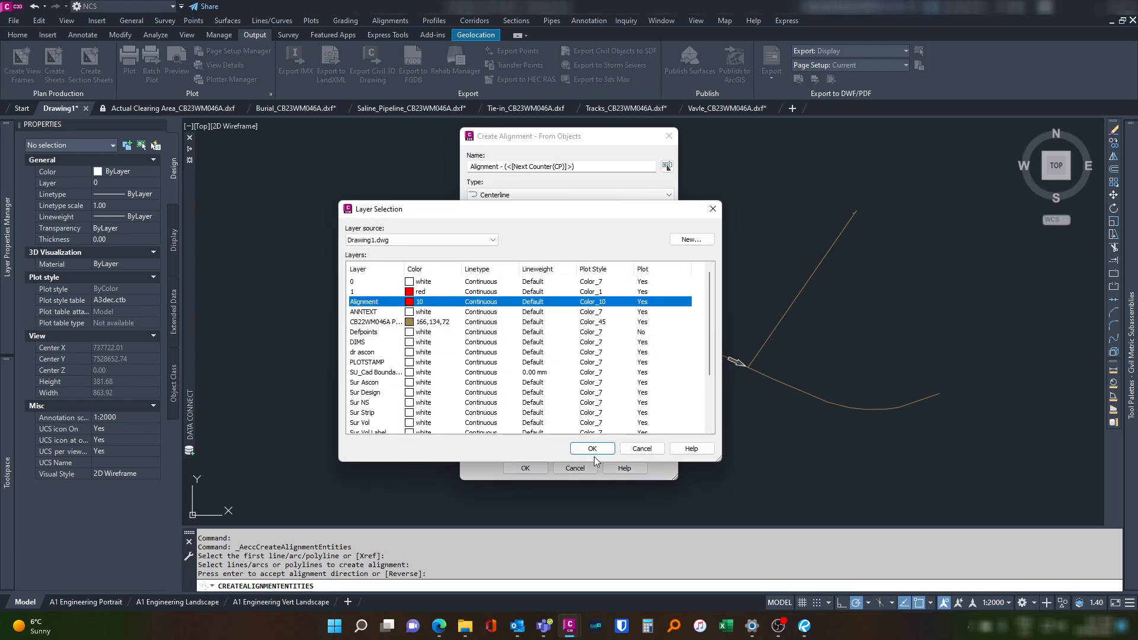
pyautogui.click(593, 448)
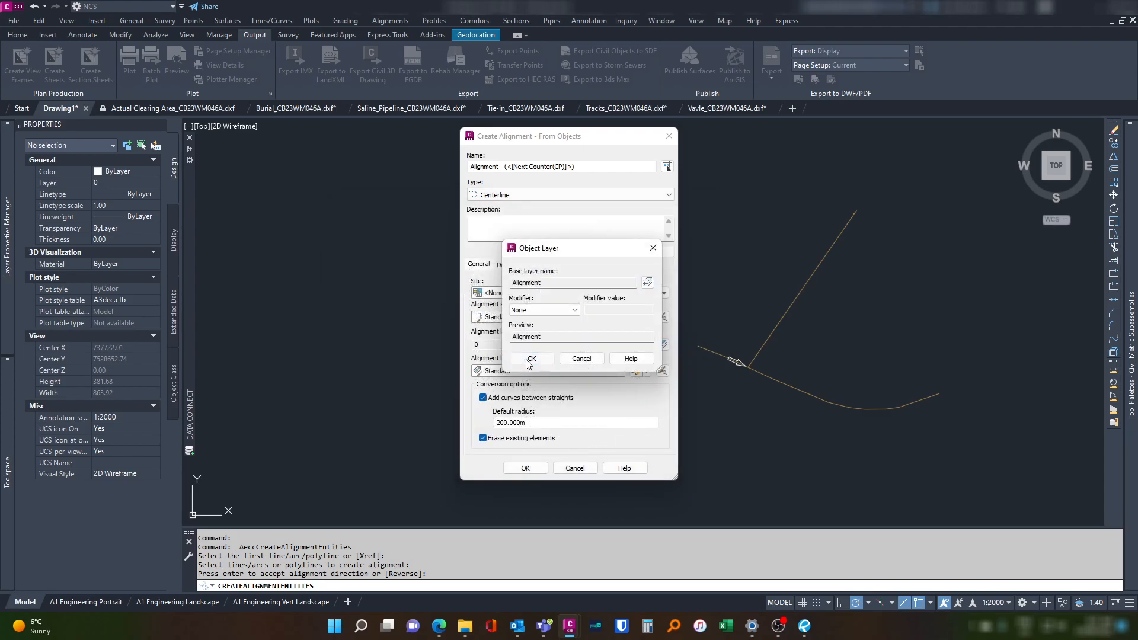
pyautogui.click(530, 358)
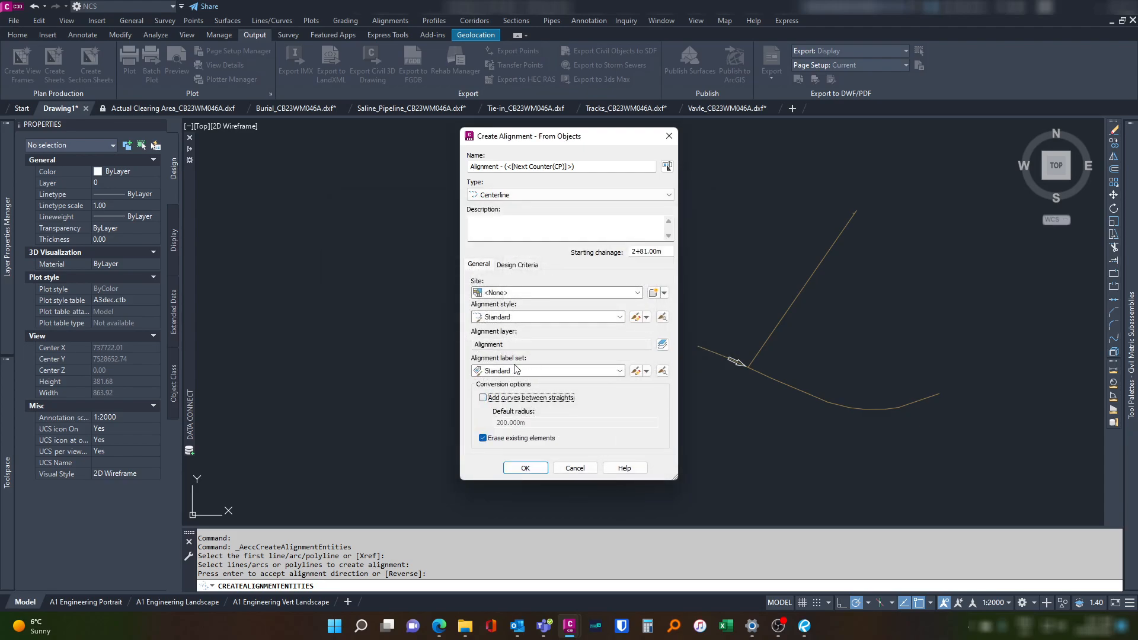
pyautogui.moveTo(543, 363)
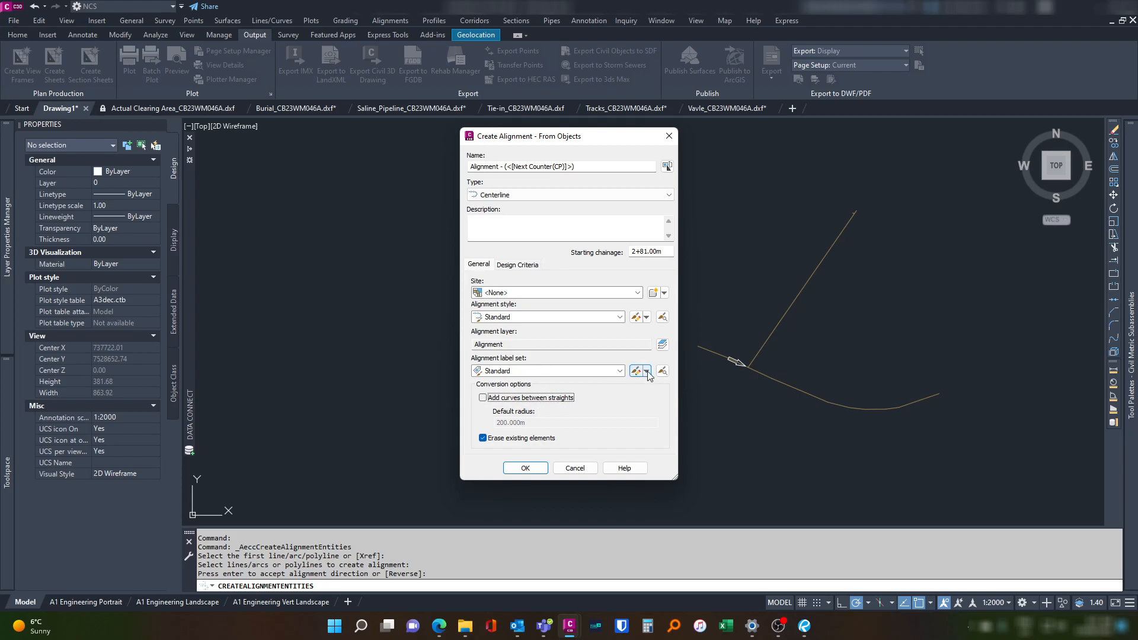
pyautogui.click(636, 371)
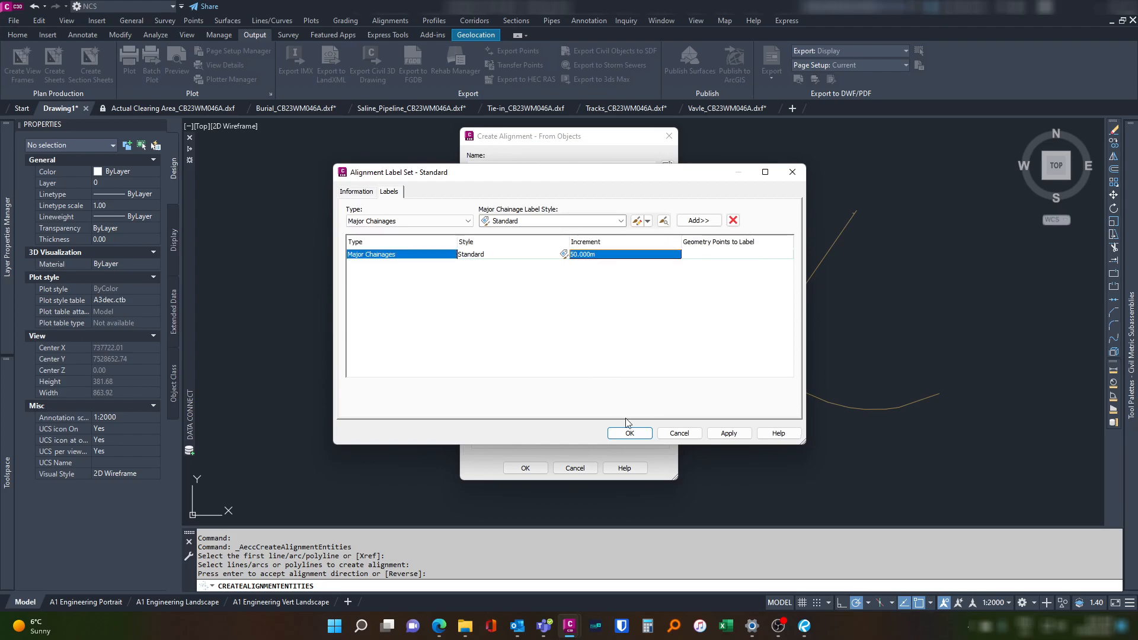
pyautogui.click(629, 434)
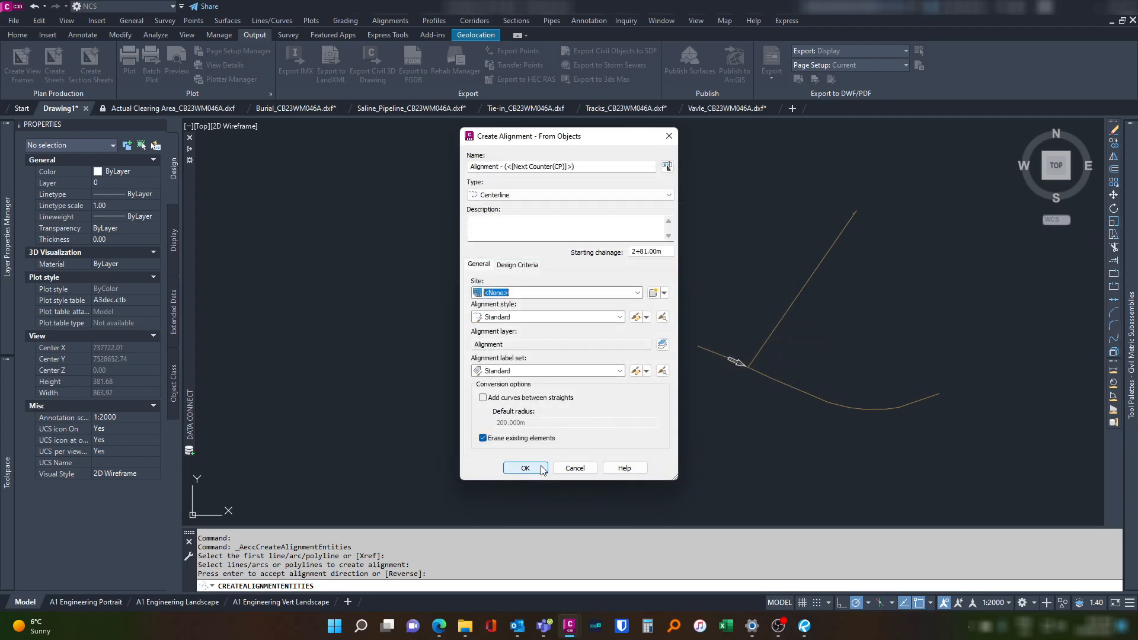
pyautogui.click(525, 468)
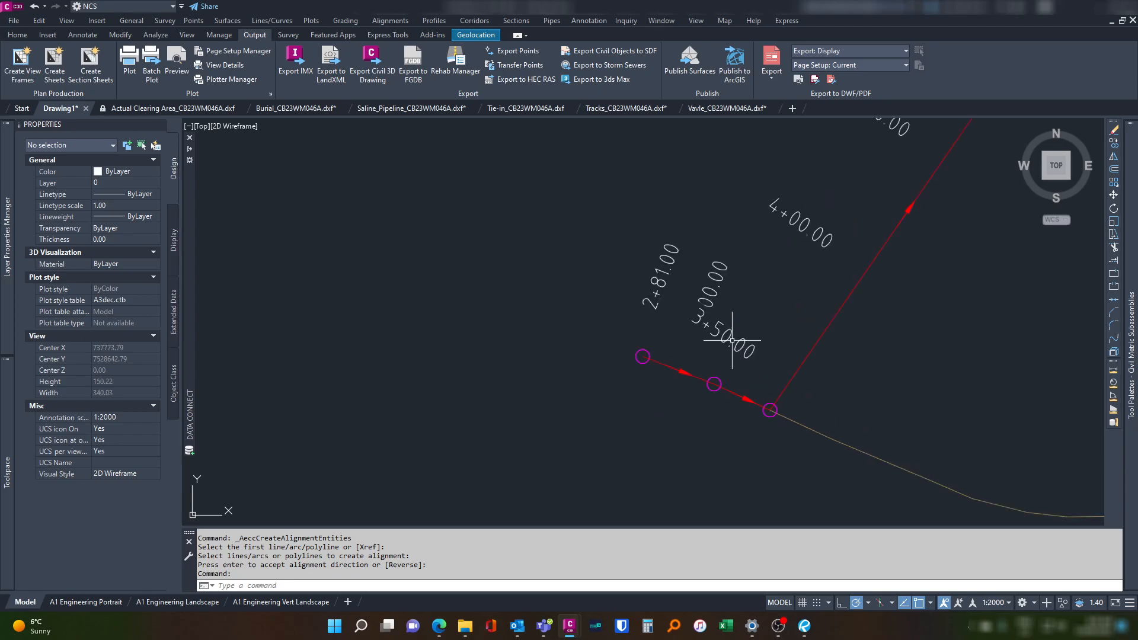
pyautogui.scroll(-3)
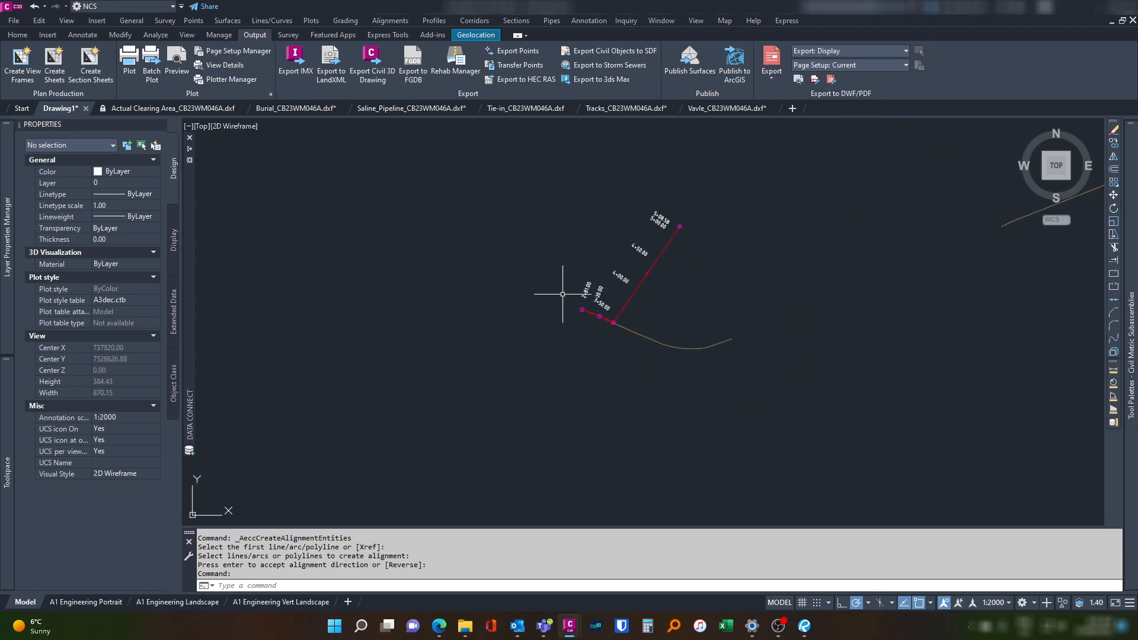
# Repeat alignment creation on the curved pipeline section with starting chainage 5+08.59.
pyautogui.rightClick(621, 341)
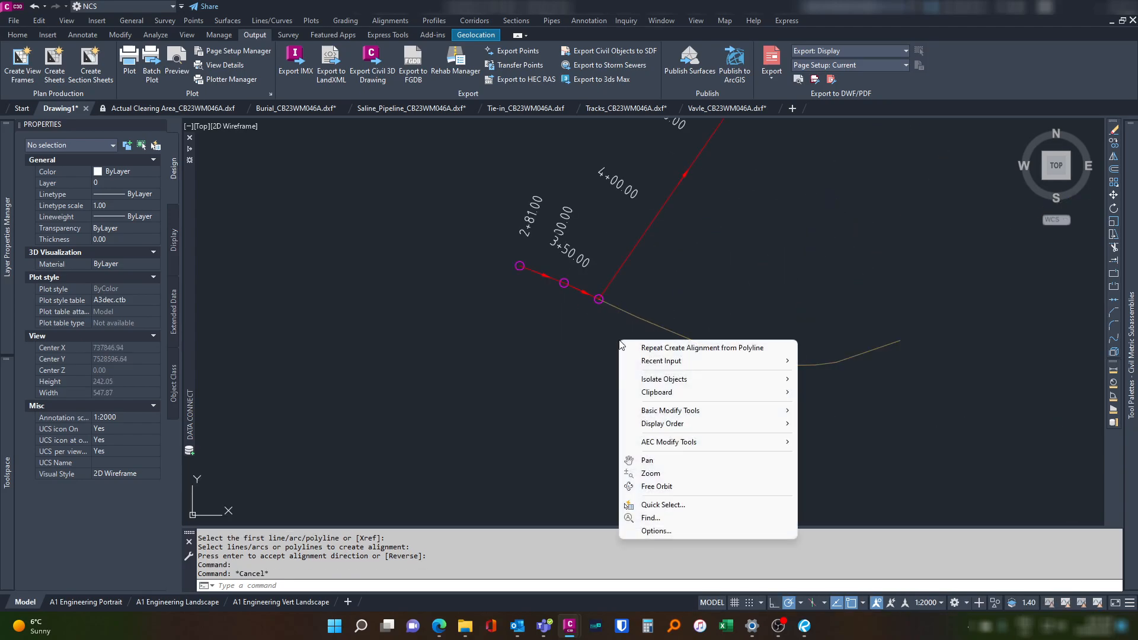
pyautogui.click(701, 349)
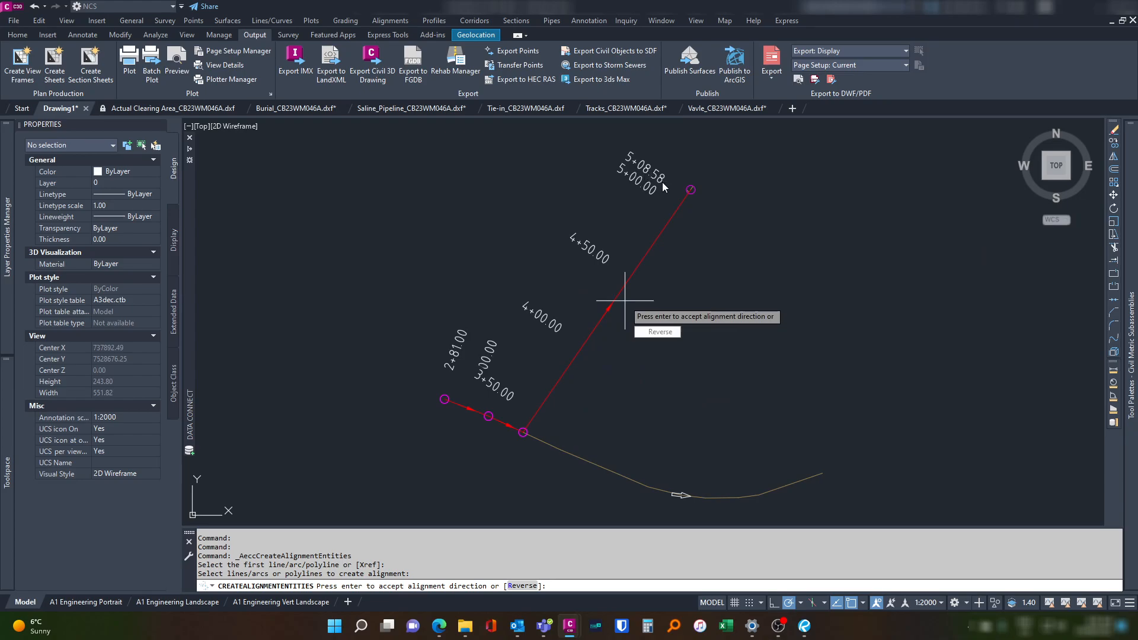
pyautogui.moveTo(664, 199)
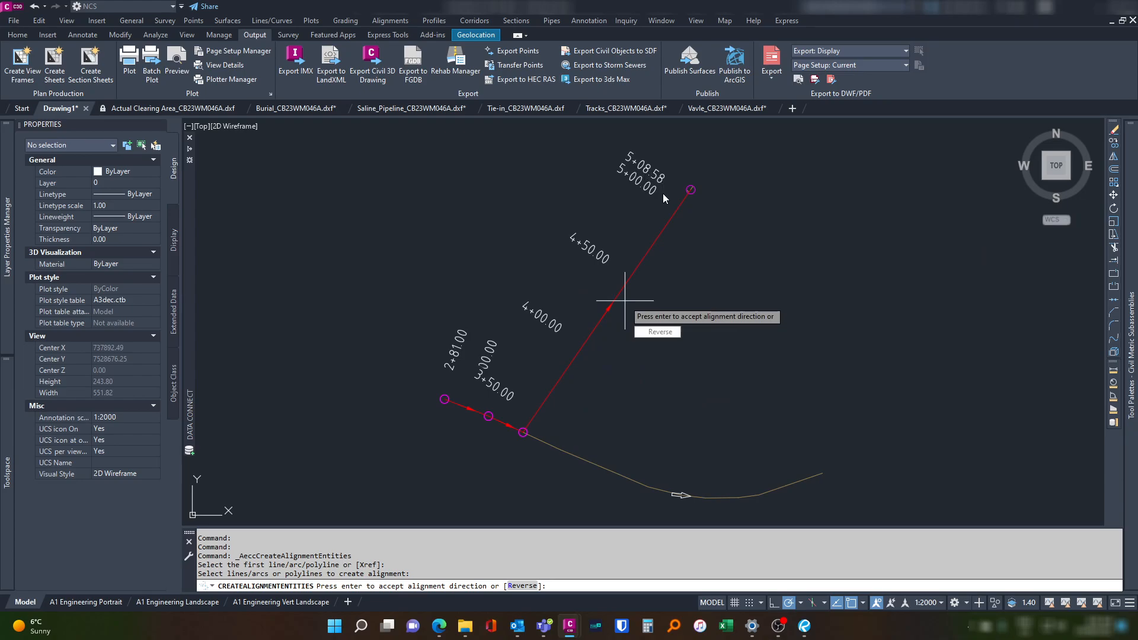
pyautogui.moveTo(662, 184)
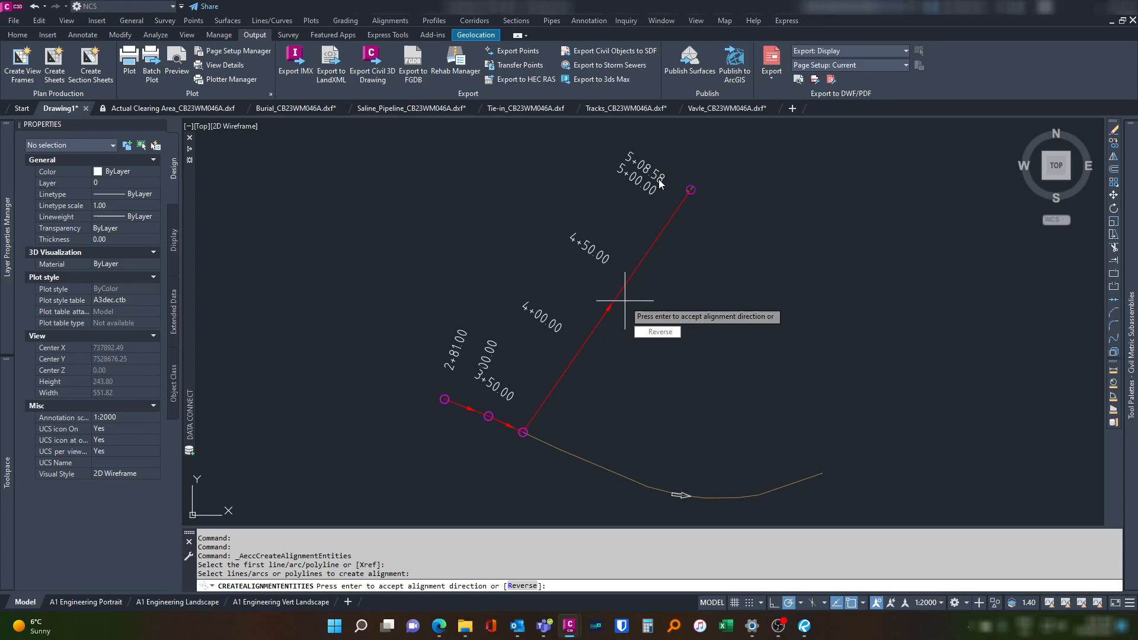
pyautogui.press('enter')
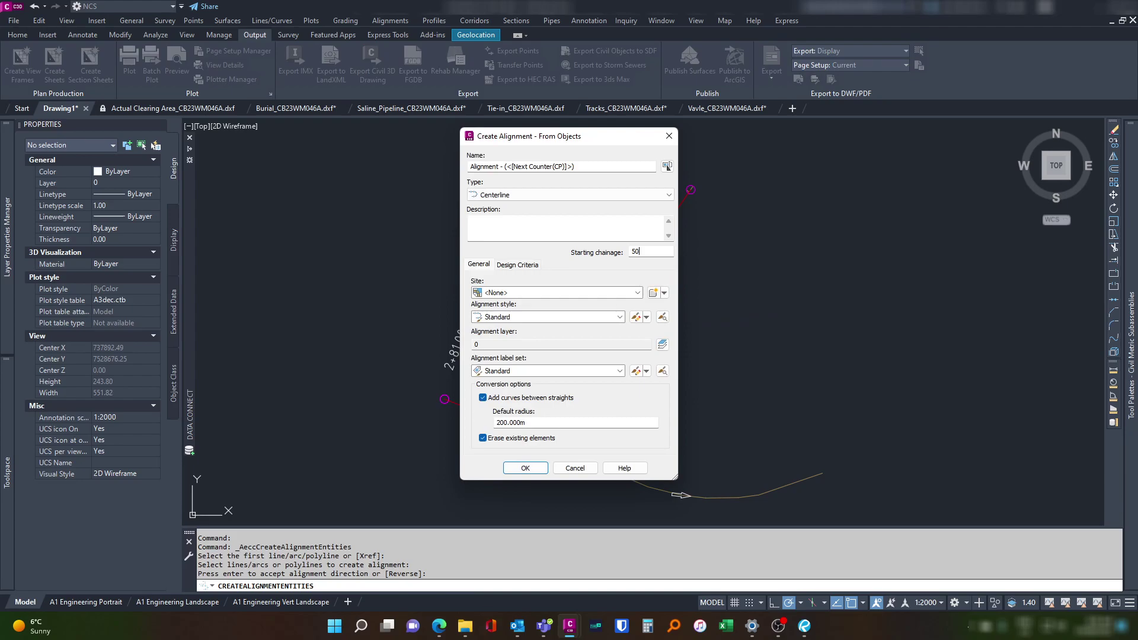
pyautogui.write('508.59')
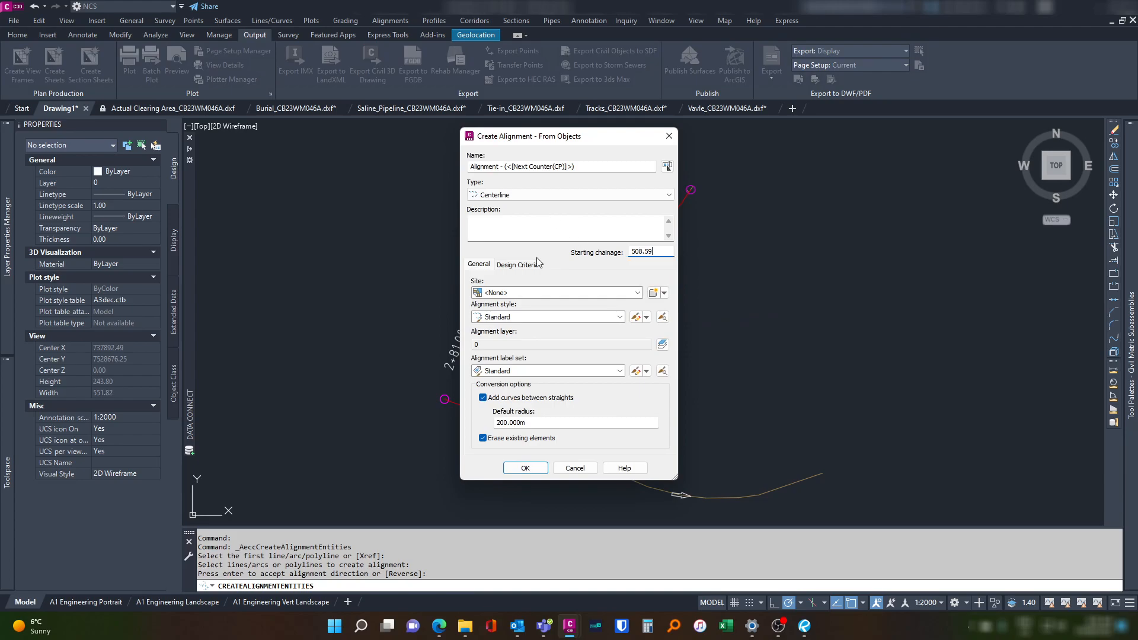
# Assign it to the Alignment layer without curves between straights and create it.
pyautogui.click(661, 344)
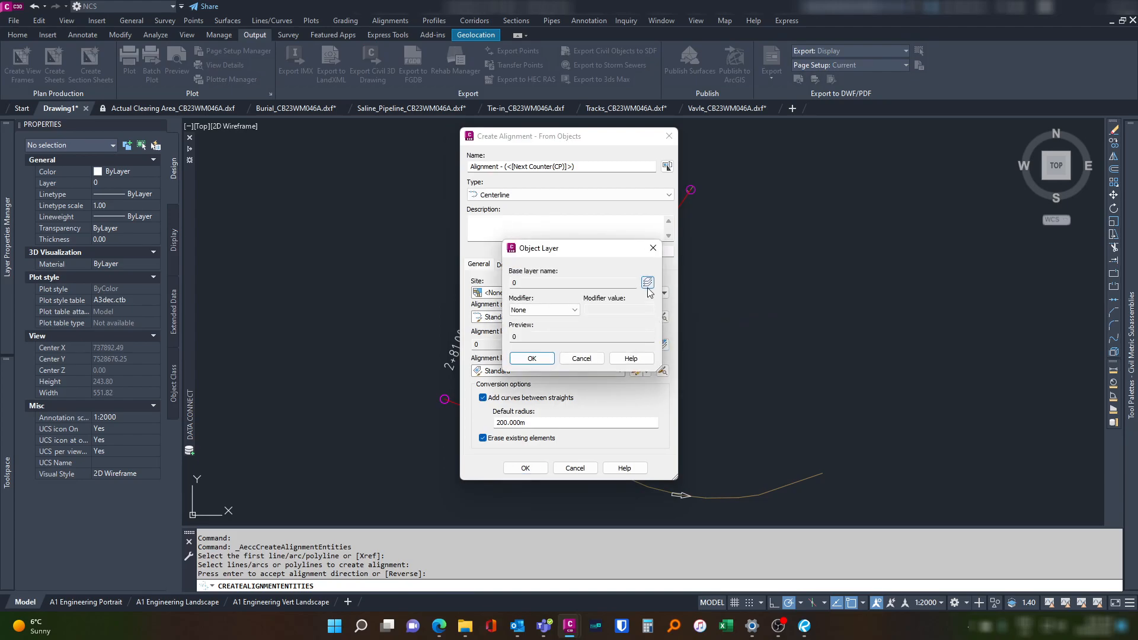
pyautogui.click(647, 282)
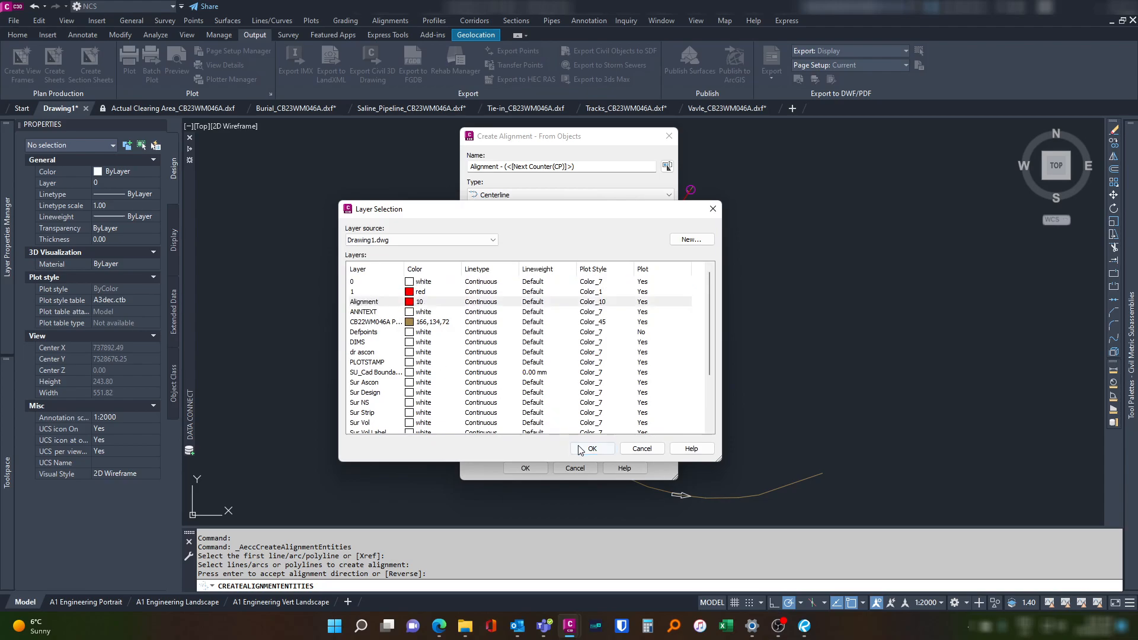
pyautogui.click(592, 448)
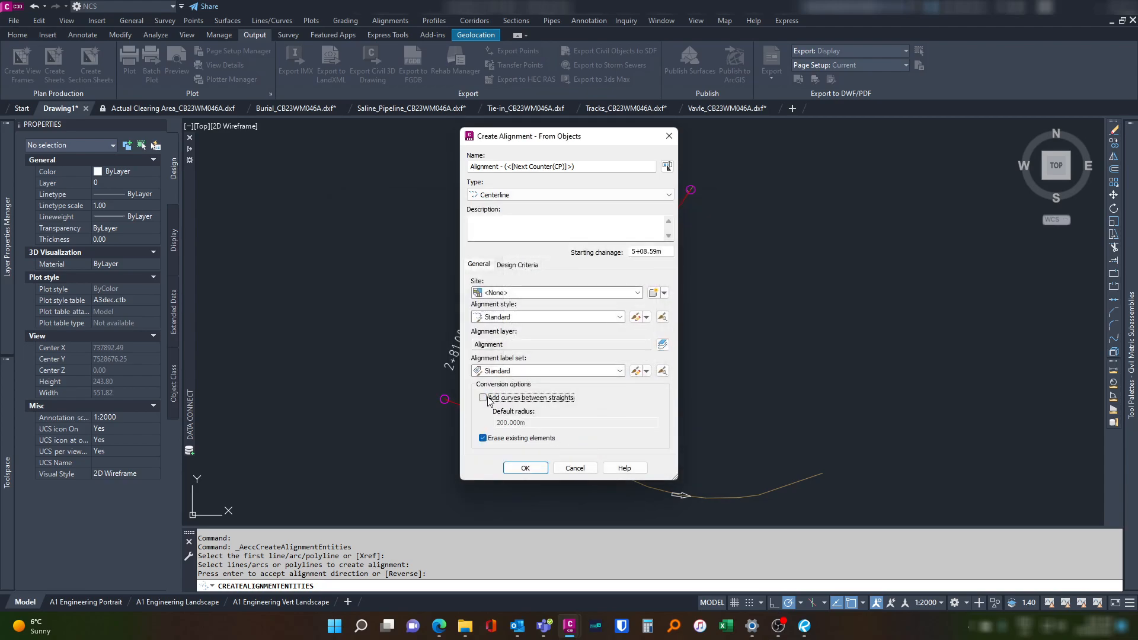
pyautogui.click(524, 468)
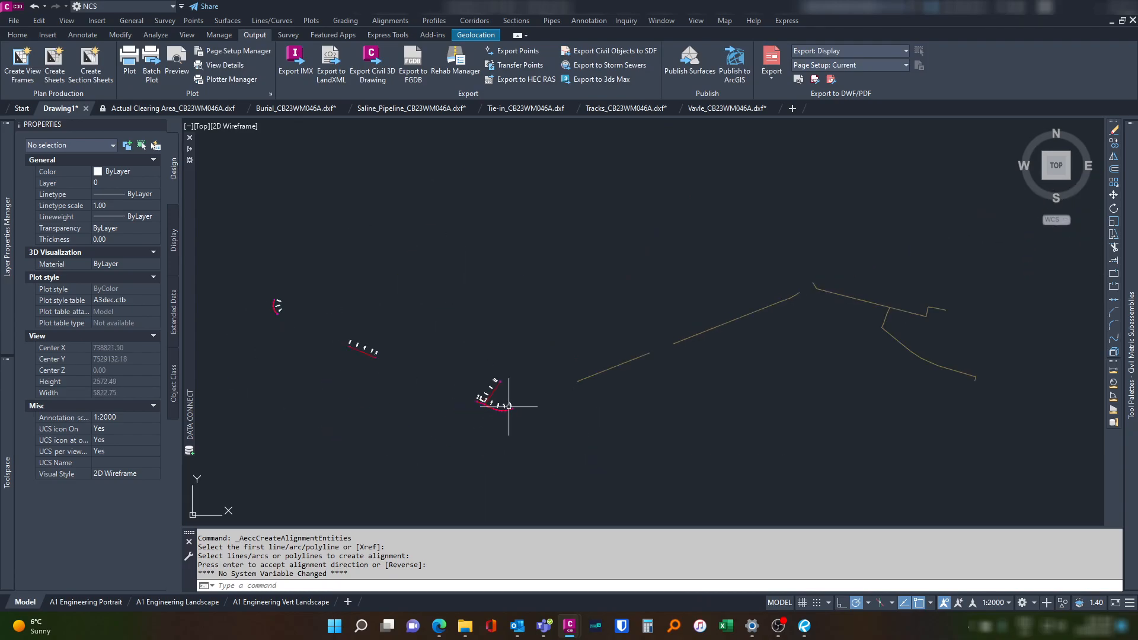
pyautogui.moveTo(831, 277)
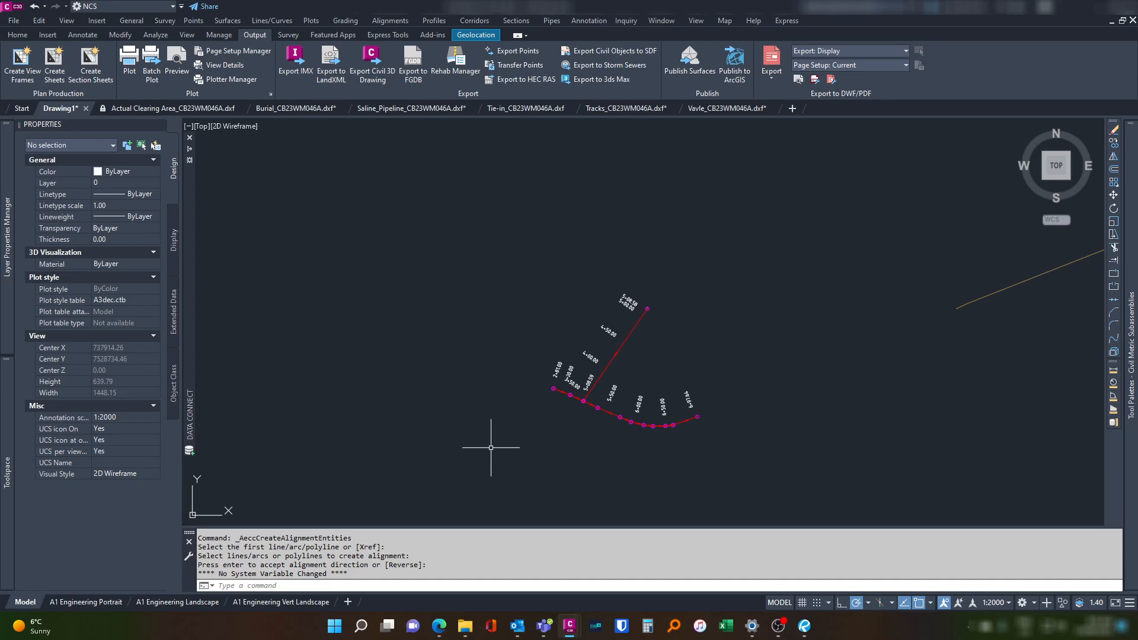
pyautogui.moveTo(208, 409)
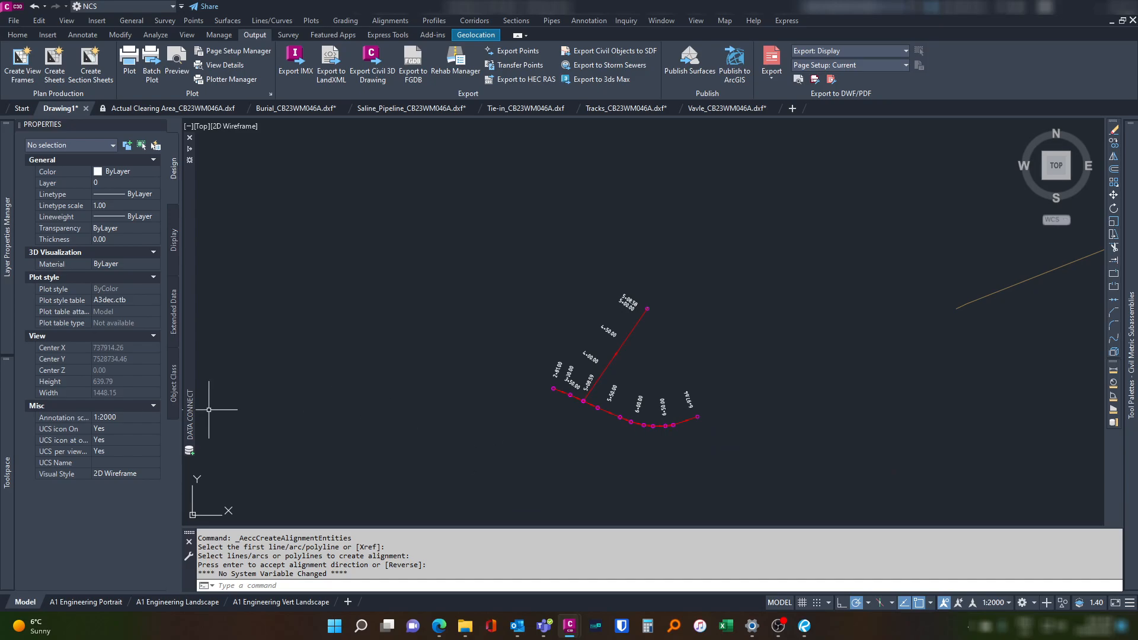